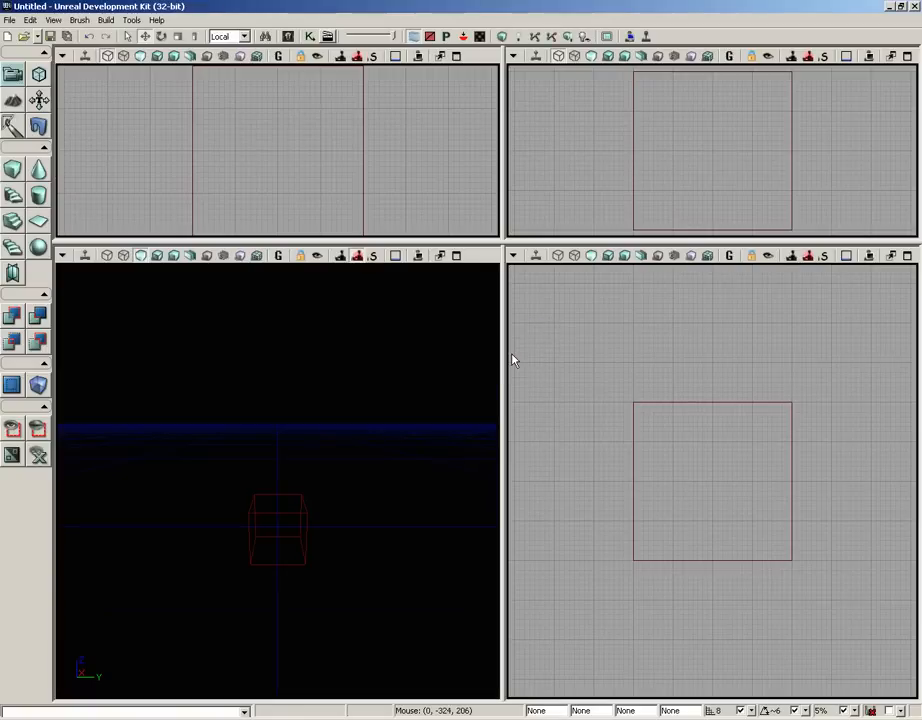
- Create a new 64 by 64 patch terrain, leaving Layer Setup as None
click(153, 20)
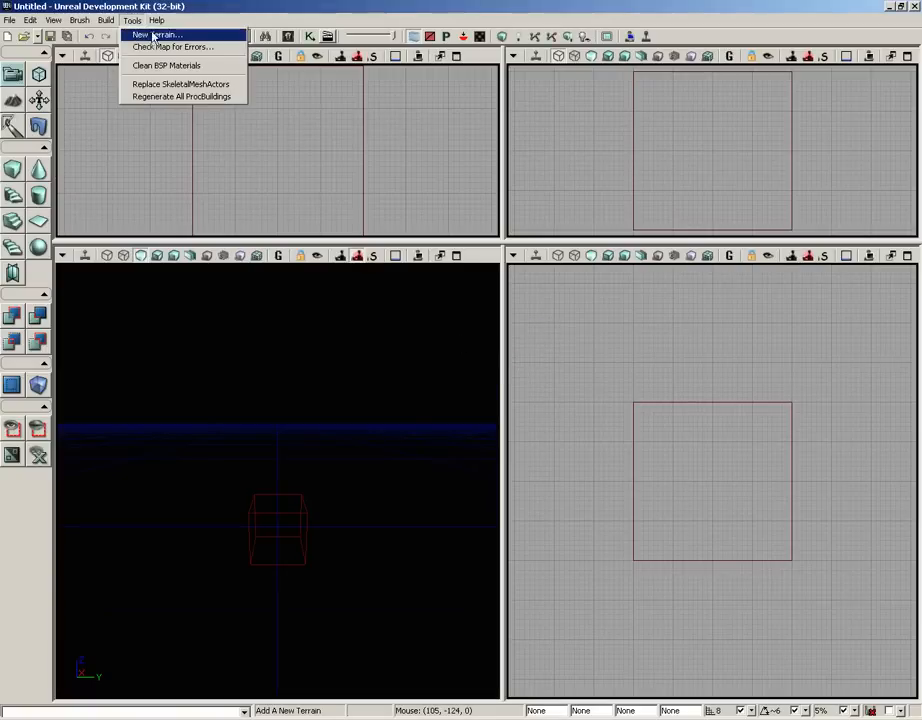
click(163, 34)
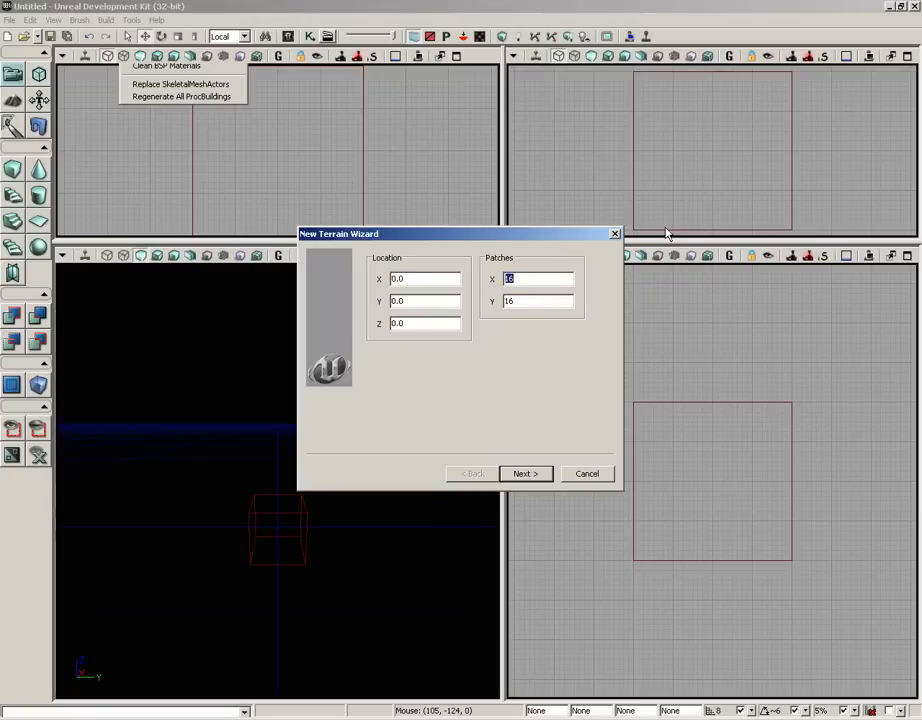
text(64)
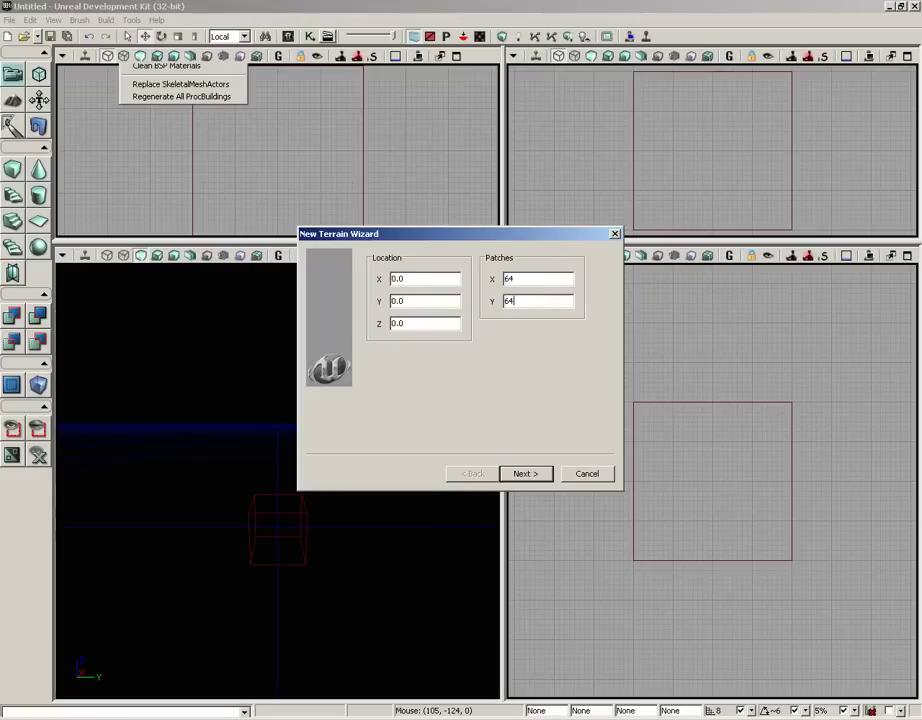
click(525, 473)
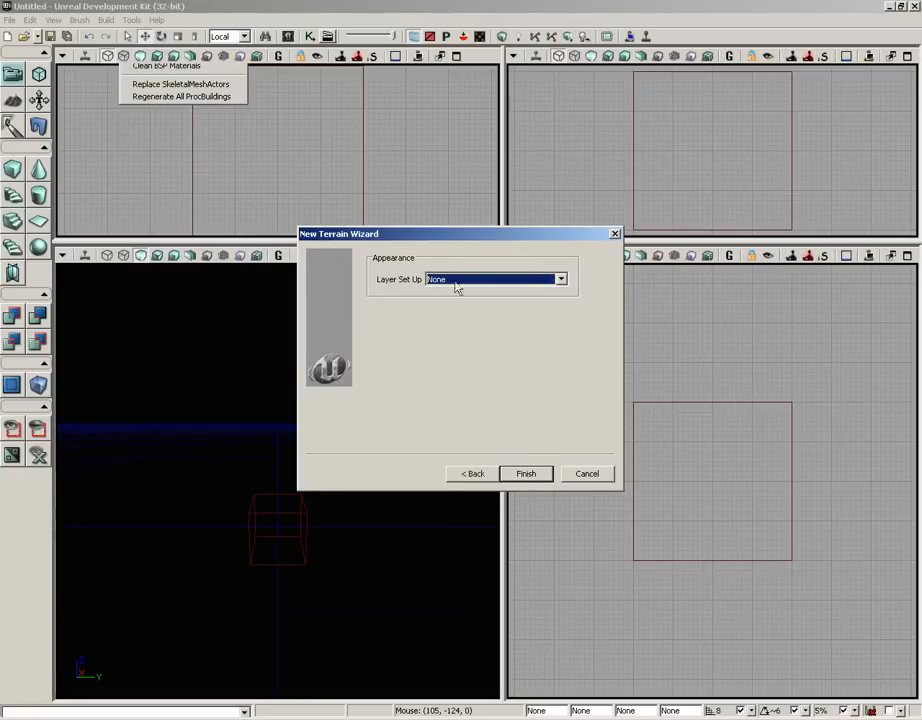
click(557, 279)
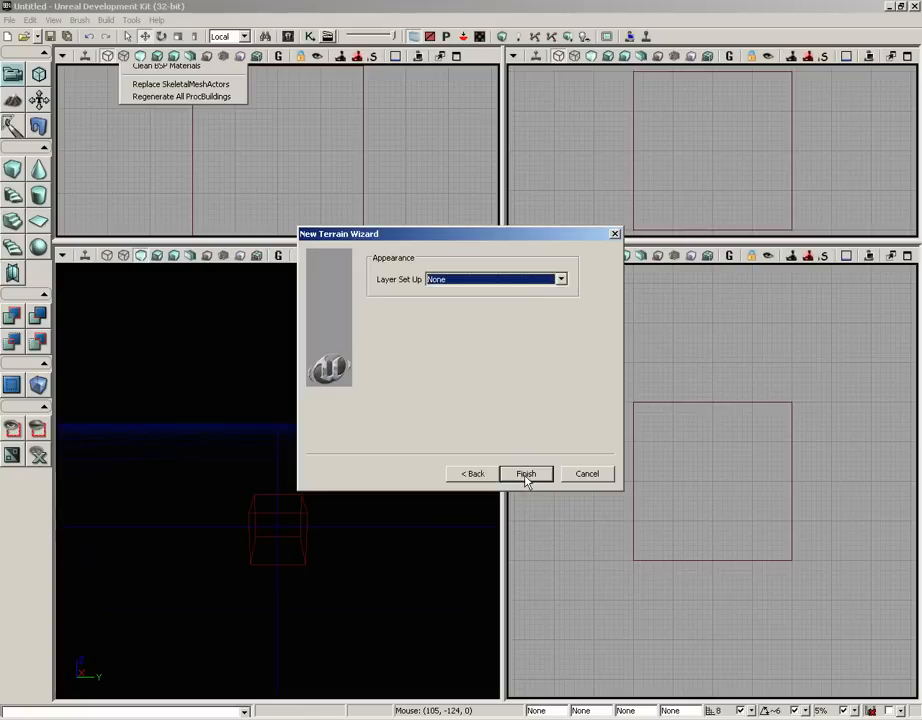
click(525, 473)
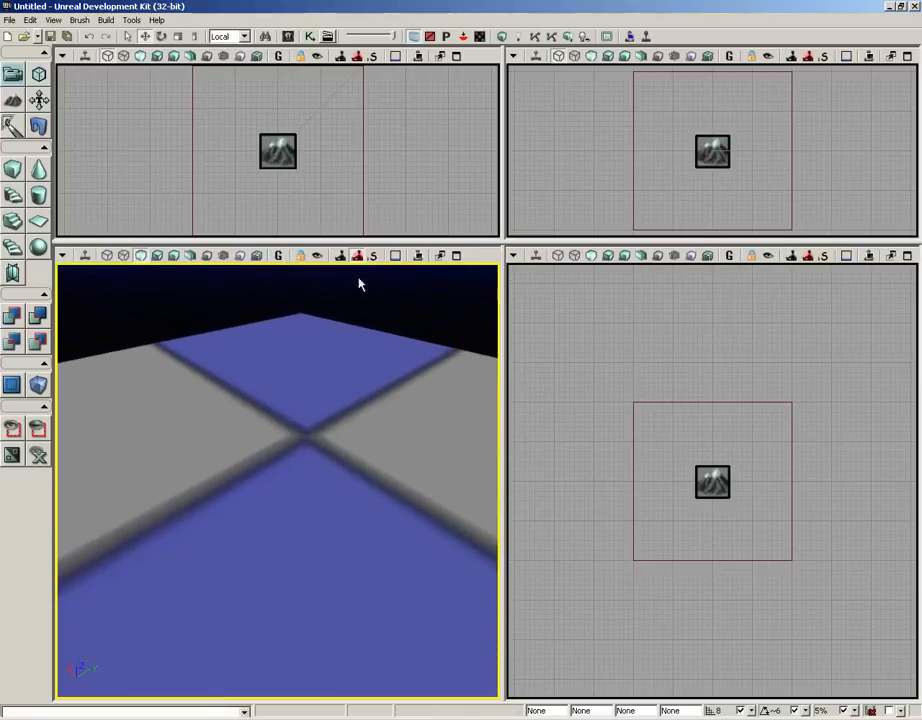
mouse_move(453, 255)
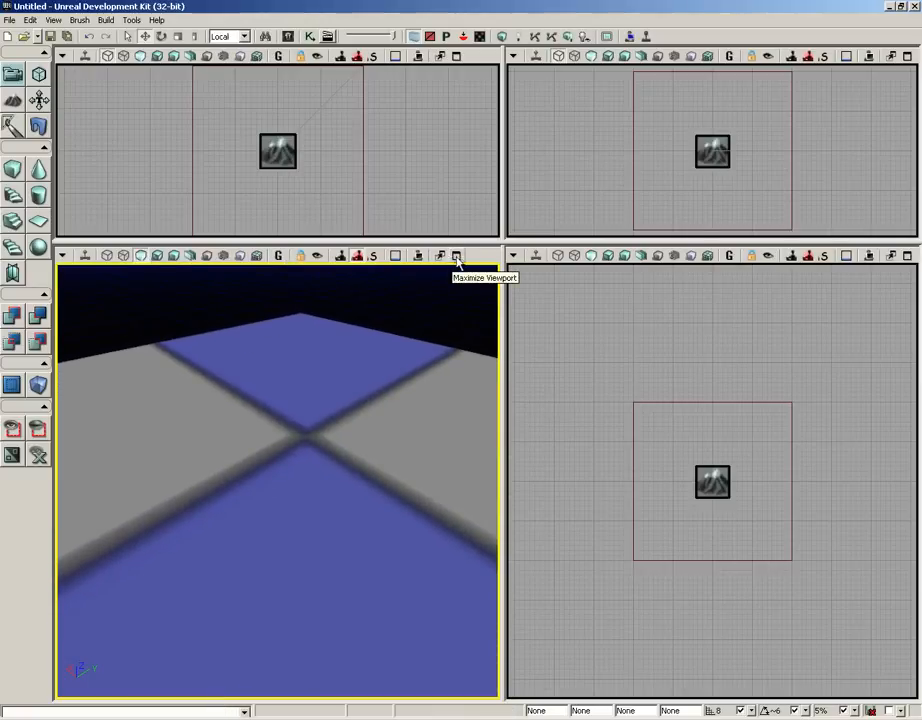
- Maximize the perspective viewport and enter Terrain Editing Mode for Terrain_0
click(453, 255)
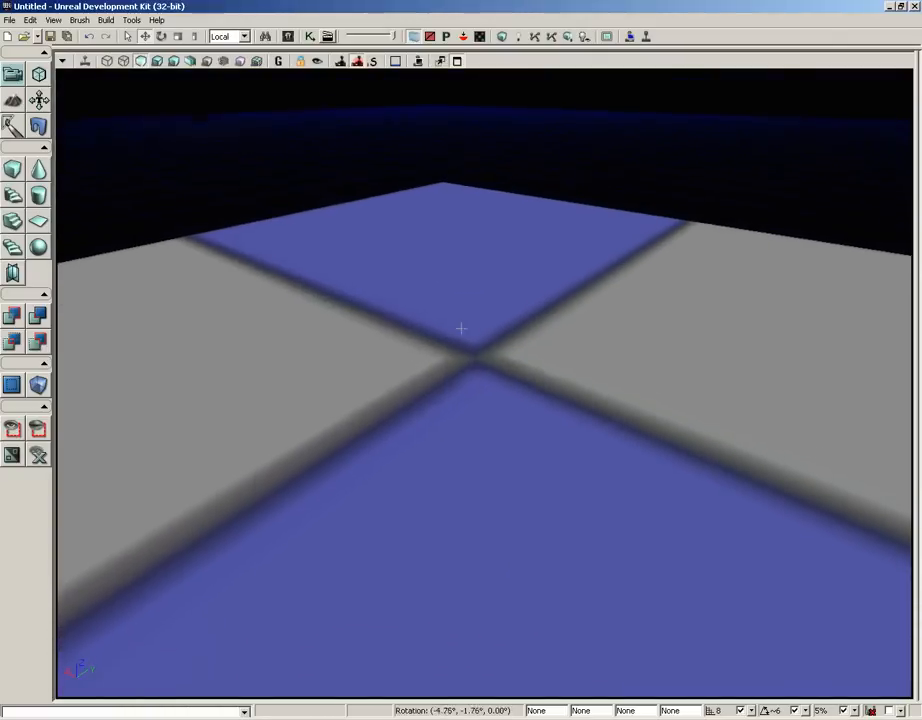
mouse_move(13, 104)
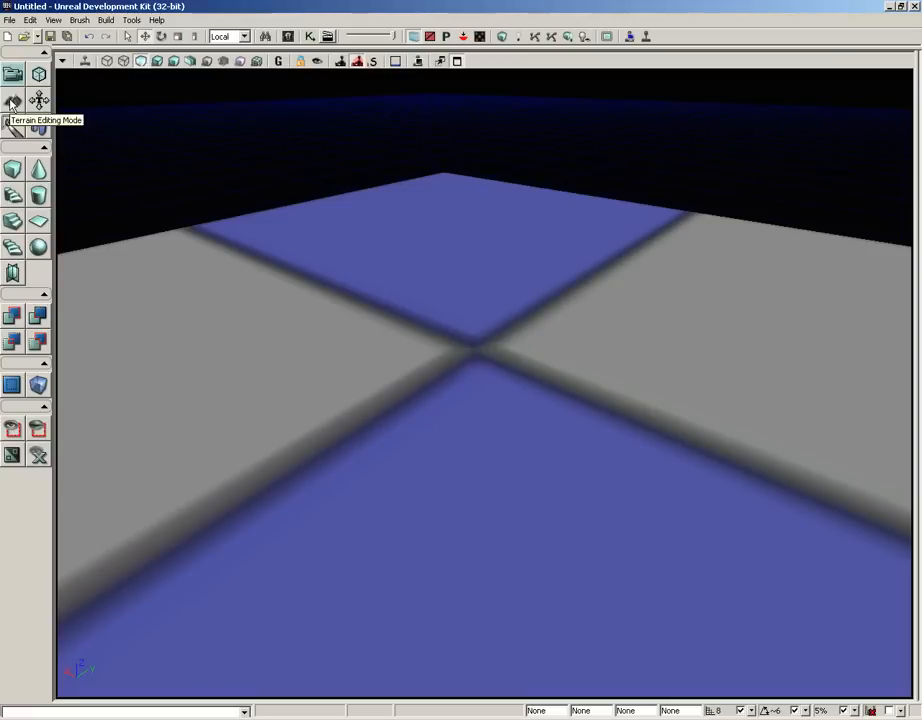
click(11, 103)
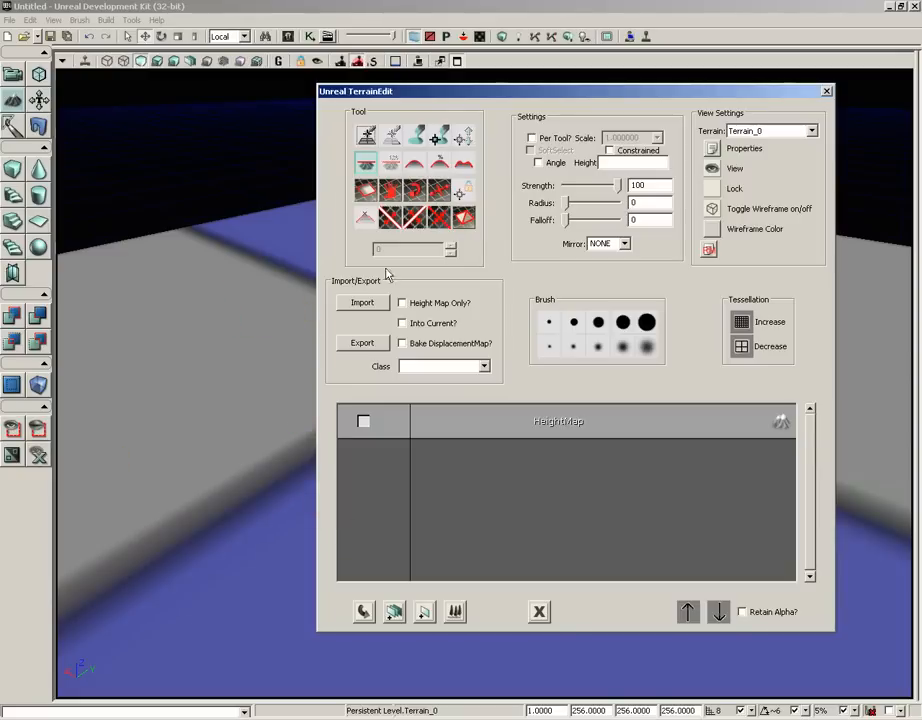
mouse_move(11, 104)
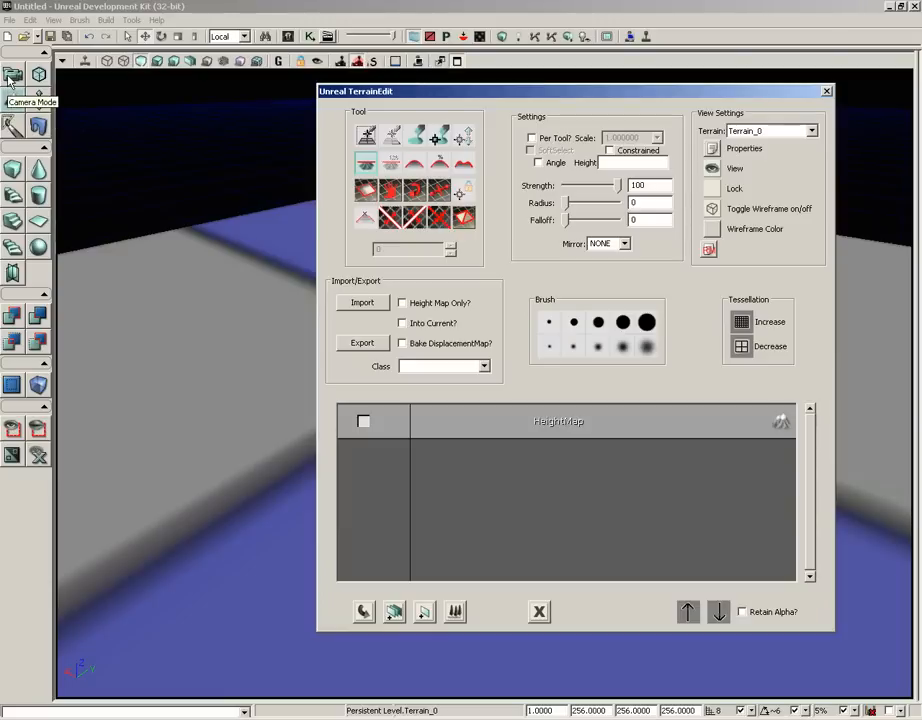
- Return to Camera Mode and pick DominantDirectionalLight under Light > DirectionalLight in Actor Classes
click(822, 89)
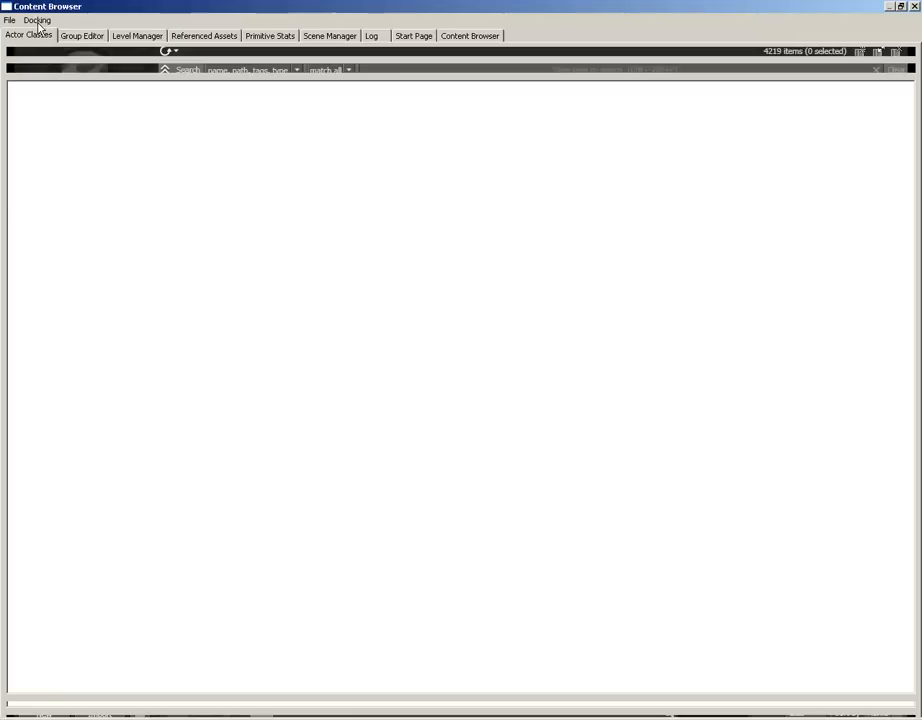
click(27, 37)
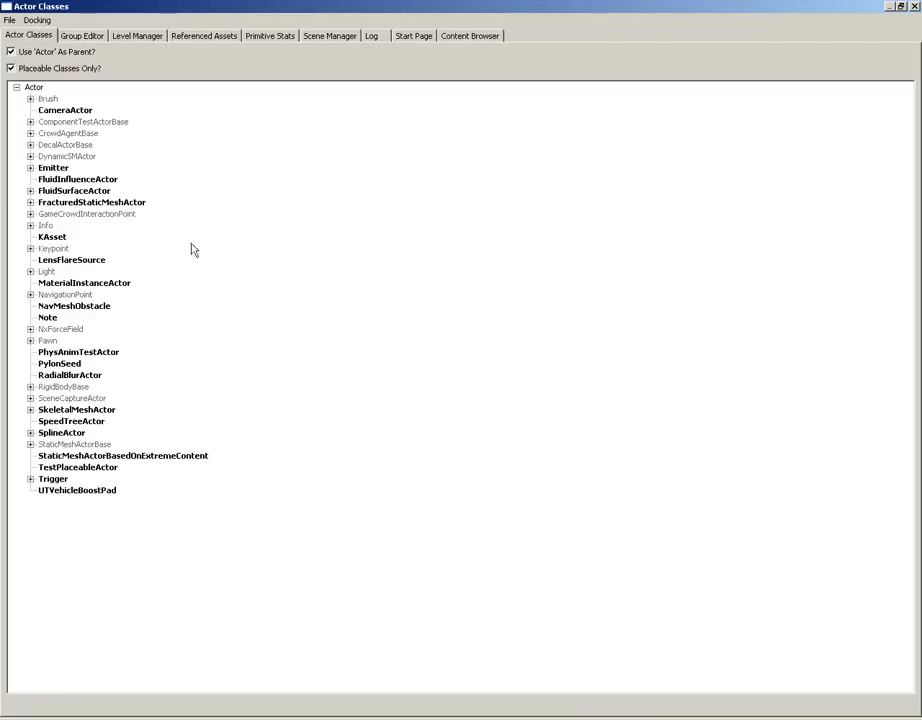
click(30, 271)
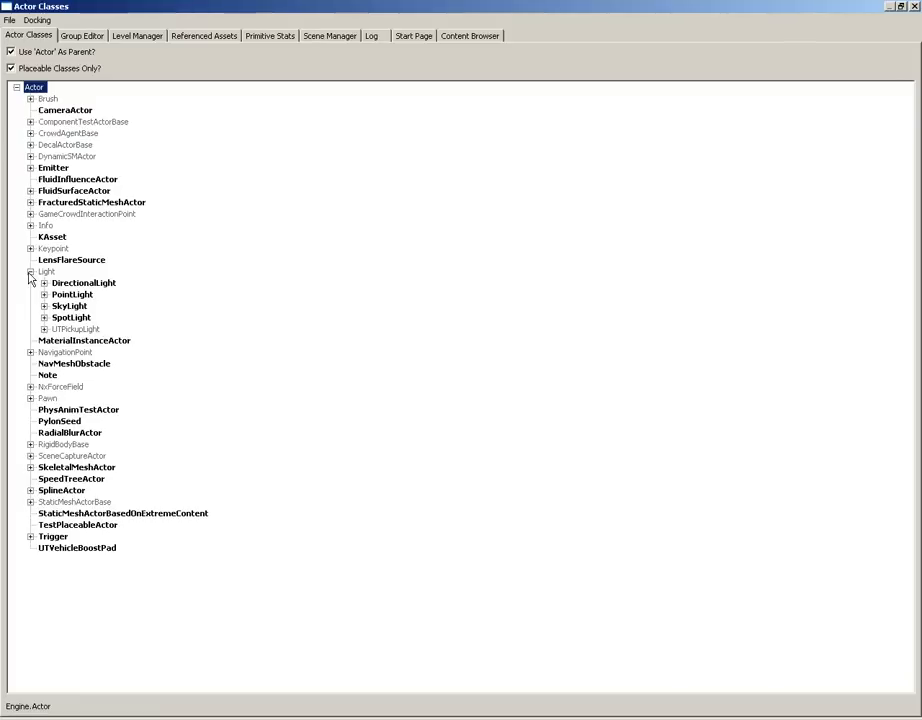
click(44, 283)
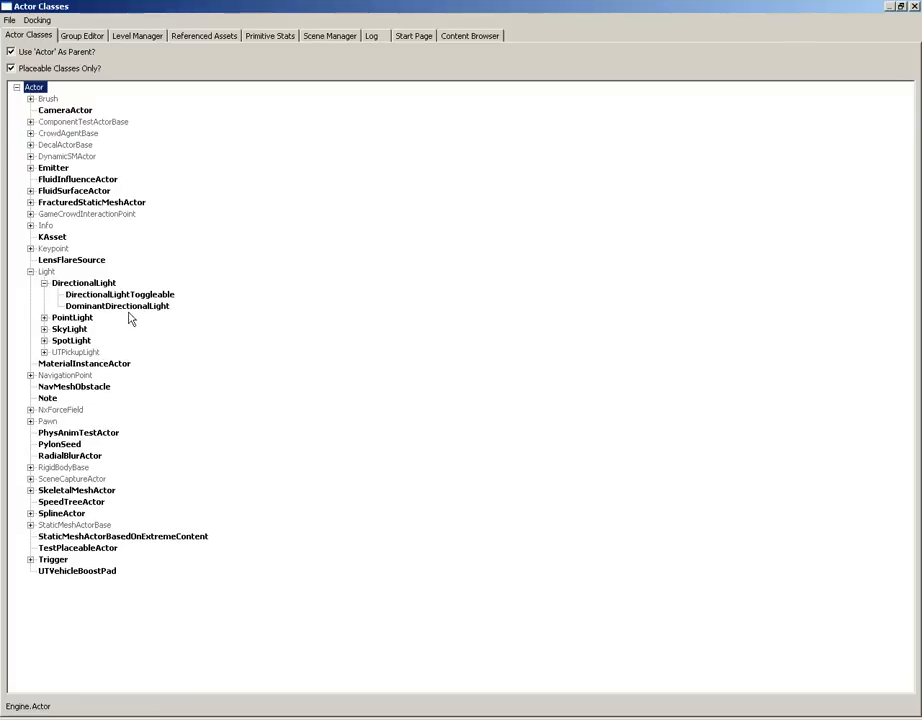
click(117, 305)
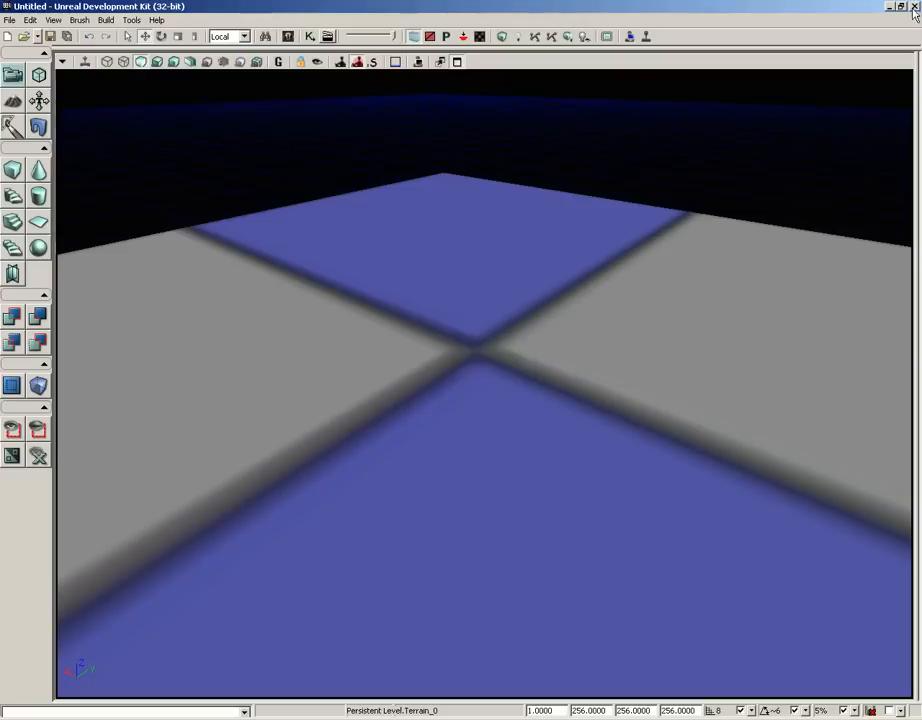
- Bring up the terrain context menu offering Add DominantDirectionalLight Here
right_click(473, 355)
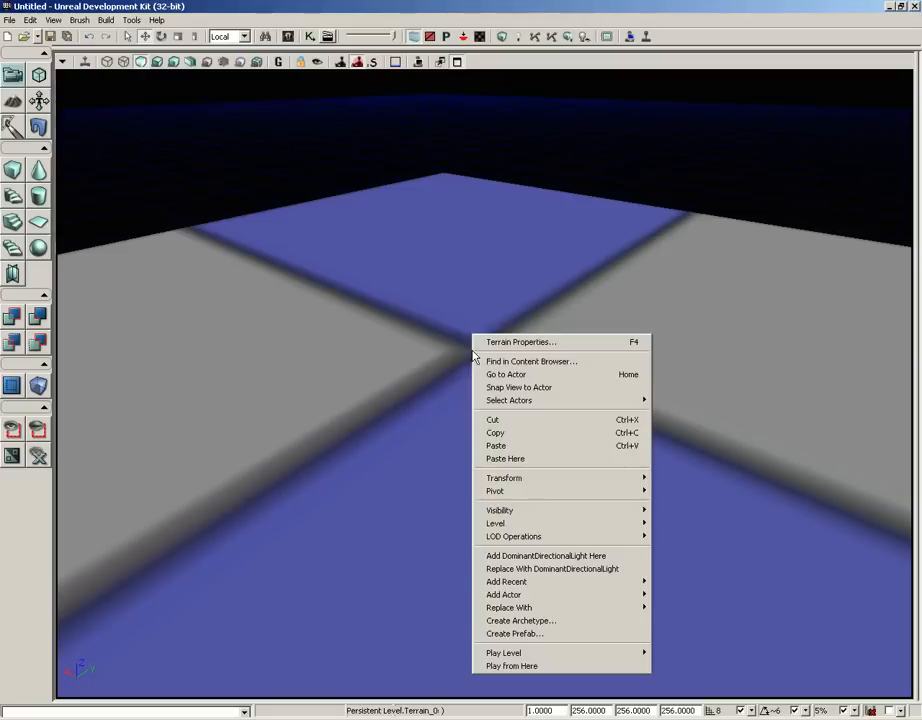
mouse_move(504, 478)
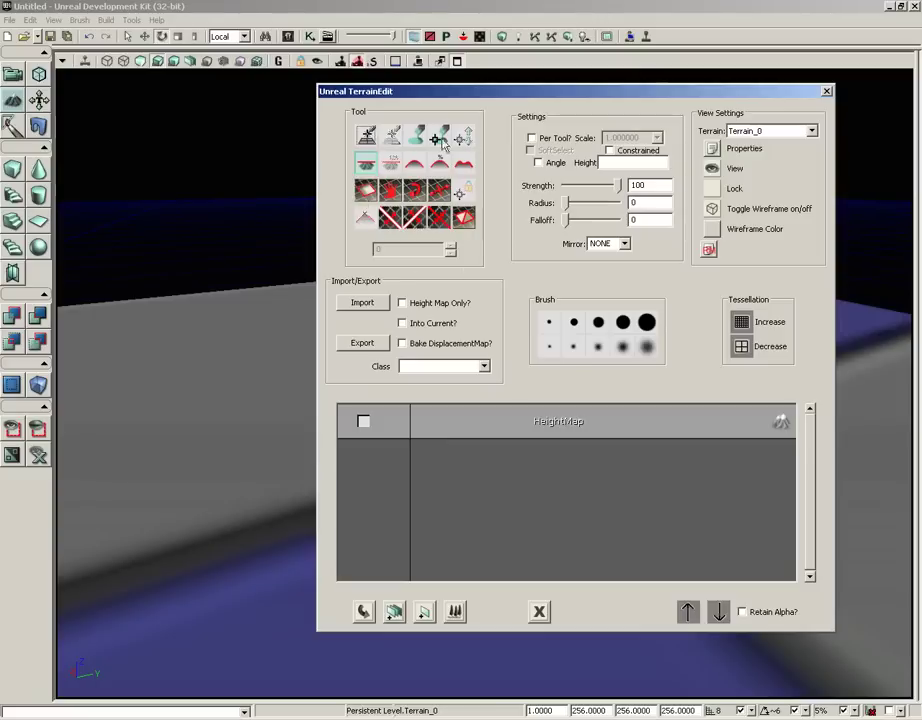
mouse_move(393, 216)
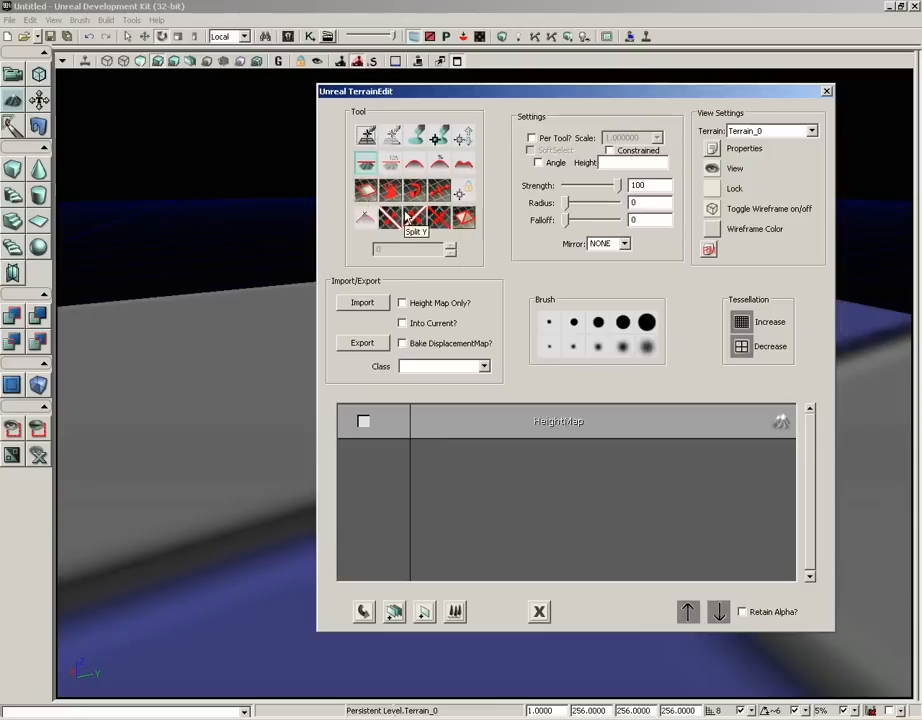
mouse_move(410, 138)
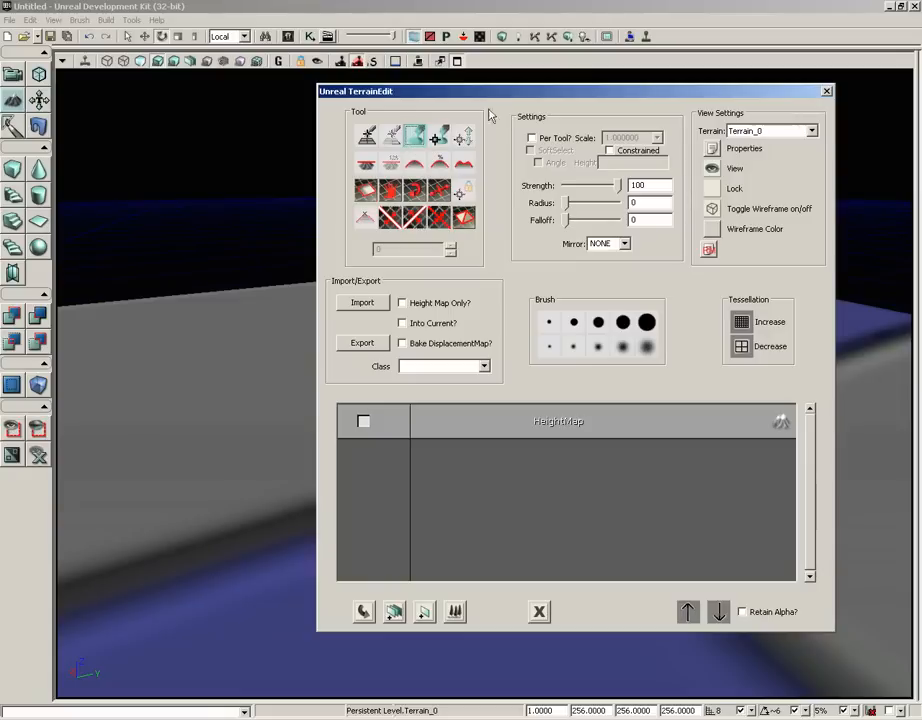
mouse_move(543, 172)
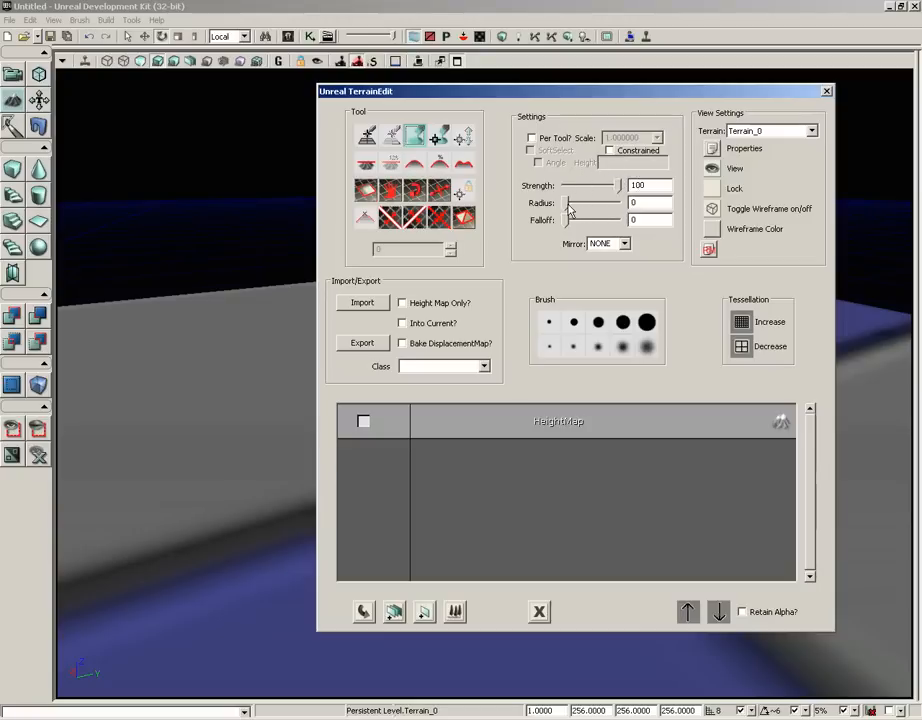
- Widen the Paint brush to radius 982 and falloff 505, then raise a large mound
drag(568, 203, 592, 203)
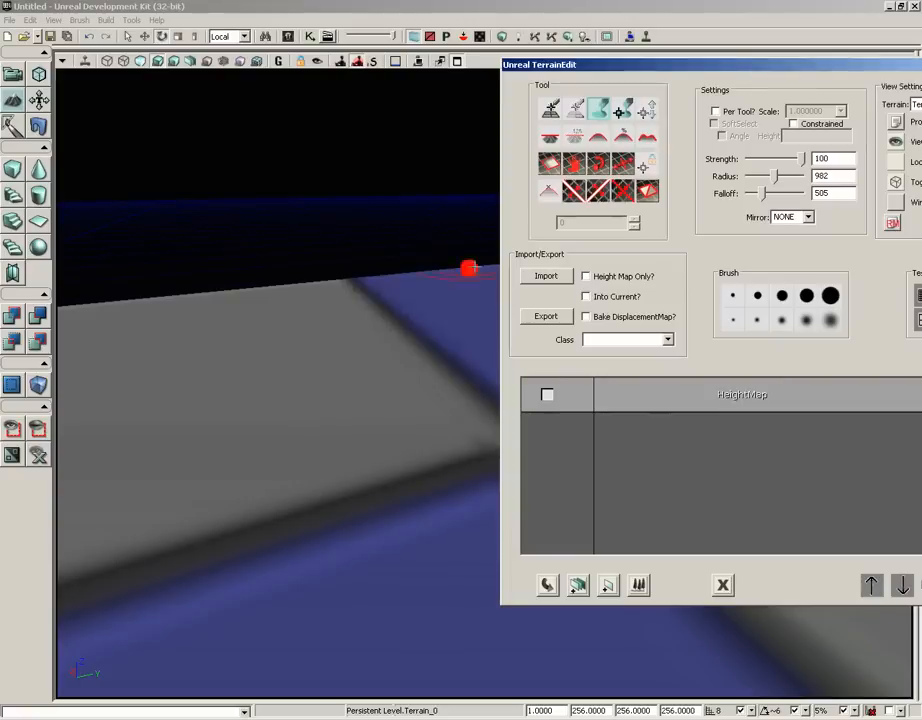
mouse_move(307, 410)
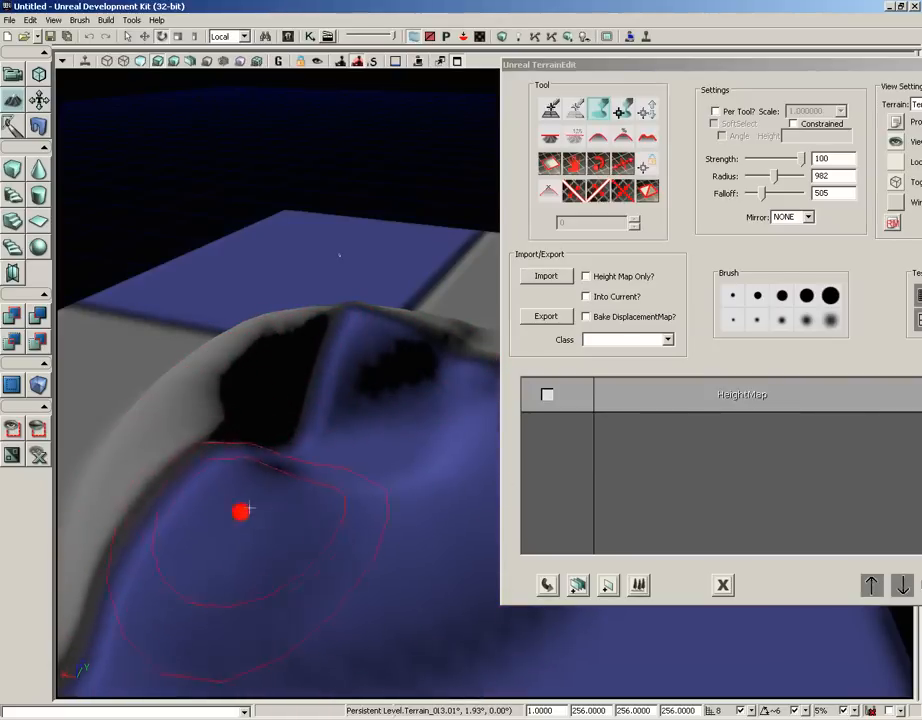
drag(241, 512, 308, 386)
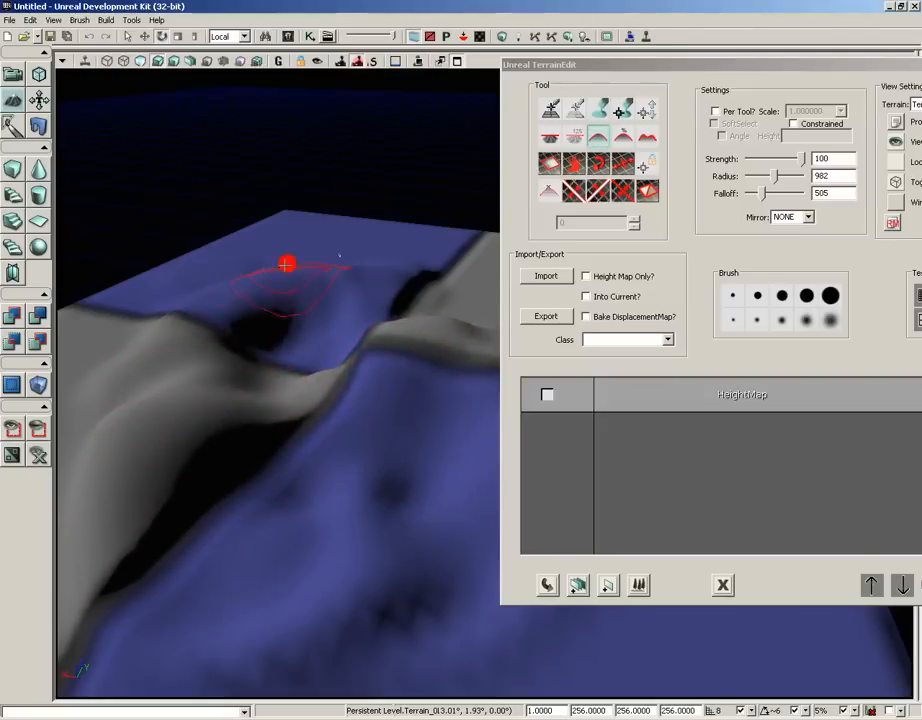
mouse_move(375, 627)
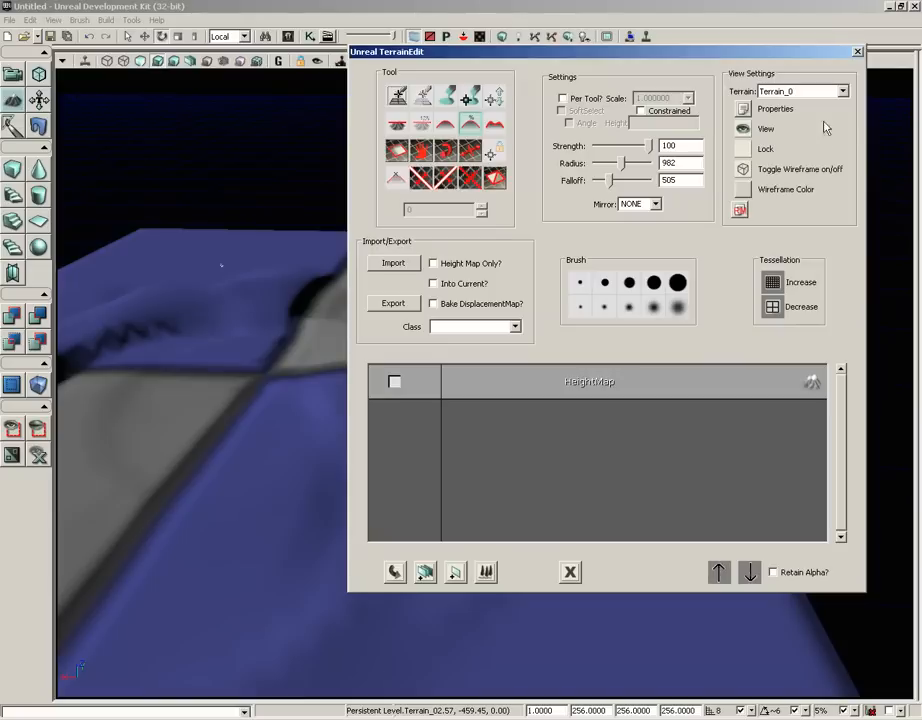
mouse_move(742, 200)
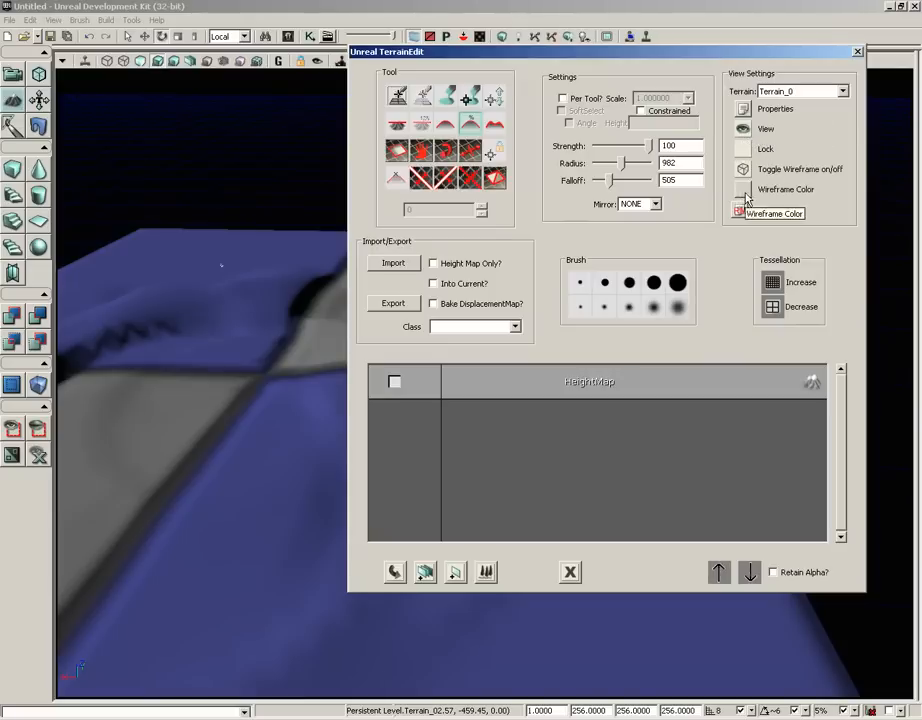
- Set the terrain wireframe colour and toggle the wireframe overlay in TerrainEdit
click(738, 169)
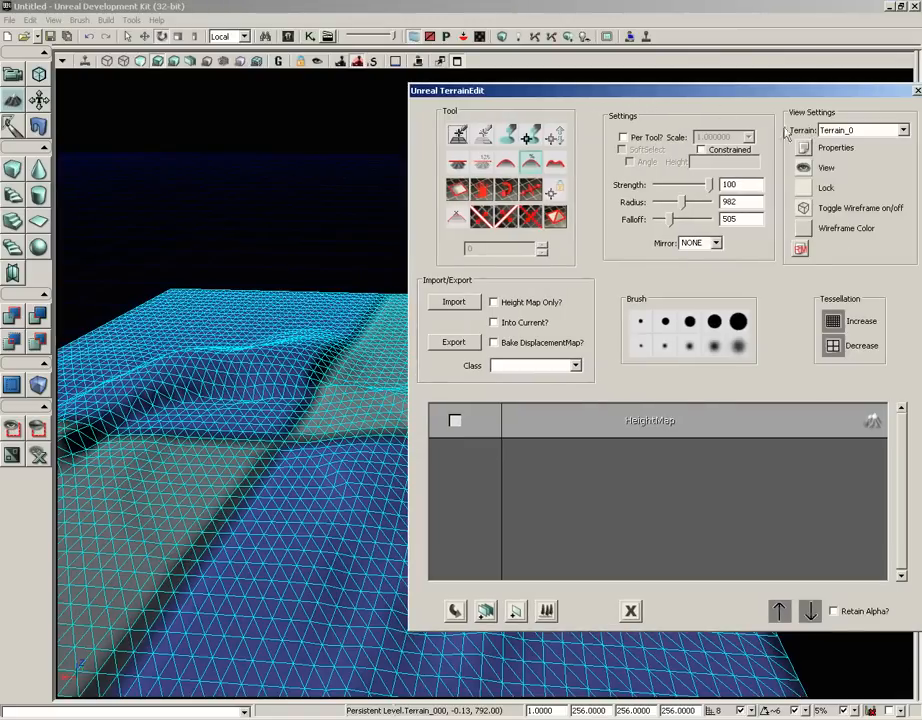
mouse_move(802, 208)
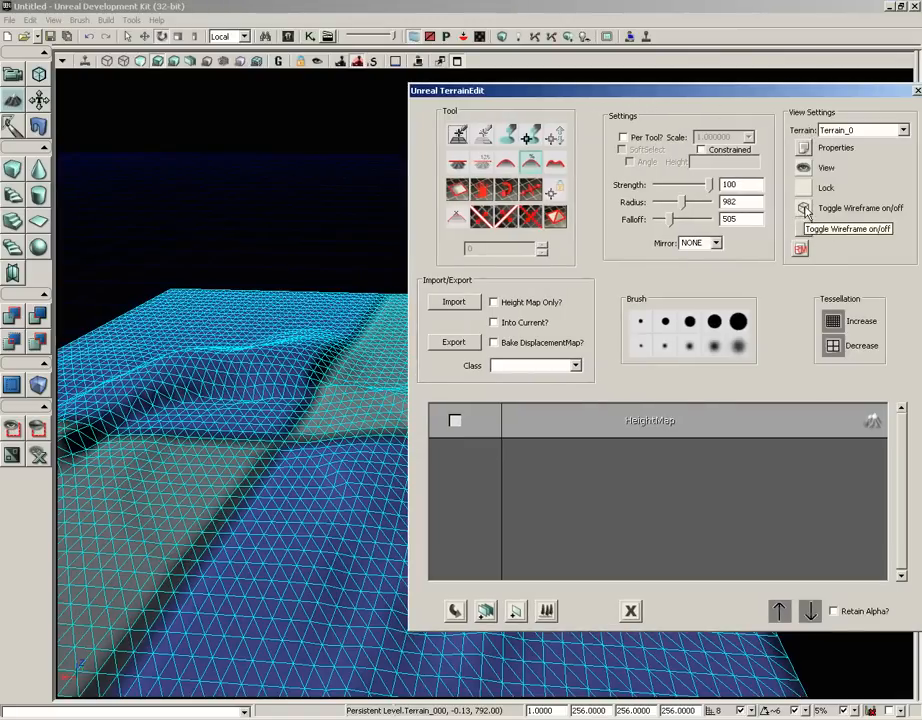
click(800, 248)
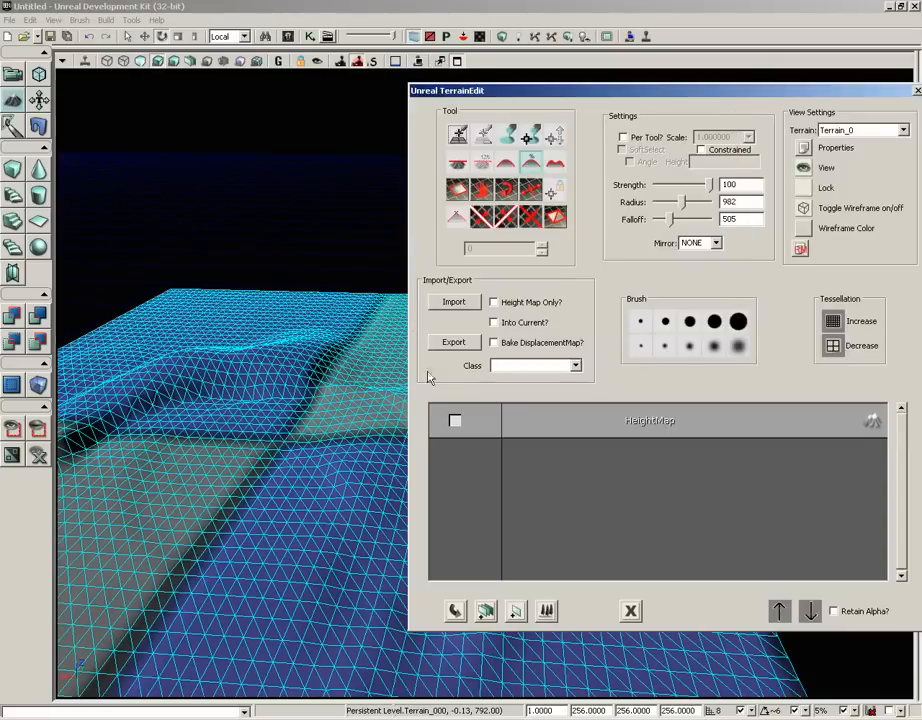
mouse_move(803, 233)
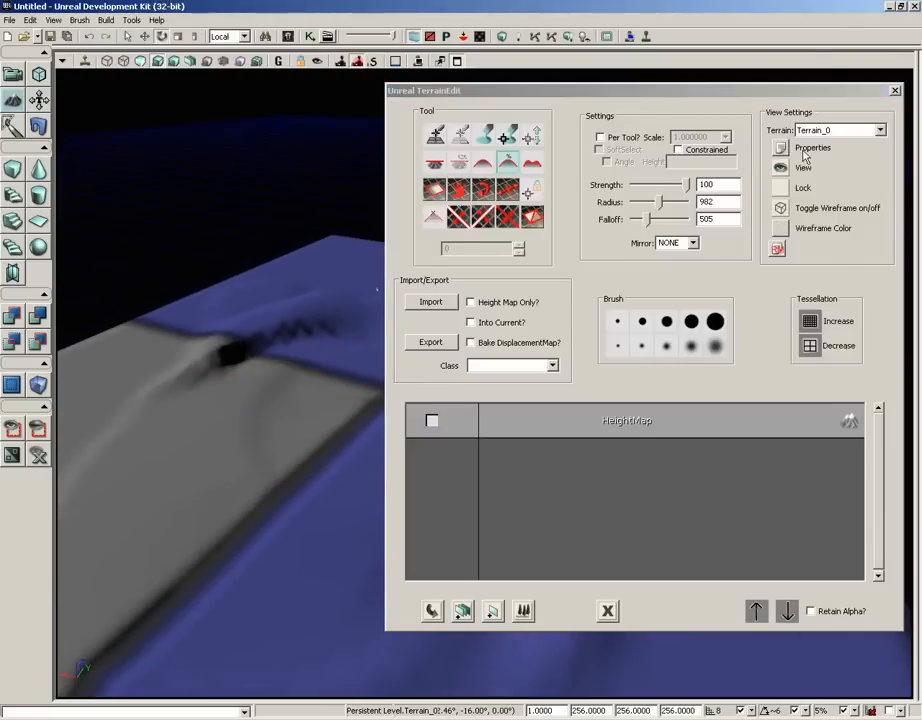
- Open Terrain_0 Properties with the Terrain category expanded to its tessellation and patch settings
click(791, 151)
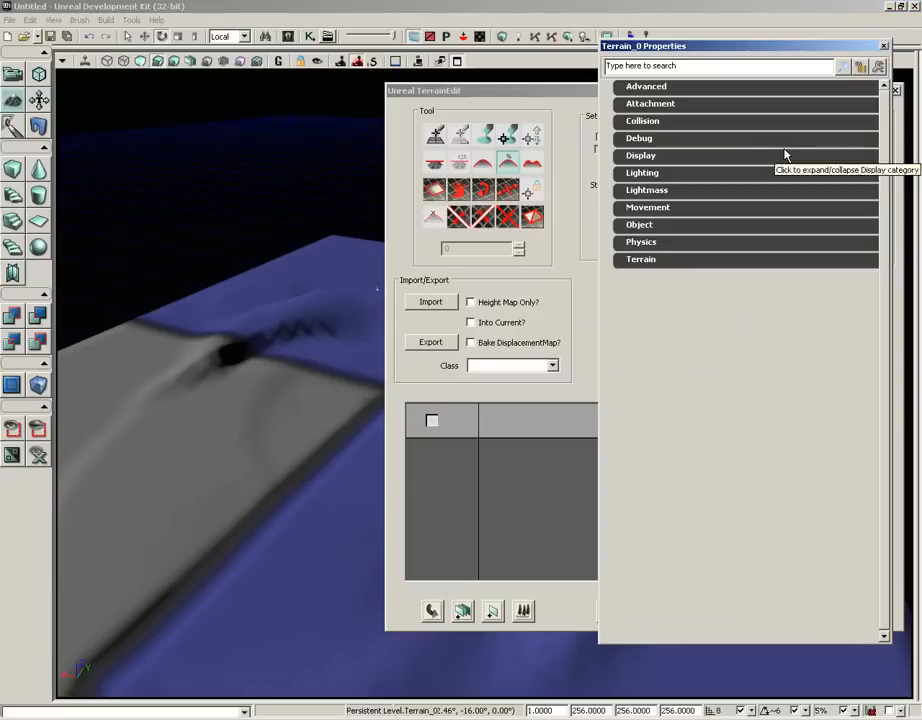
click(640, 259)
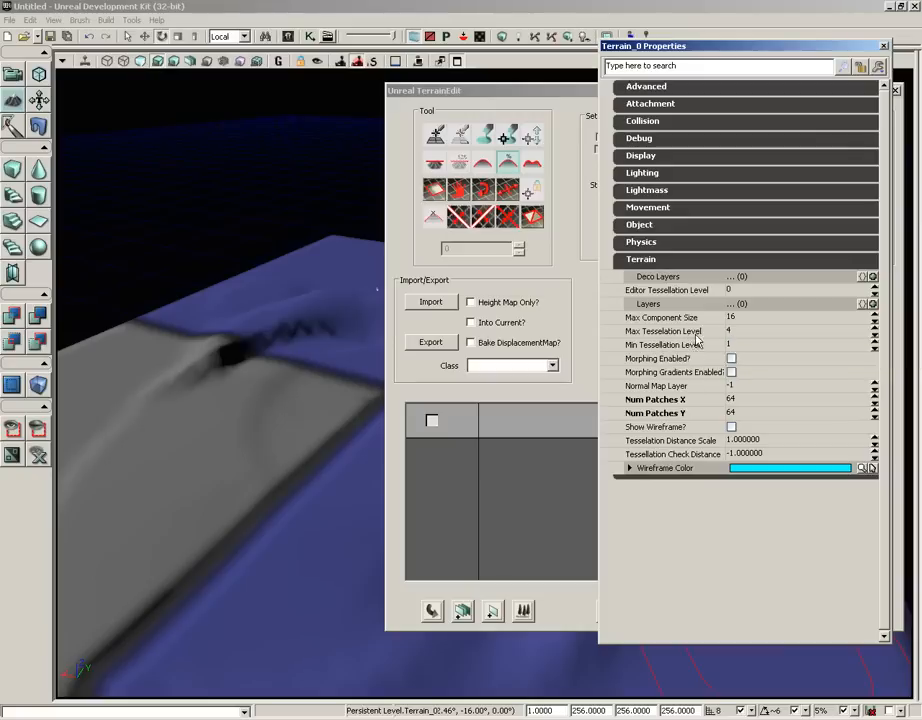
mouse_move(715, 344)
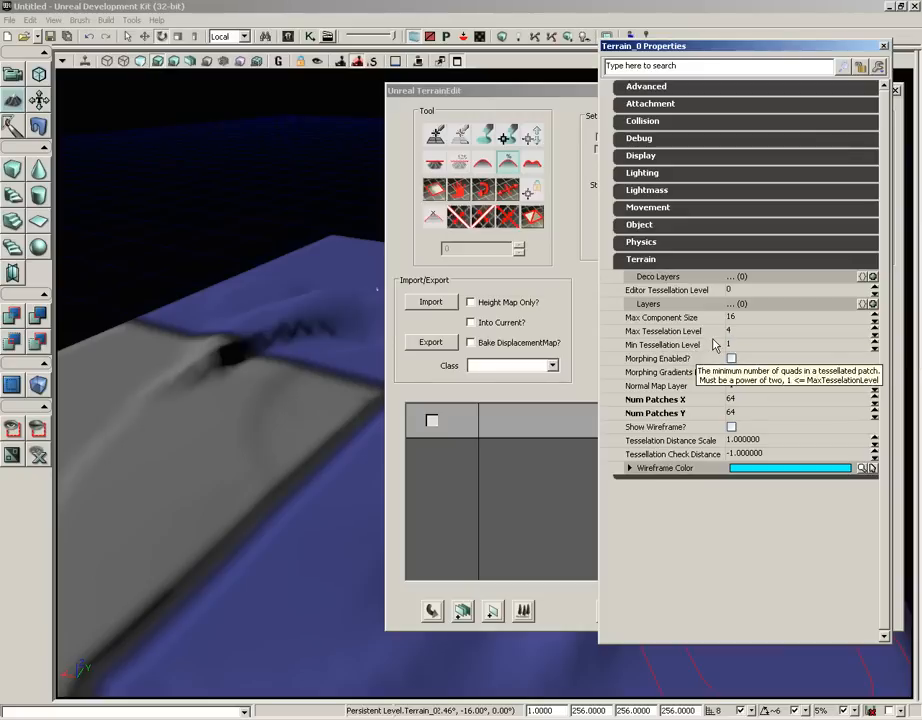
mouse_move(660, 372)
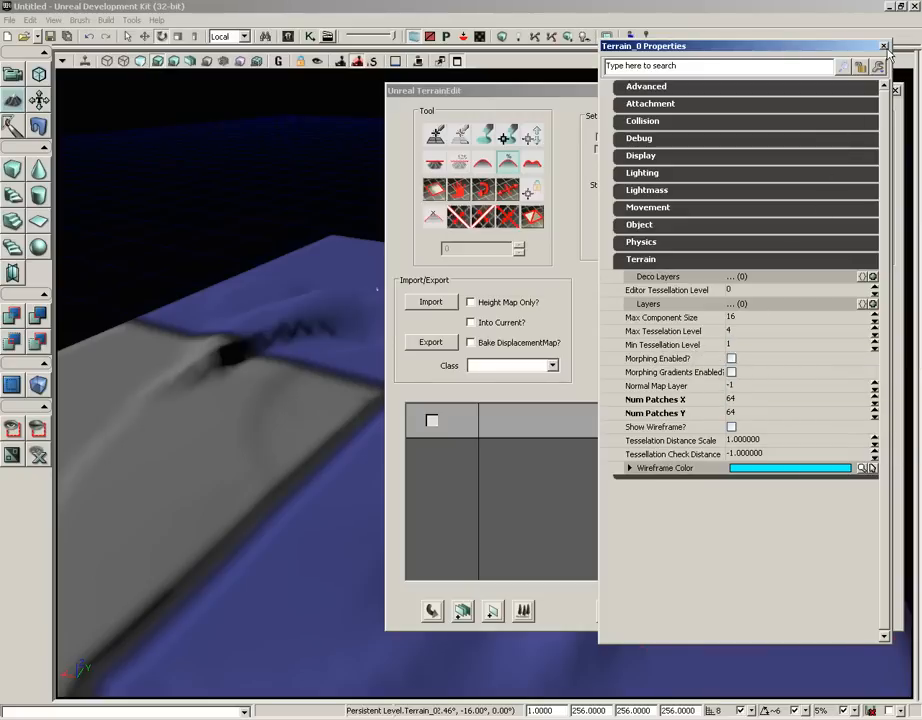
click(878, 47)
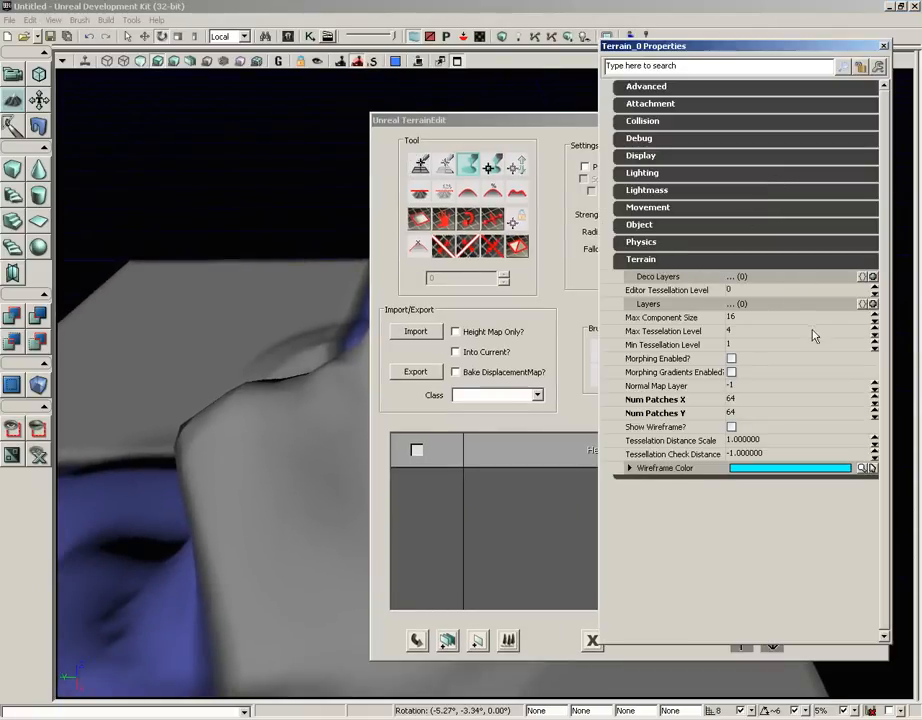
mouse_move(731, 358)
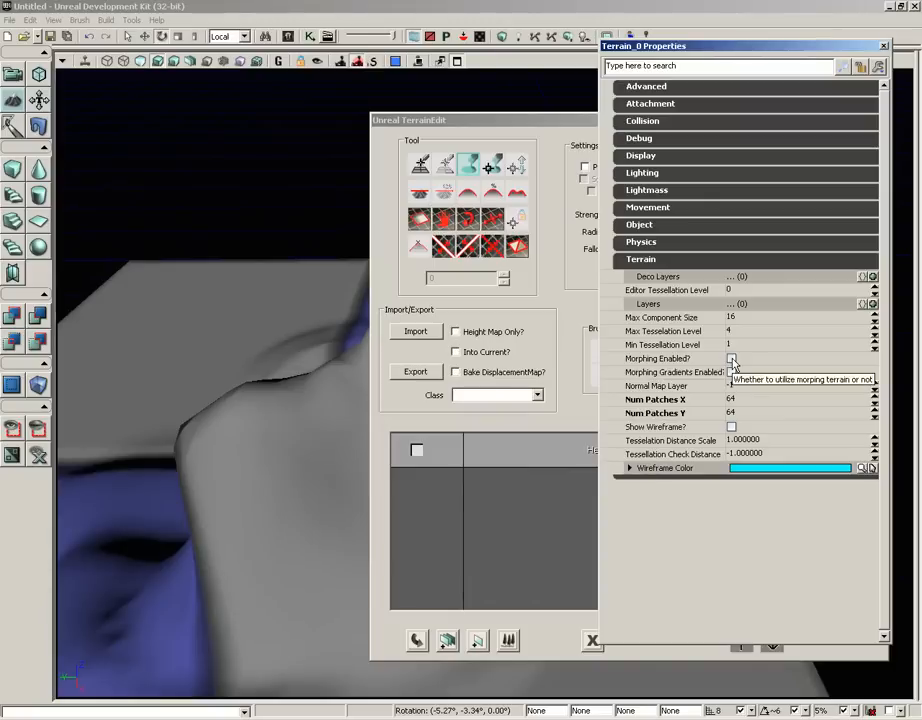
- Tick Morphing Enabled? for Terrain_0 and close its properties window
click(731, 358)
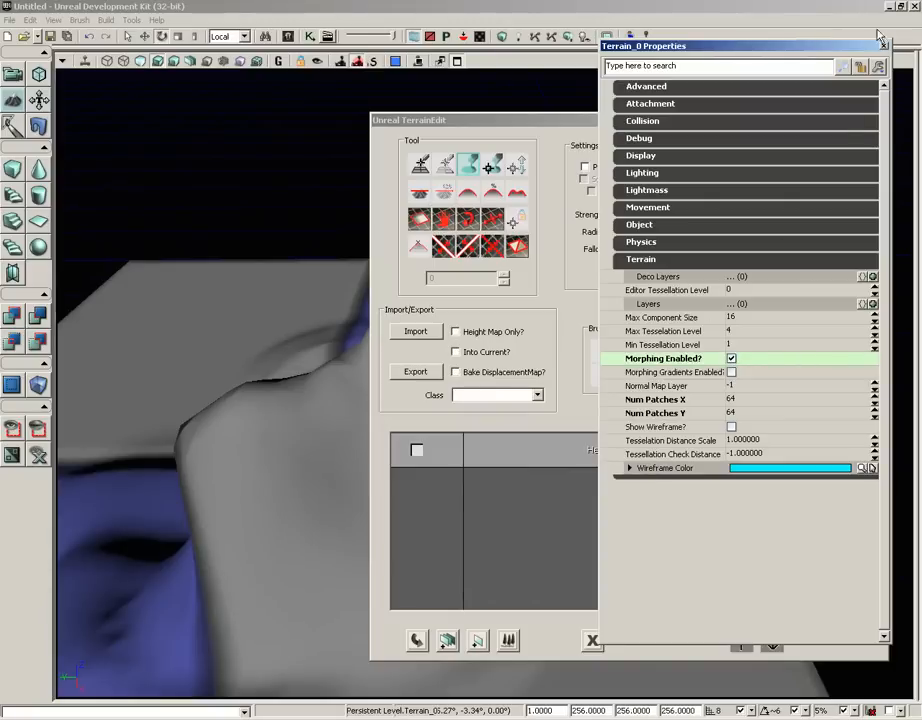
click(878, 50)
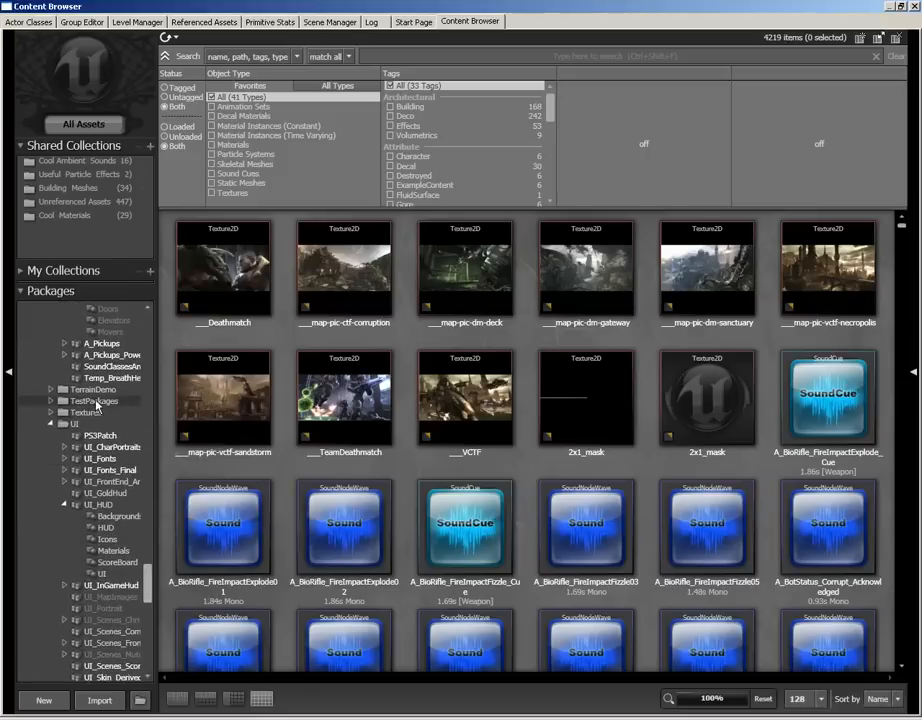
- Fully load the TerrainDemo package and select its MAT_Grass material
click(99, 402)
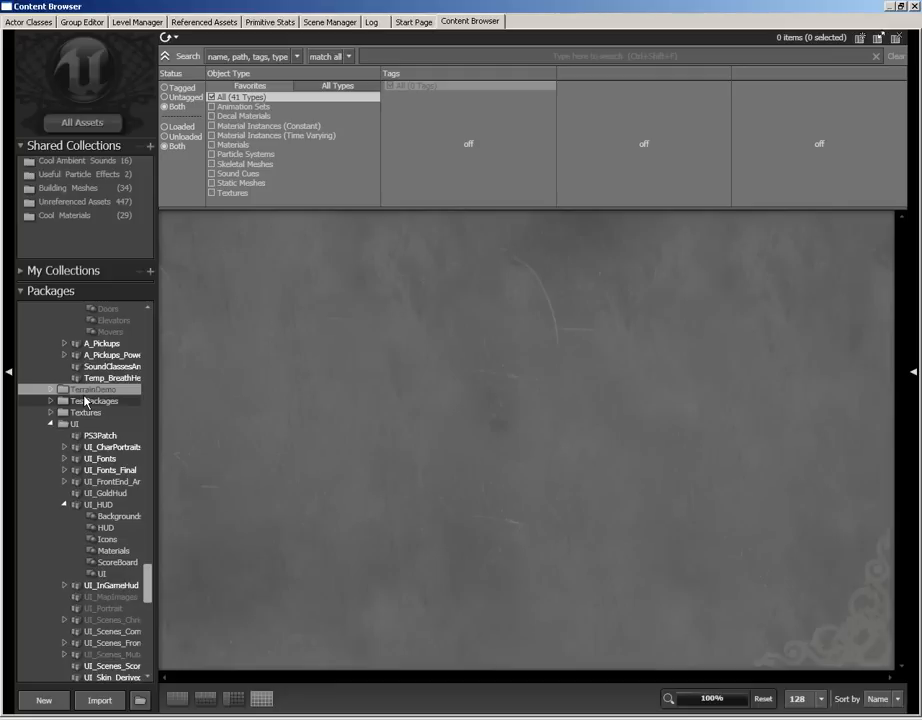
right_click(85, 400)
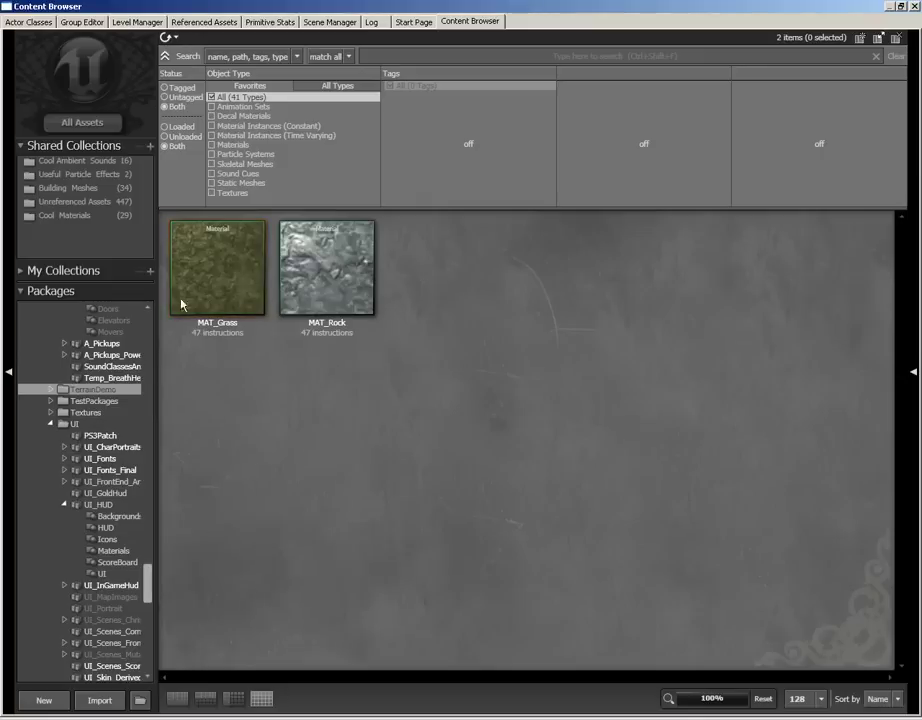
click(217, 267)
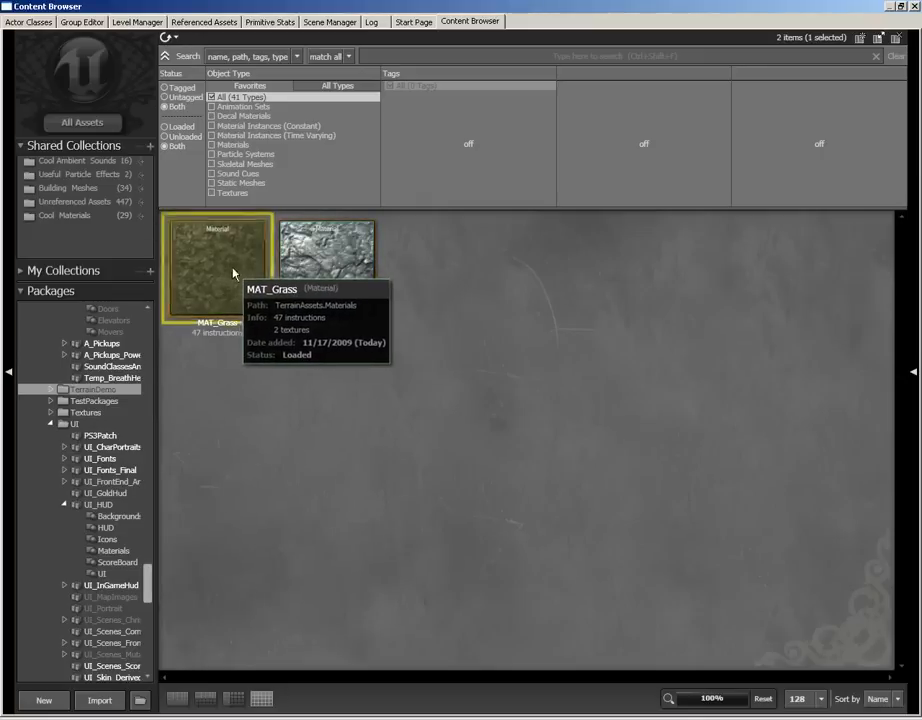
double_click(217, 267)
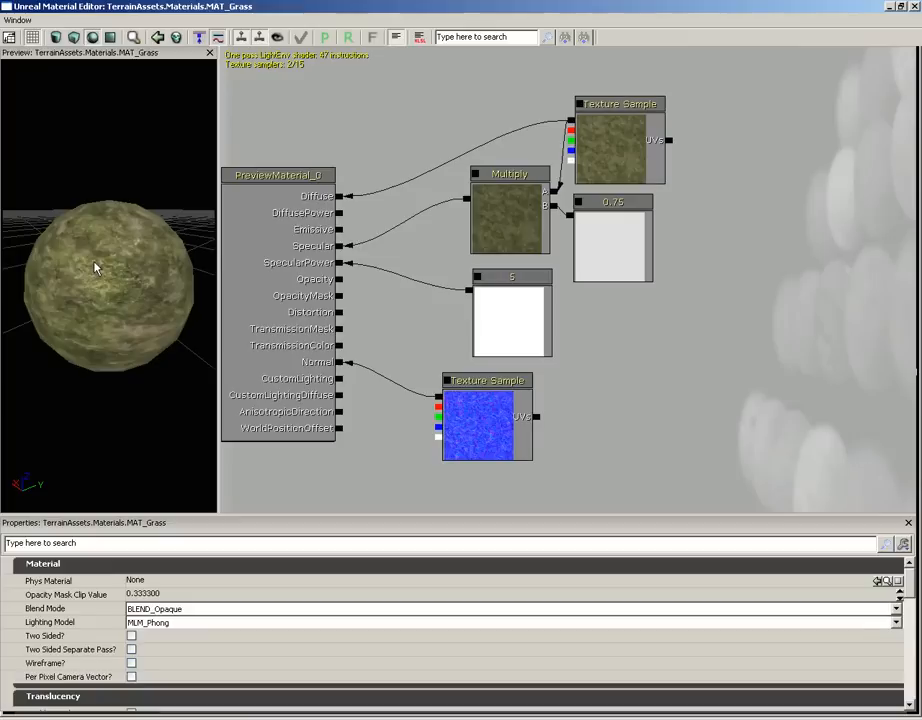
mouse_move(844, 67)
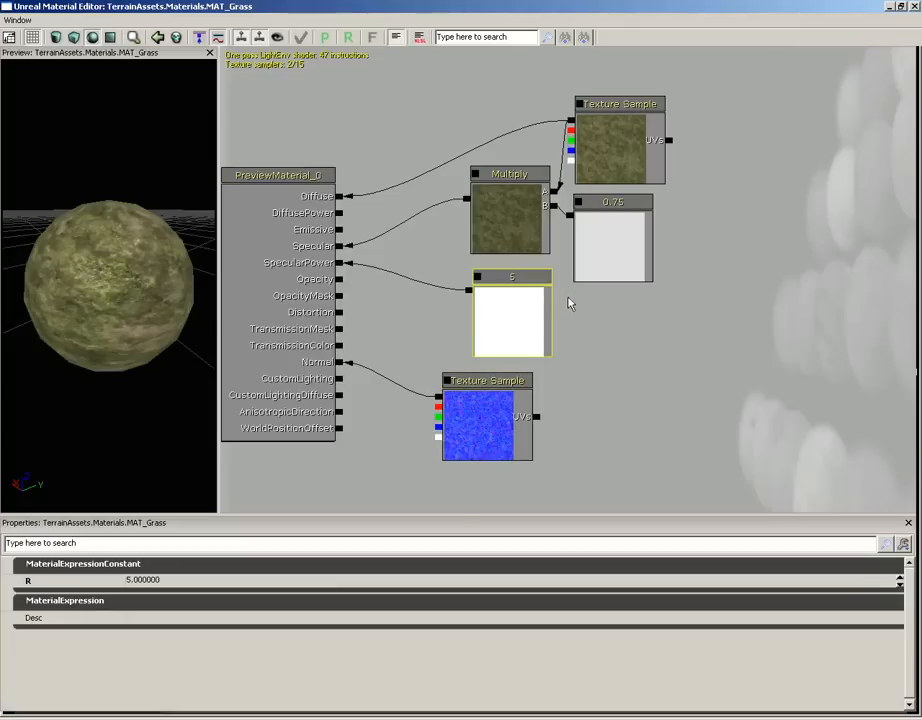
click(620, 145)
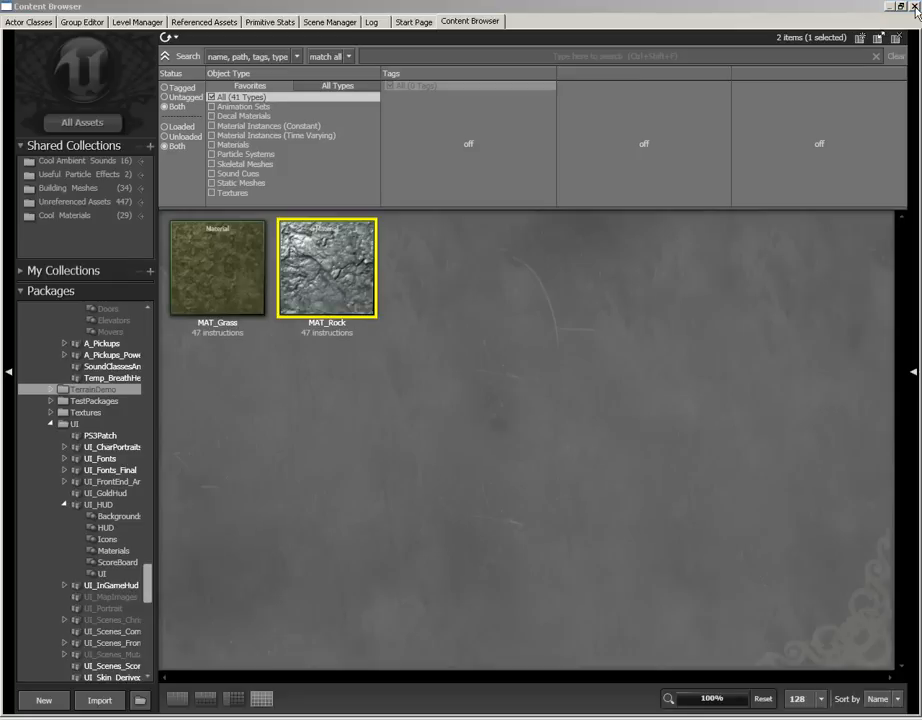
mouse_move(222, 262)
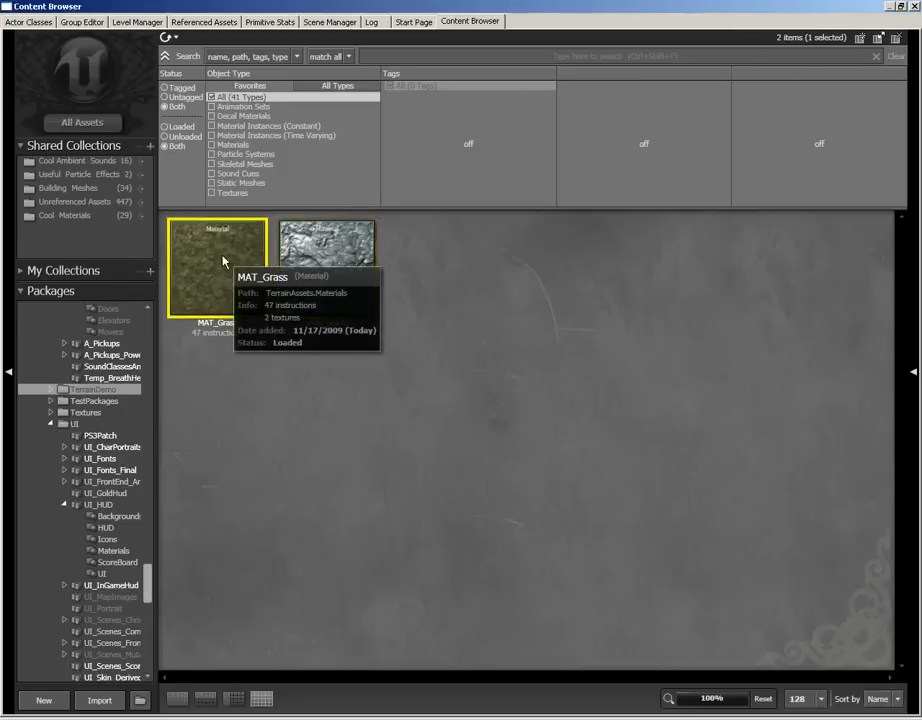
mouse_move(647, 16)
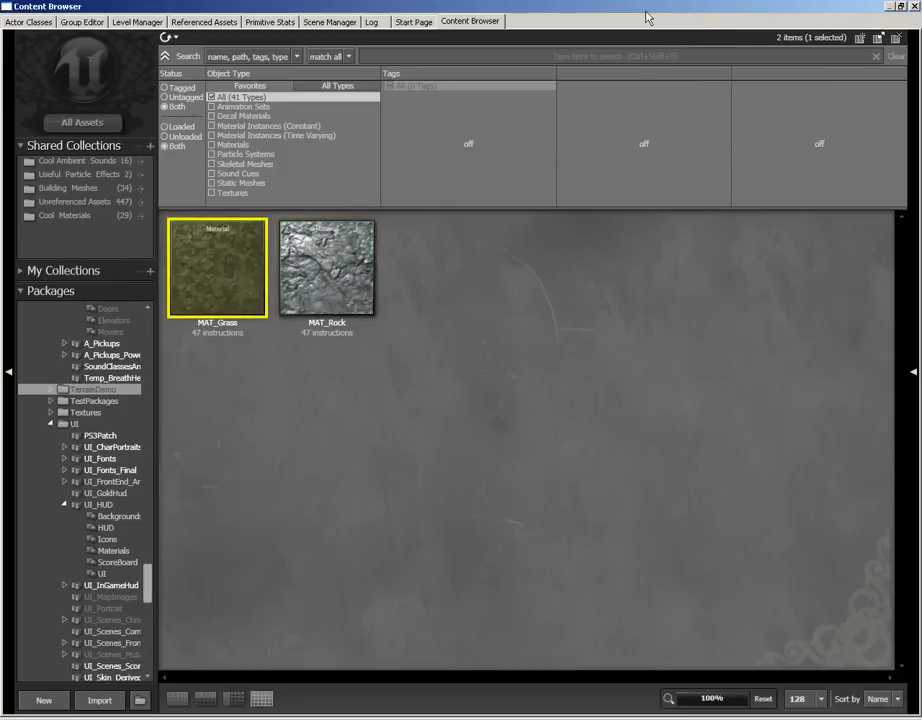
mouse_move(305, 164)
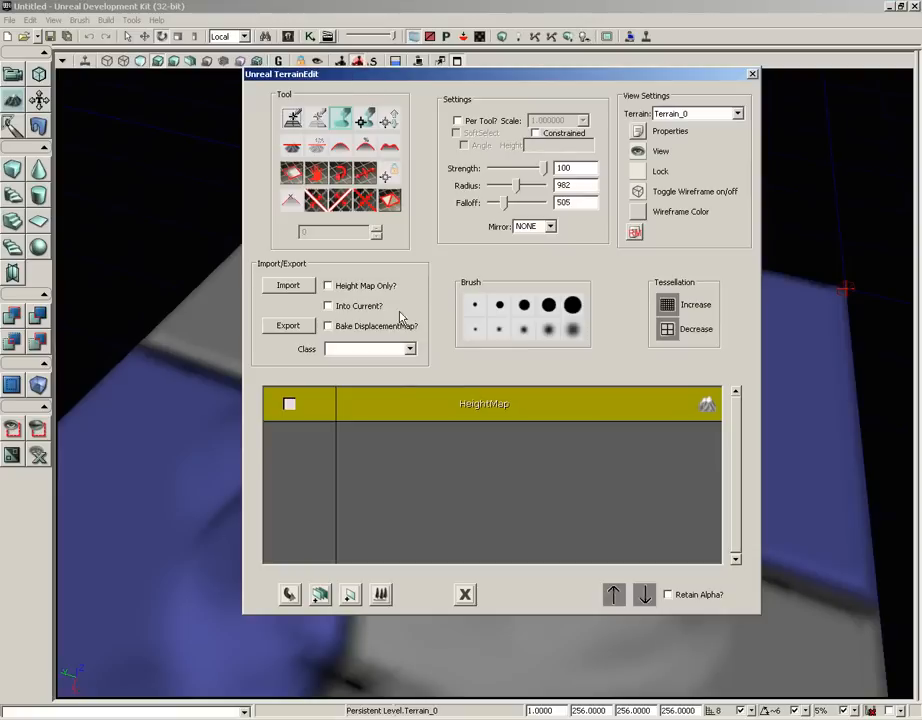
mouse_move(575, 489)
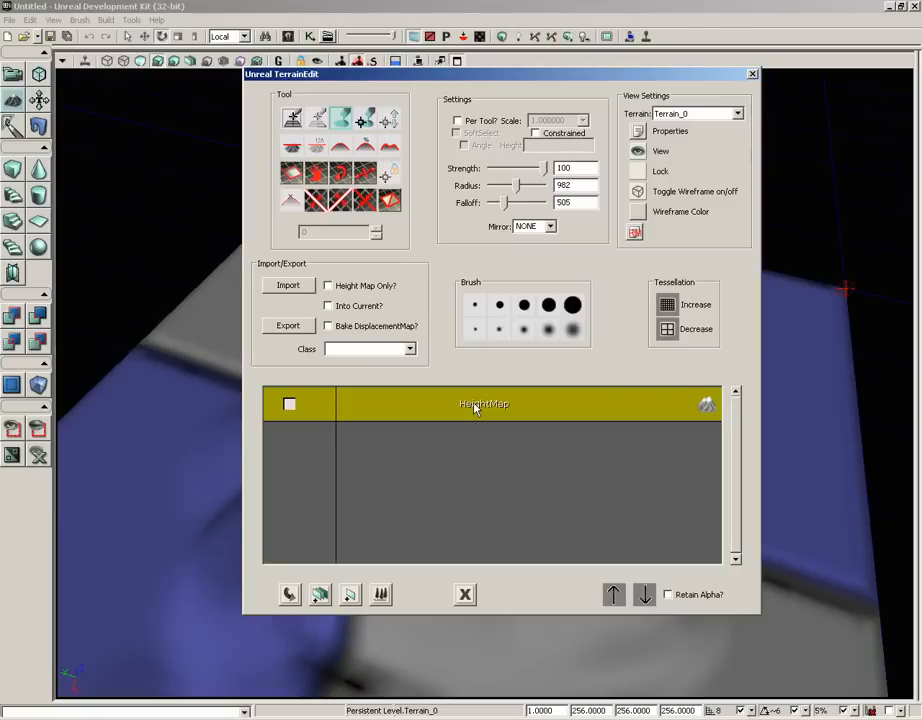
- Bring up the TerrainEdit layer menu to add a setup layer from MAT_Grass
right_click(474, 408)
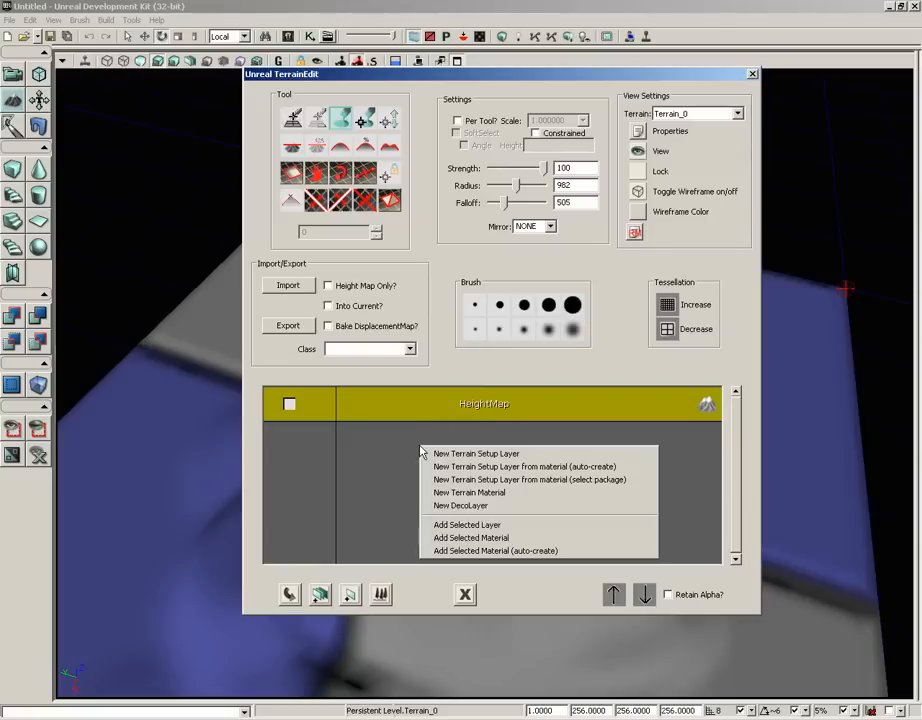
mouse_move(525, 466)
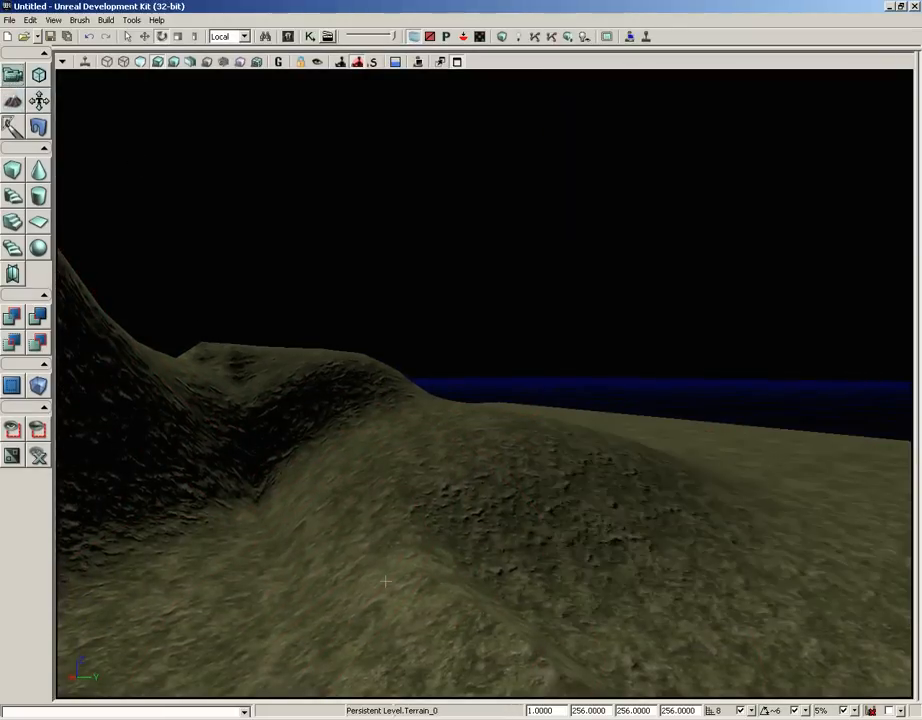
- Reopen the Unreal TerrainEdit window from the terrain's right-click menu
right_click(385, 580)
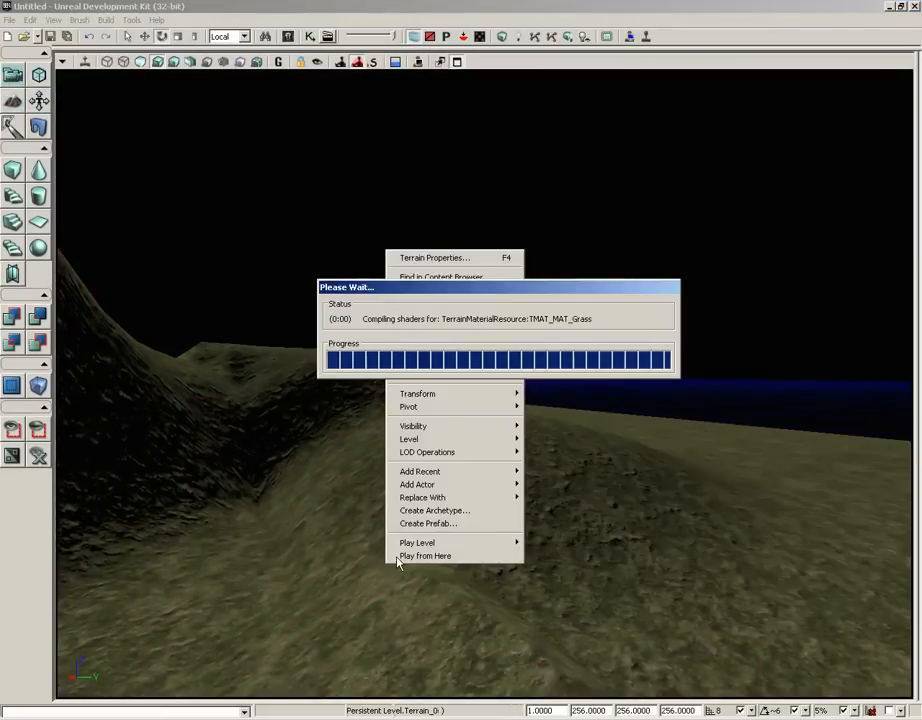
click(426, 555)
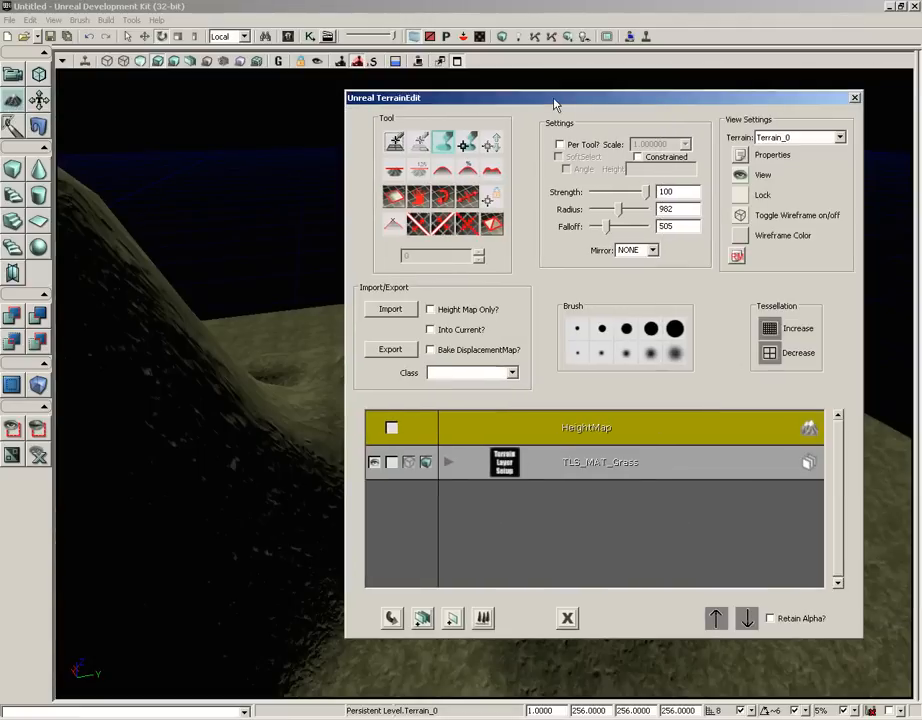
mouse_move(290, 38)
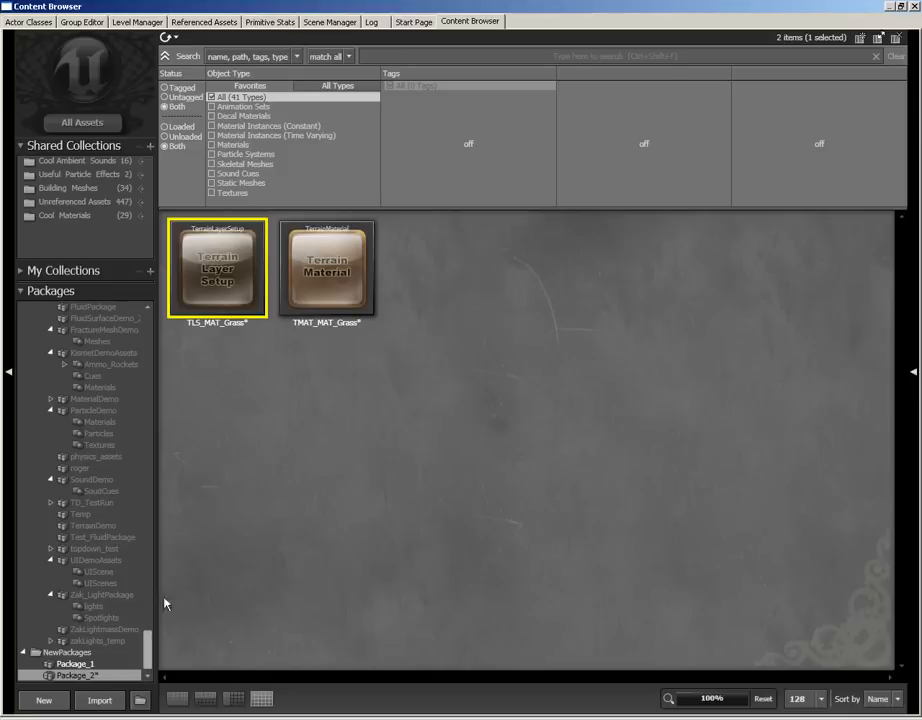
- Select MAT_Rock and auto-create a TLS_MAT_Rock terrain setup layer from it
scroll(down, 3)
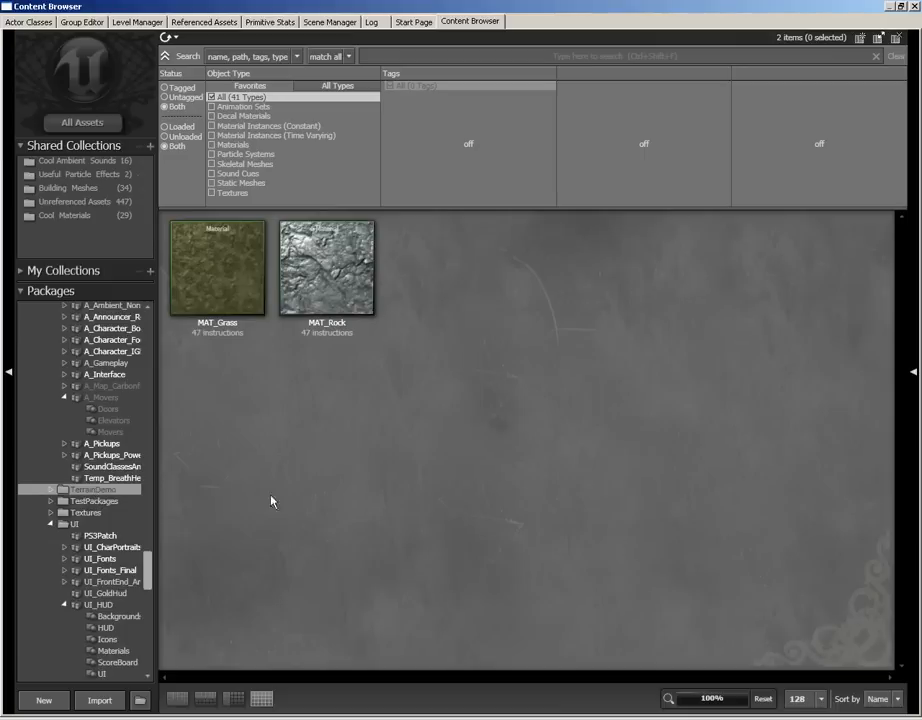
click(327, 267)
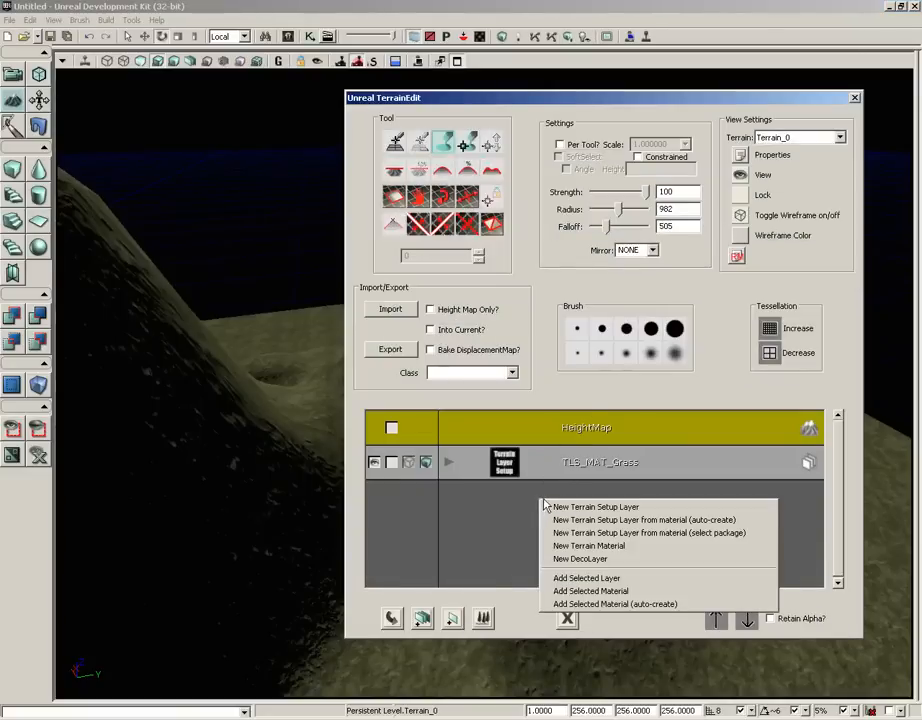
mouse_move(639, 520)
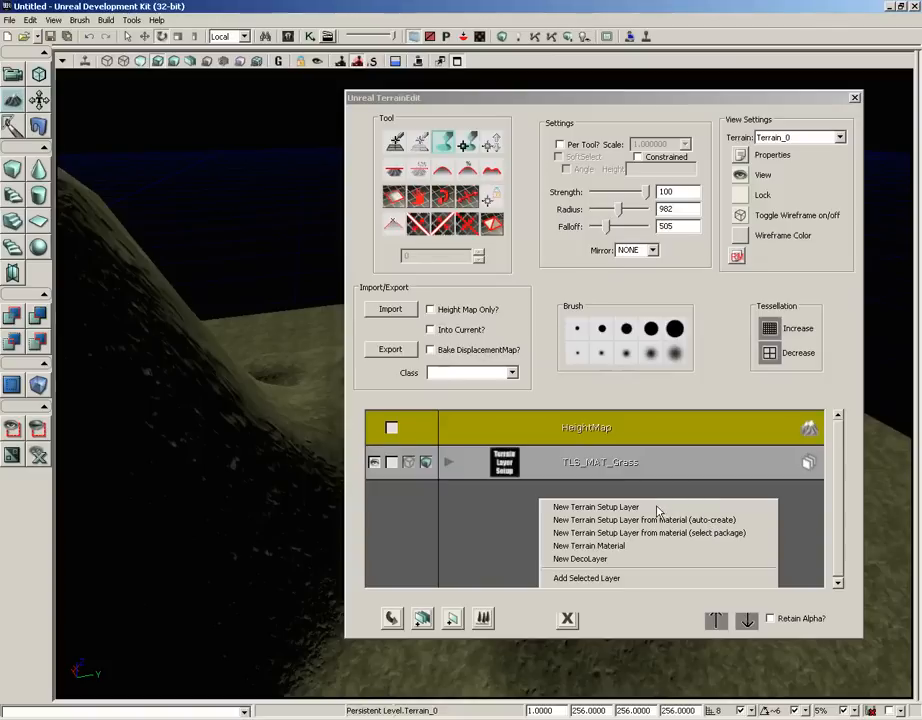
click(596, 506)
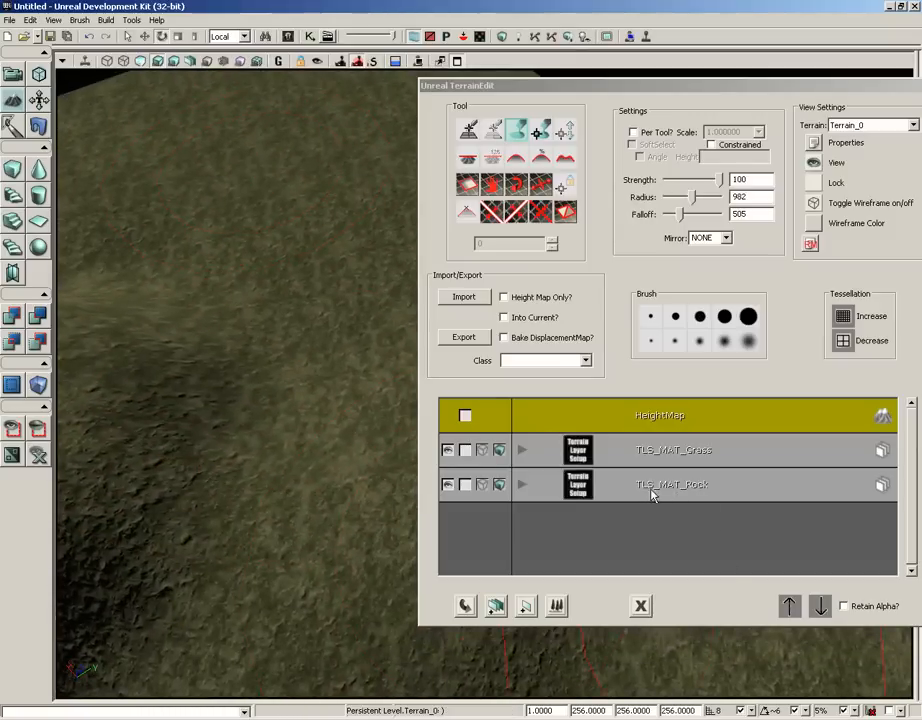
- Click through the HeightMap, TLS_MAT_Grass and TLS_MAT_Rock layers, ending on TLS_MAT_Rock
click(670, 484)
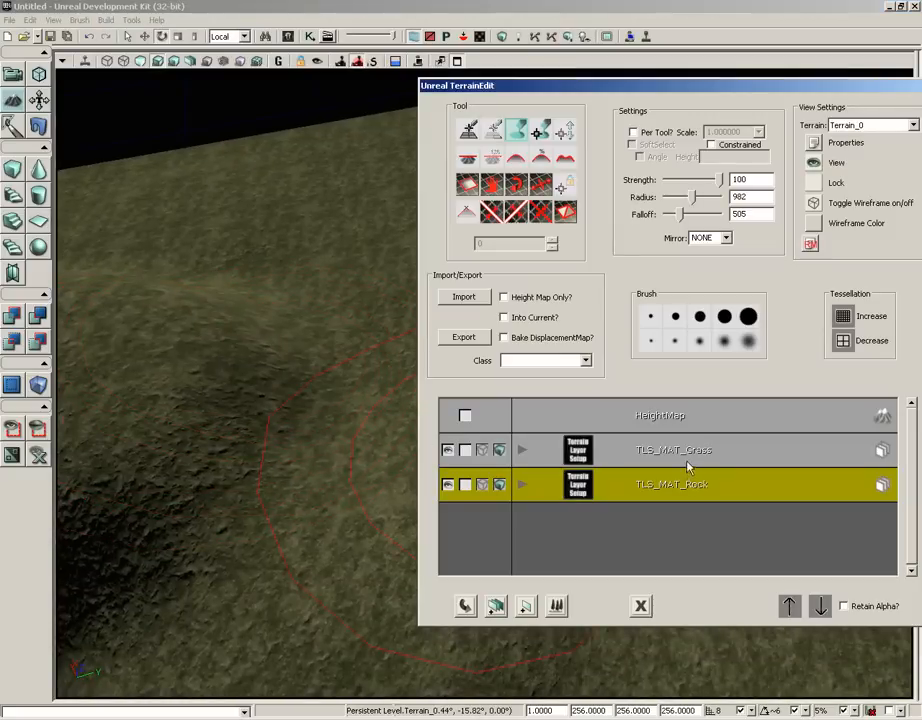
click(657, 415)
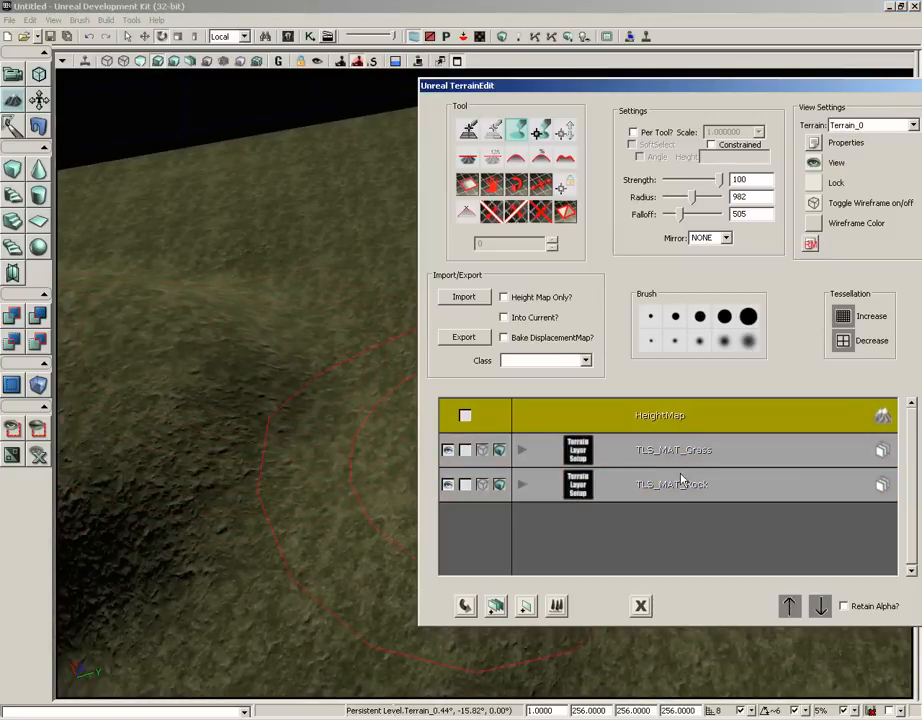
click(675, 450)
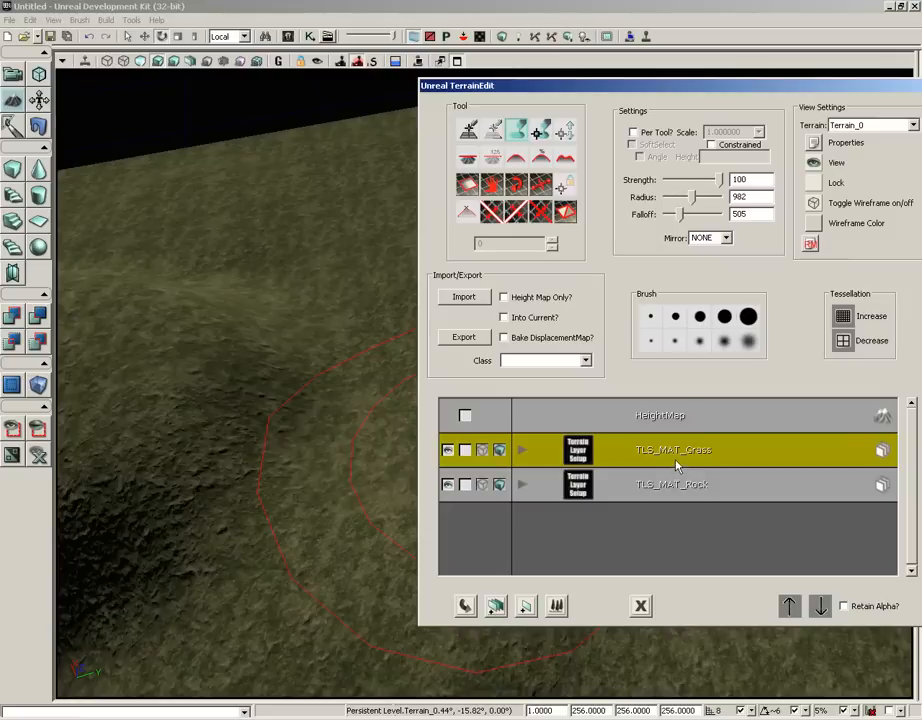
click(670, 484)
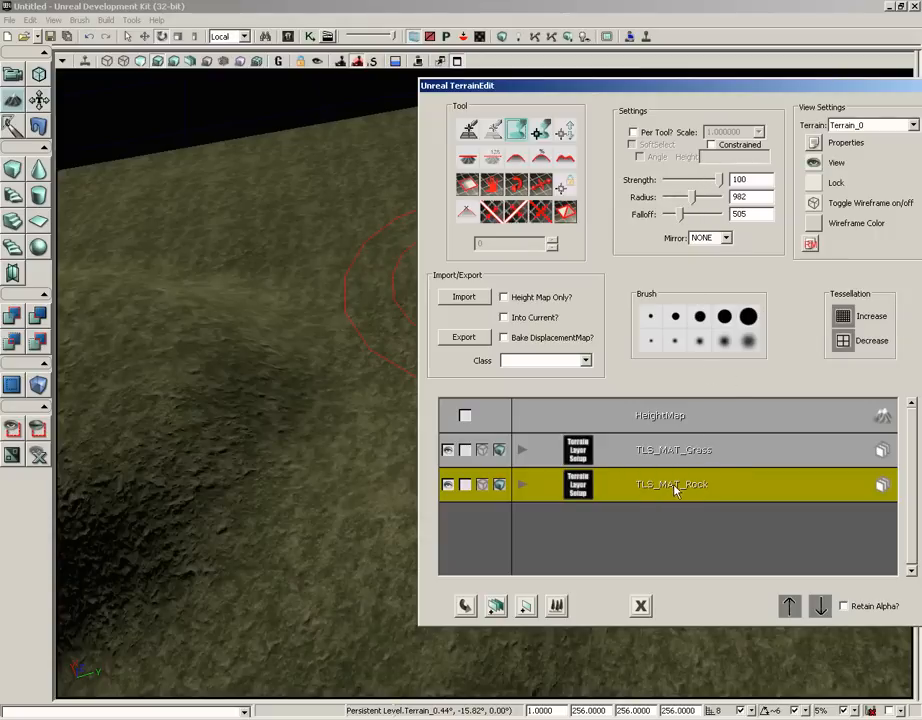
- Paint rock texture across the hilltop, then reduce the brush radius
click(287, 352)
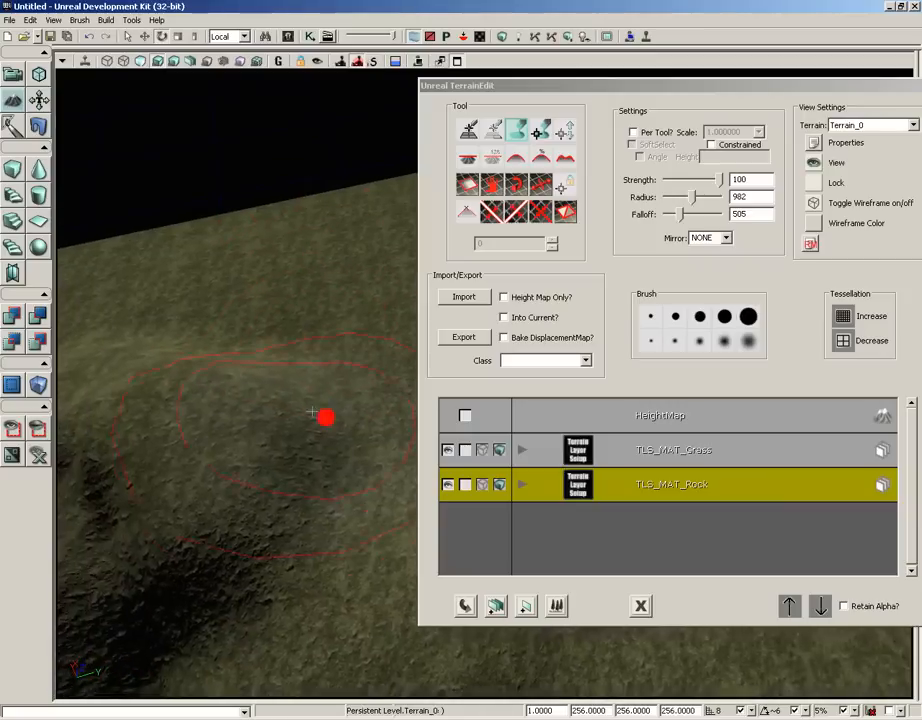
drag(325, 417, 335, 460)
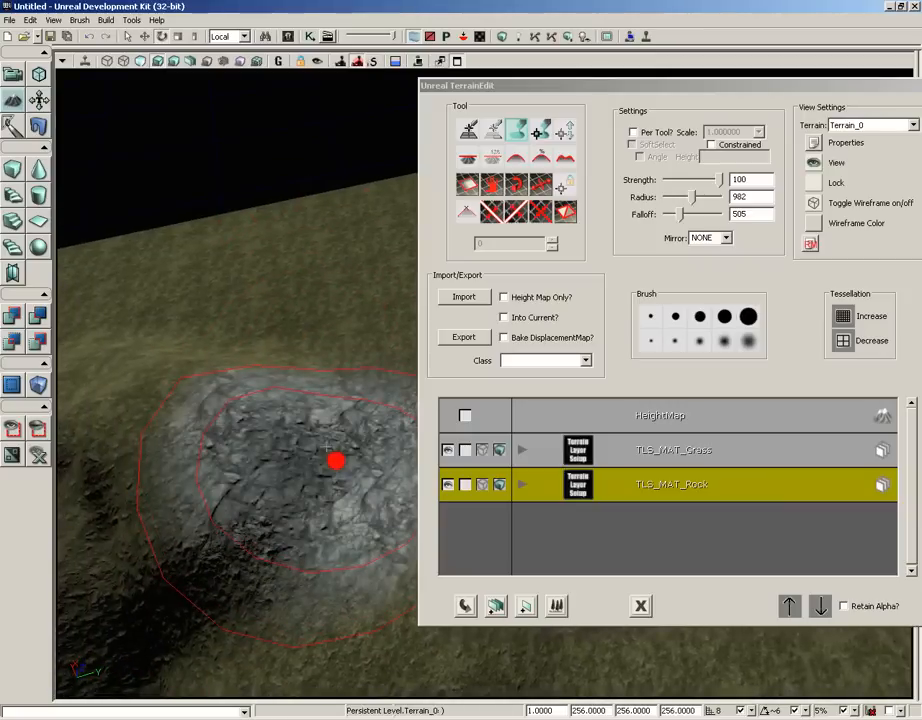
drag(335, 461, 323, 402)
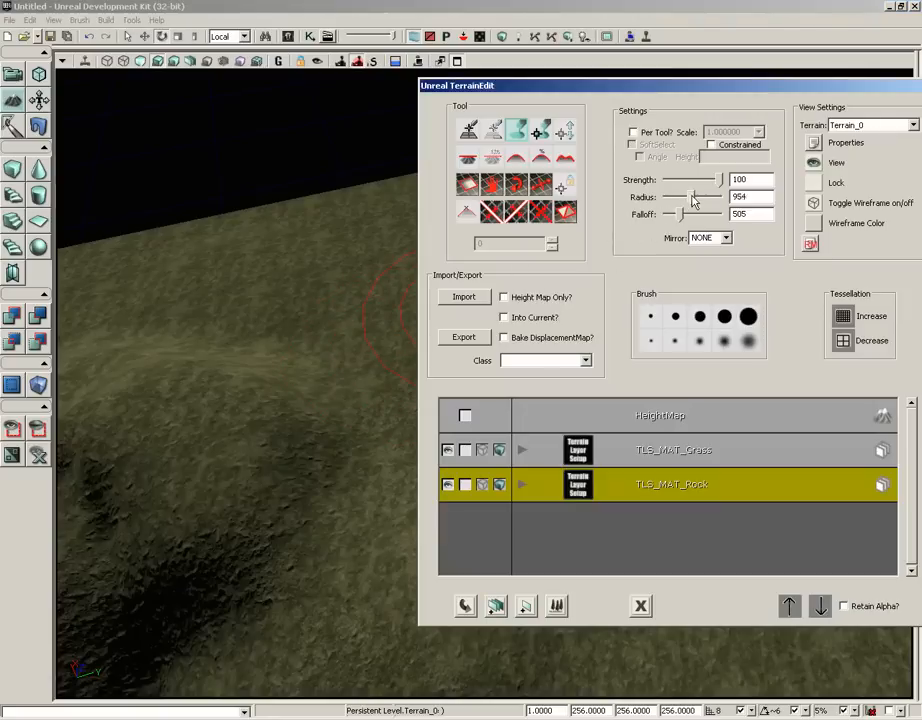
drag(693, 196, 683, 196)
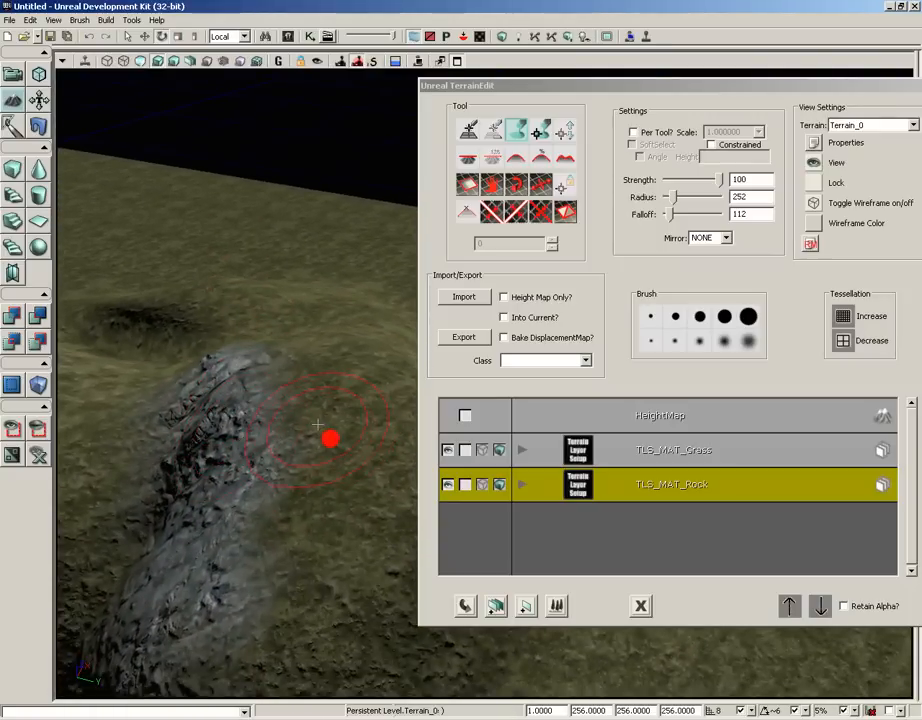
mouse_move(294, 502)
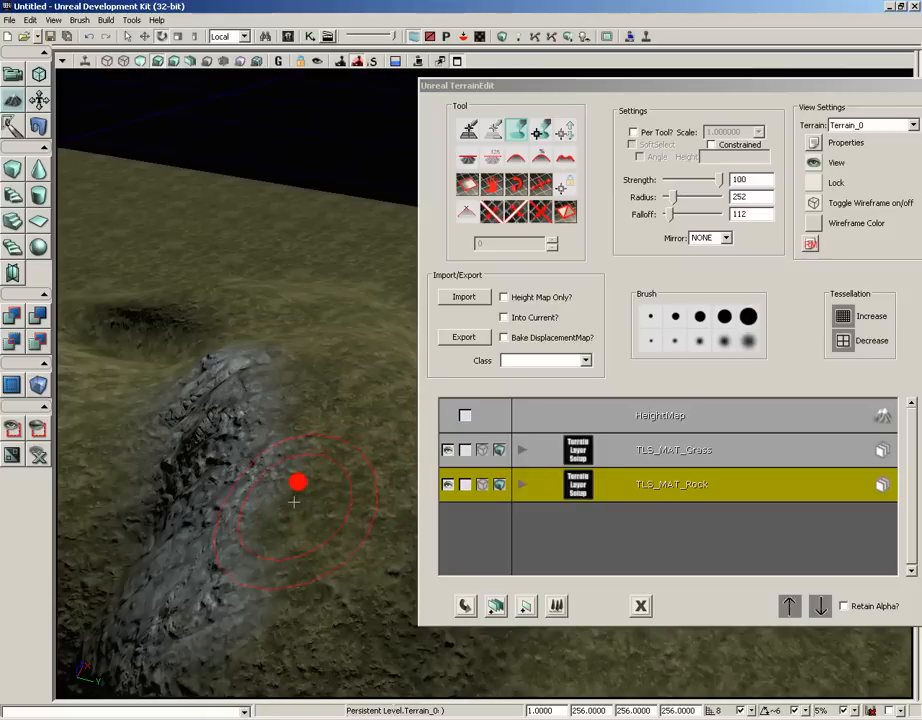
right_click(295, 500)
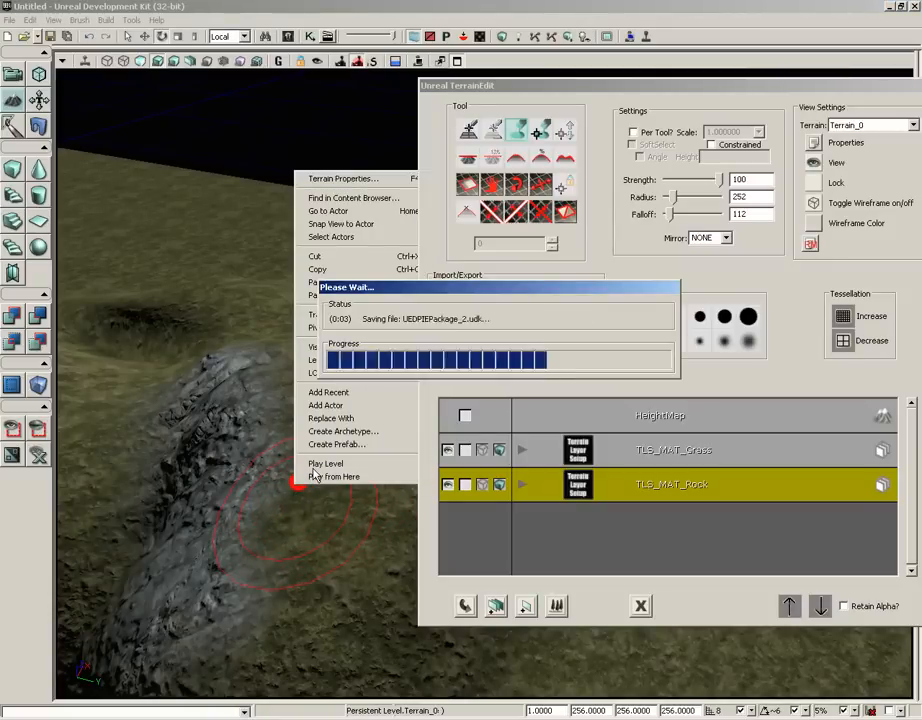
click(325, 463)
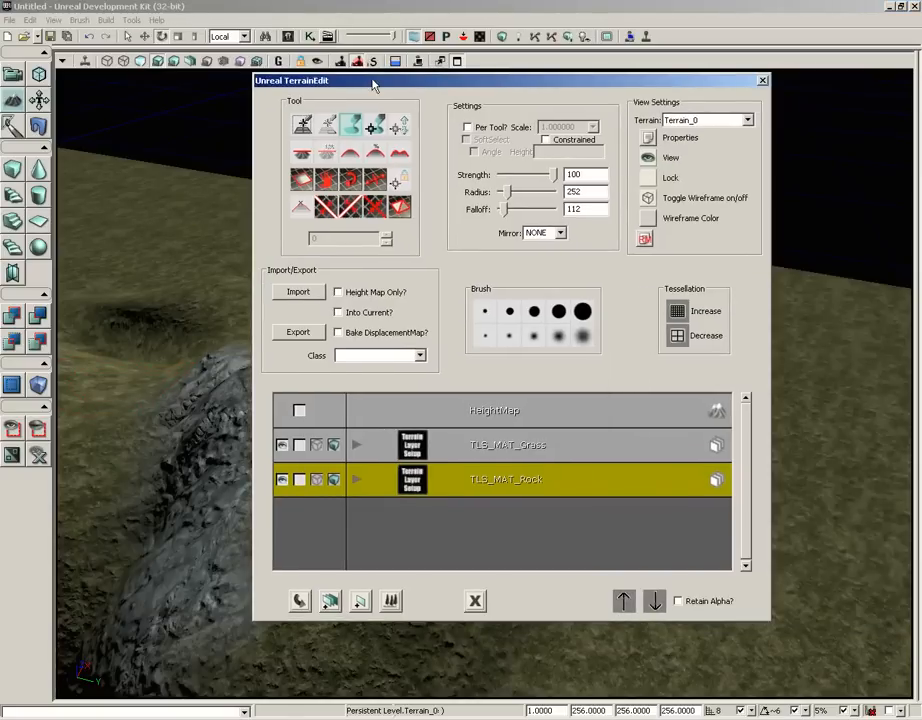
mouse_move(302, 124)
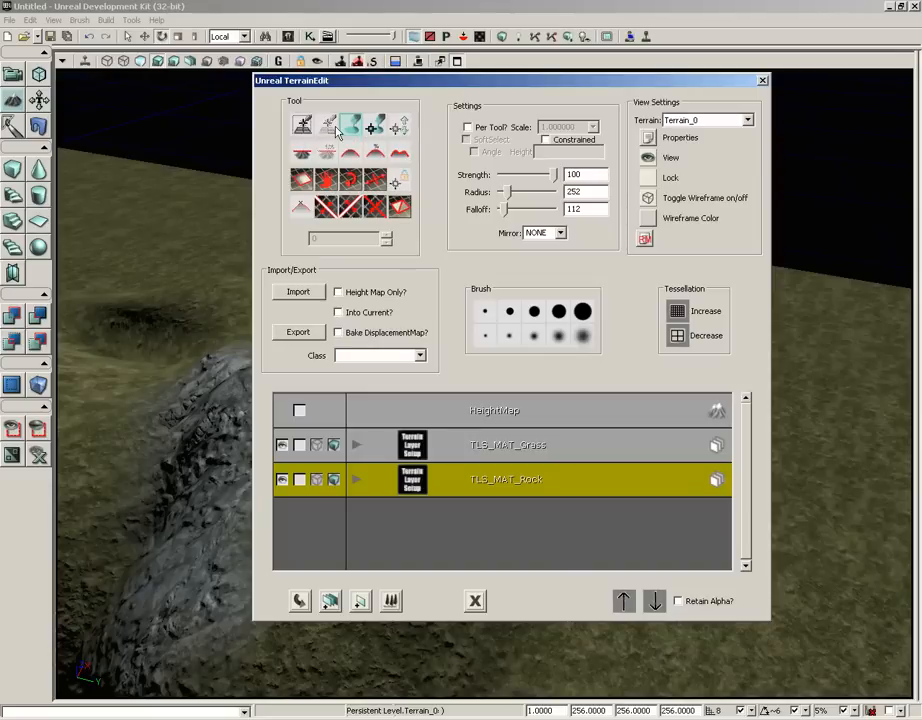
mouse_move(350, 128)
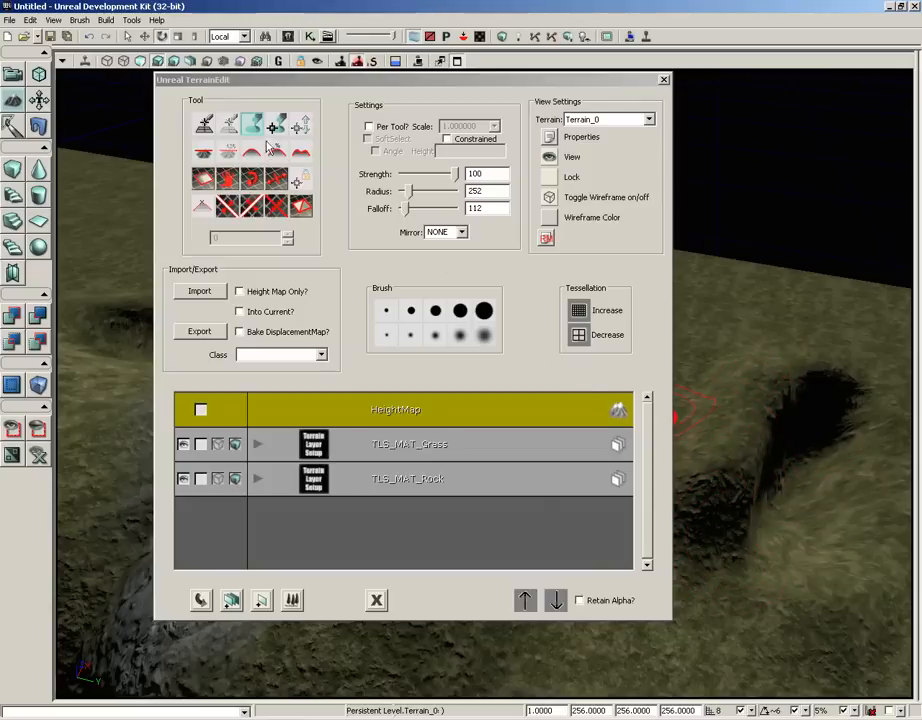
mouse_move(276, 127)
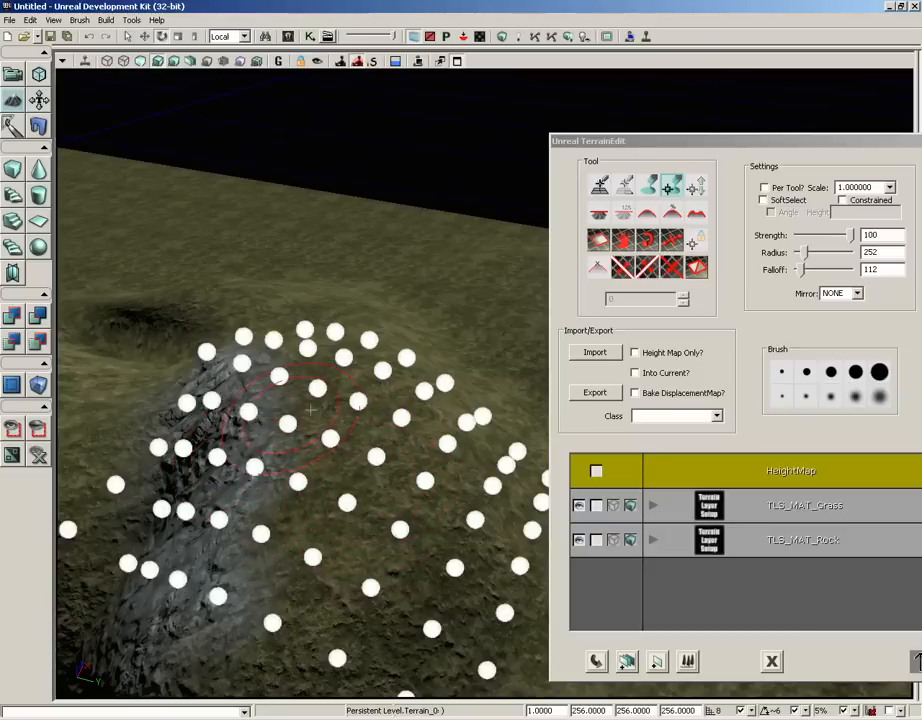
- Drag in the viewport with the vertex tool, bringing a flat grassy stretch into view
drag(310, 410, 445, 443)
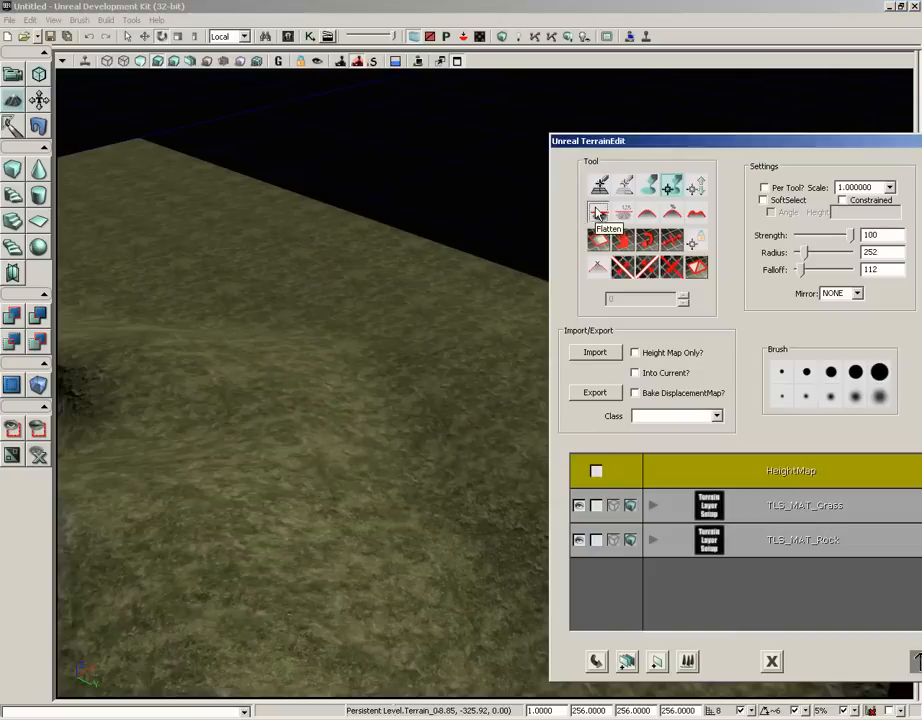
- Flatten a steep-walled trench beside the ridge and extend it across the slope
click(219, 305)
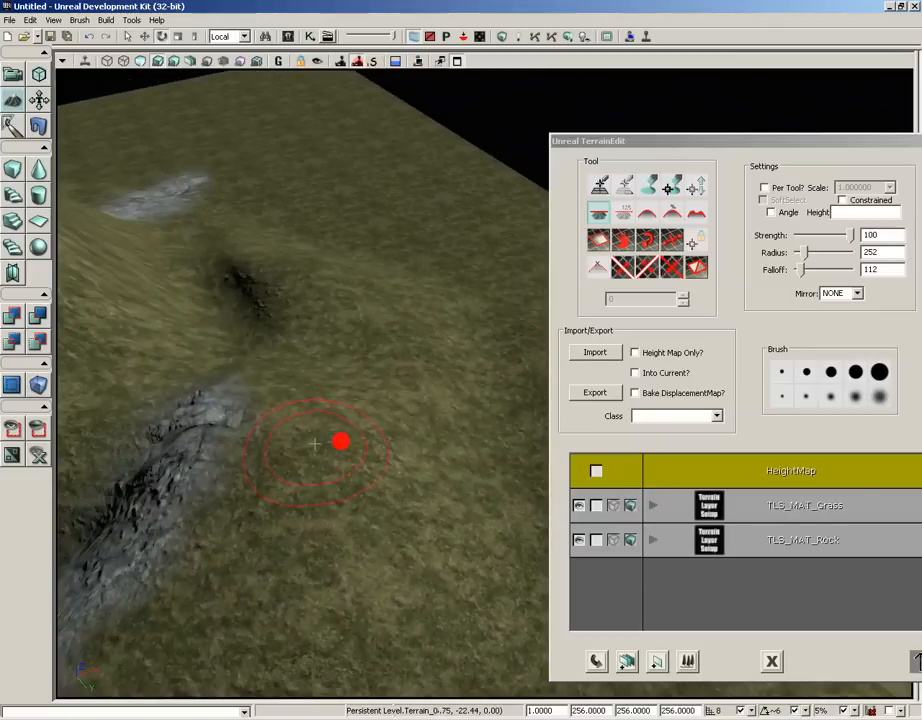
mouse_move(421, 218)
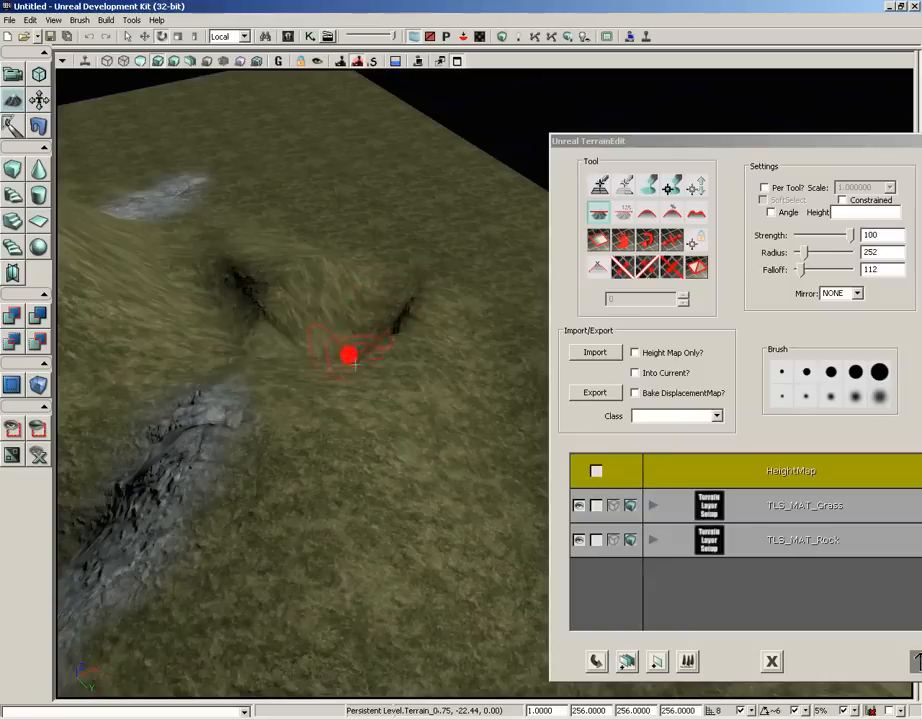
drag(350, 355, 360, 328)
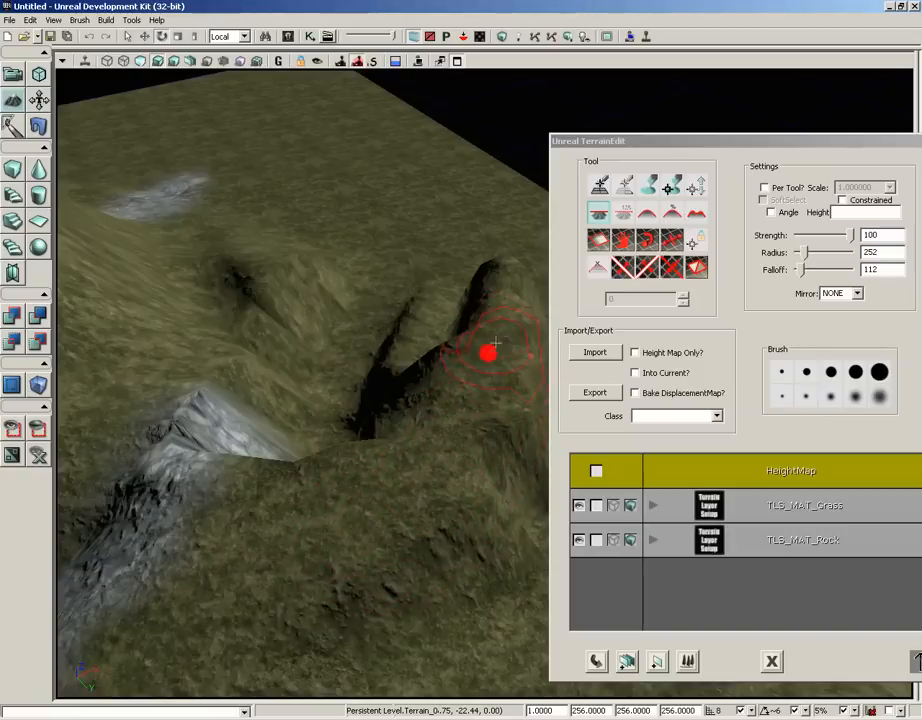
drag(490, 352, 478, 262)
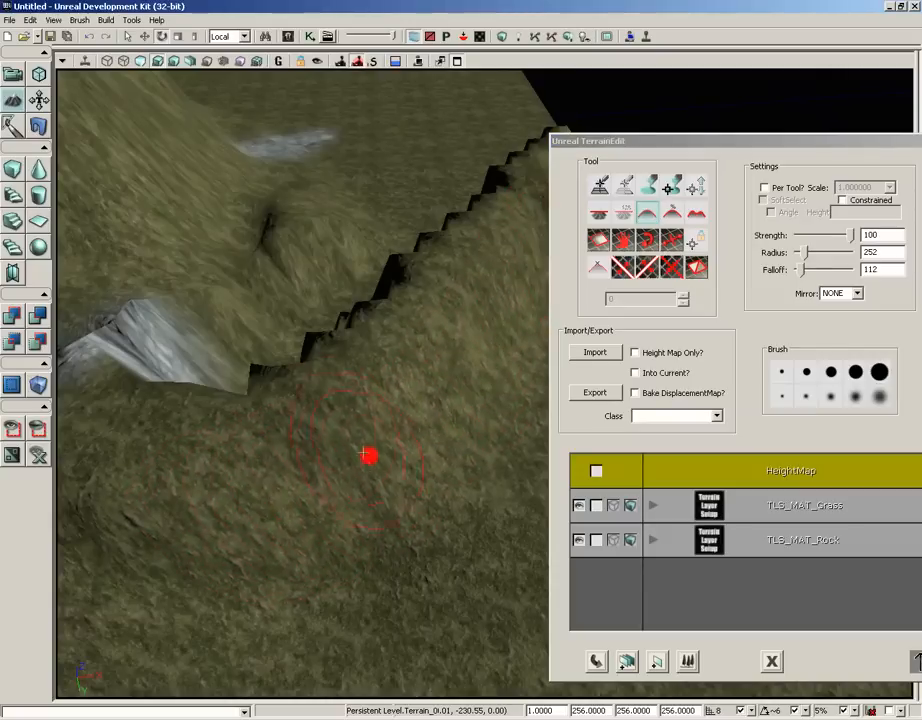
- Roughen the ground with Noise, widen its radius to 1010, then smooth at Strength 18
click(371, 438)
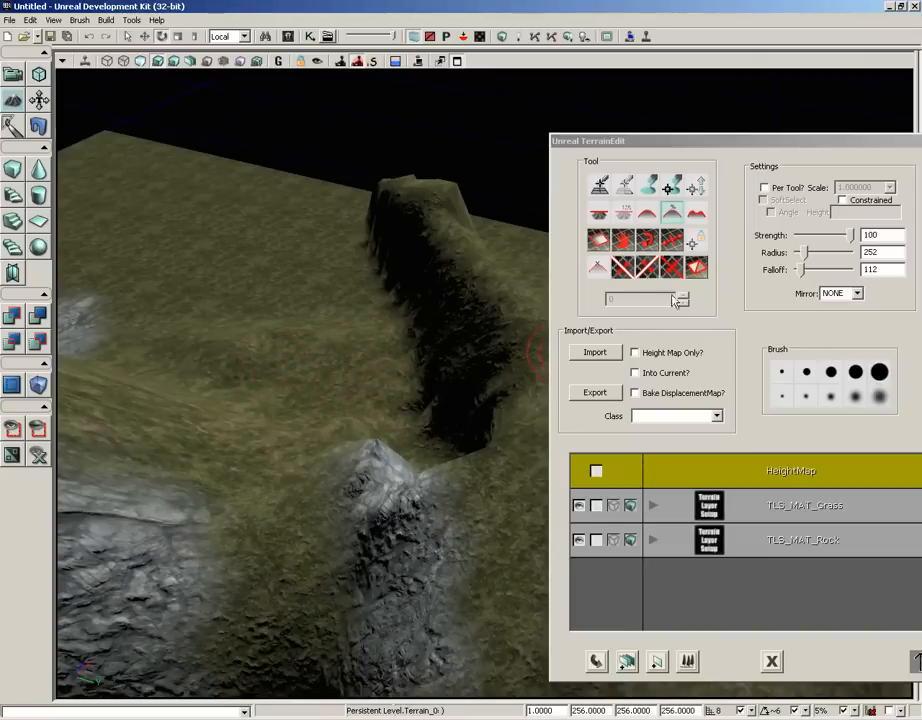
mouse_move(698, 212)
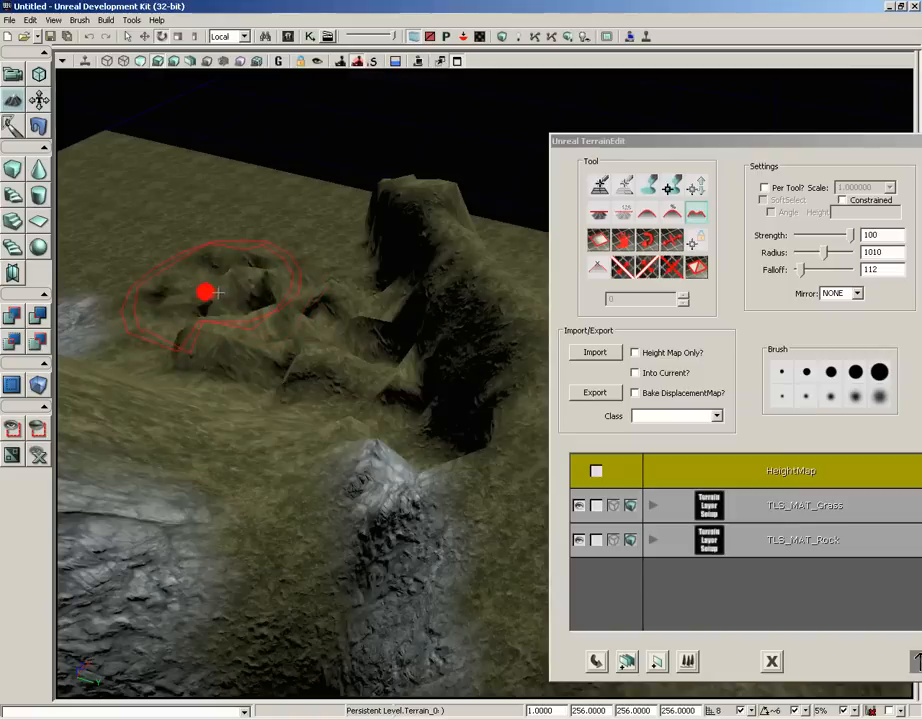
drag(210, 292, 310, 344)
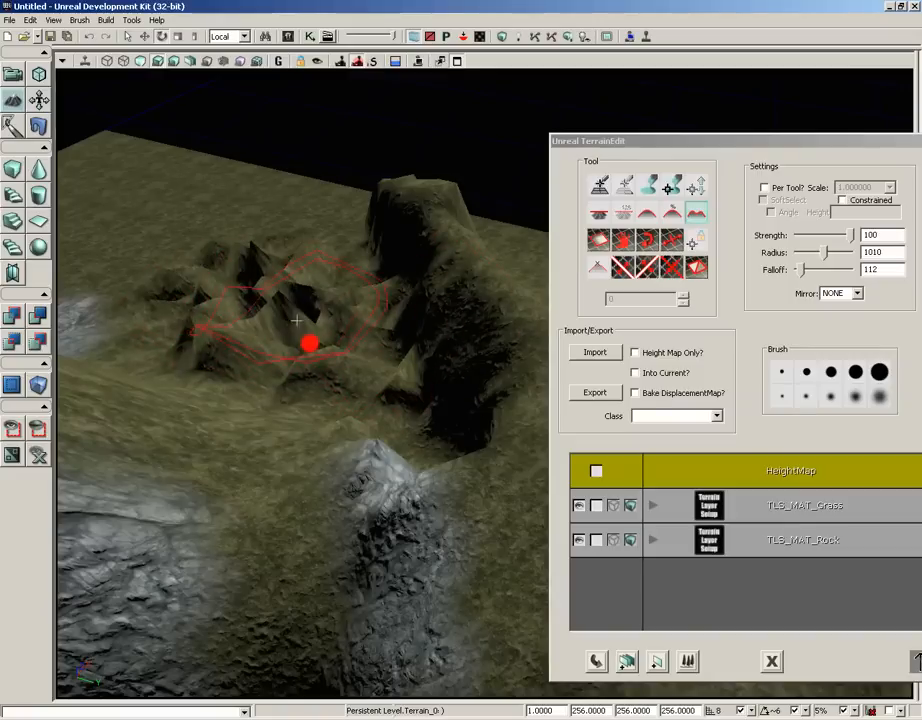
drag(845, 235, 808, 235)
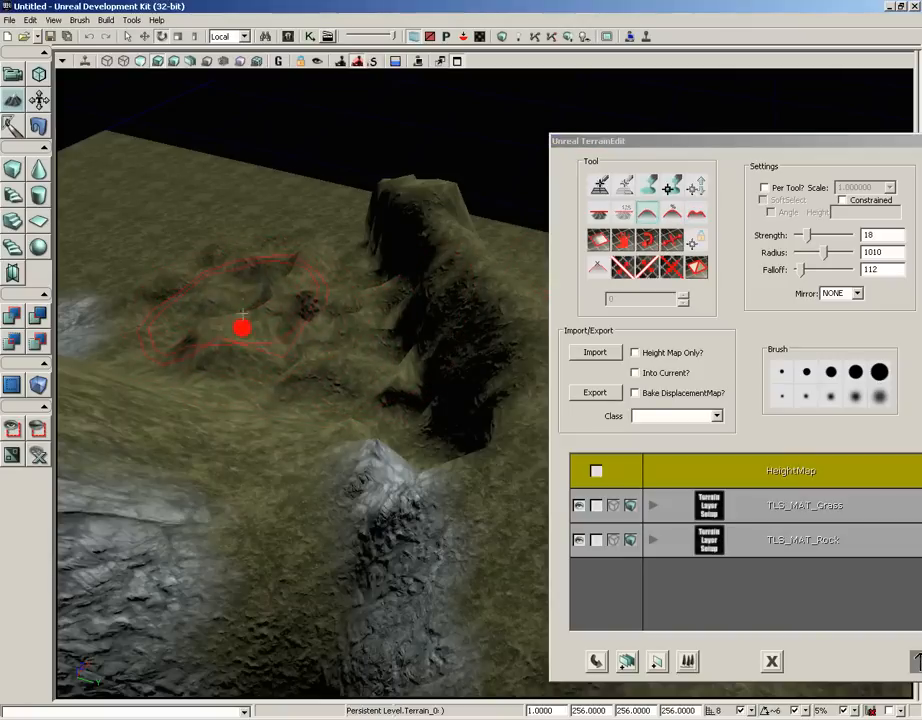
drag(243, 325, 221, 267)
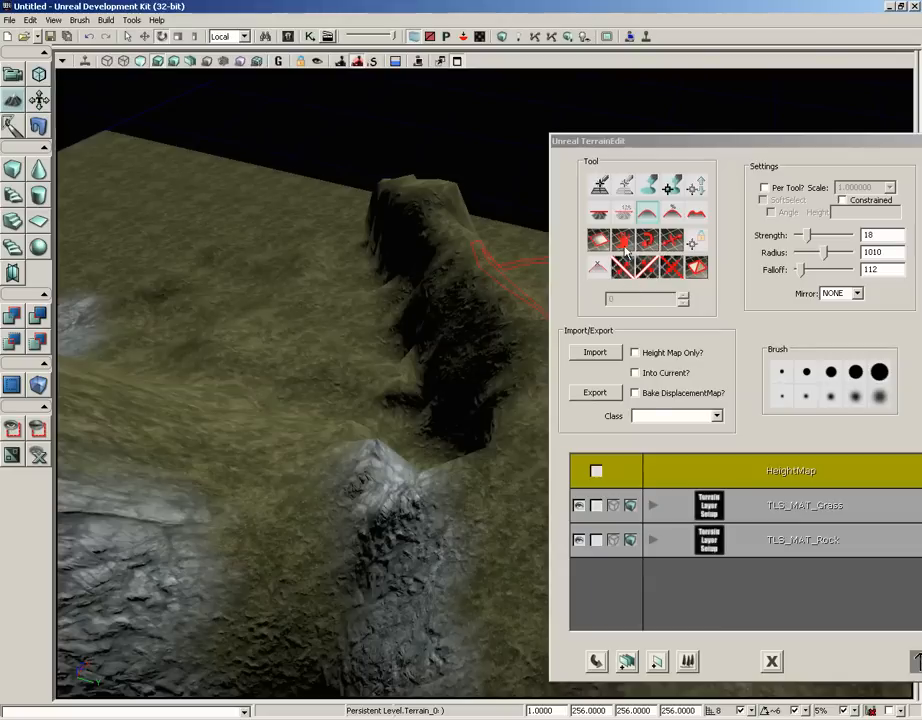
mouse_move(591, 240)
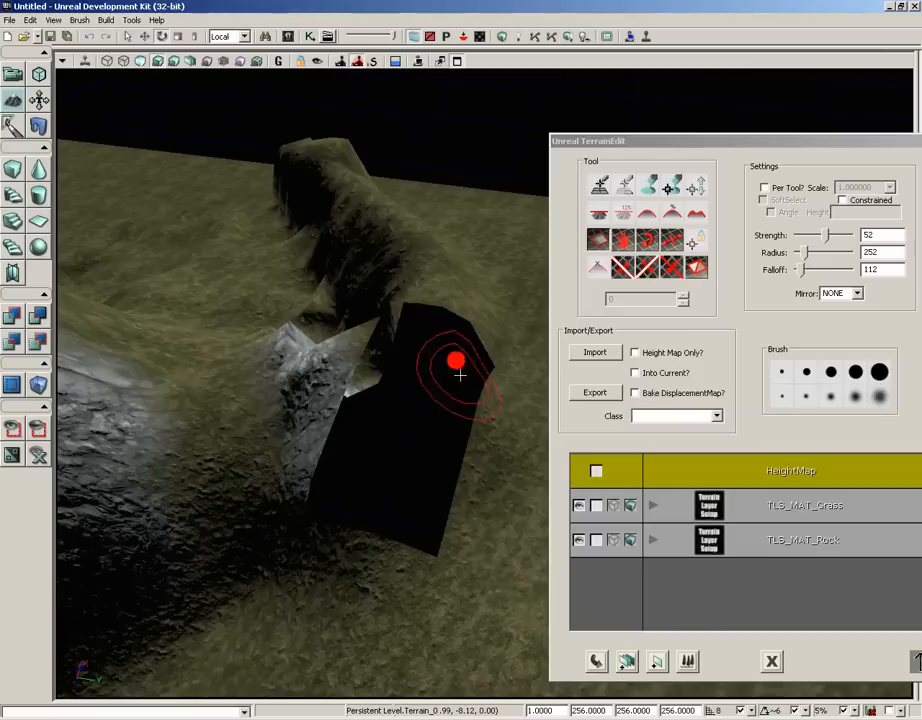
- Raise a sharp, dark-faced block of terrain beside the rock ridge at Strength 52
drag(458, 375, 490, 480)
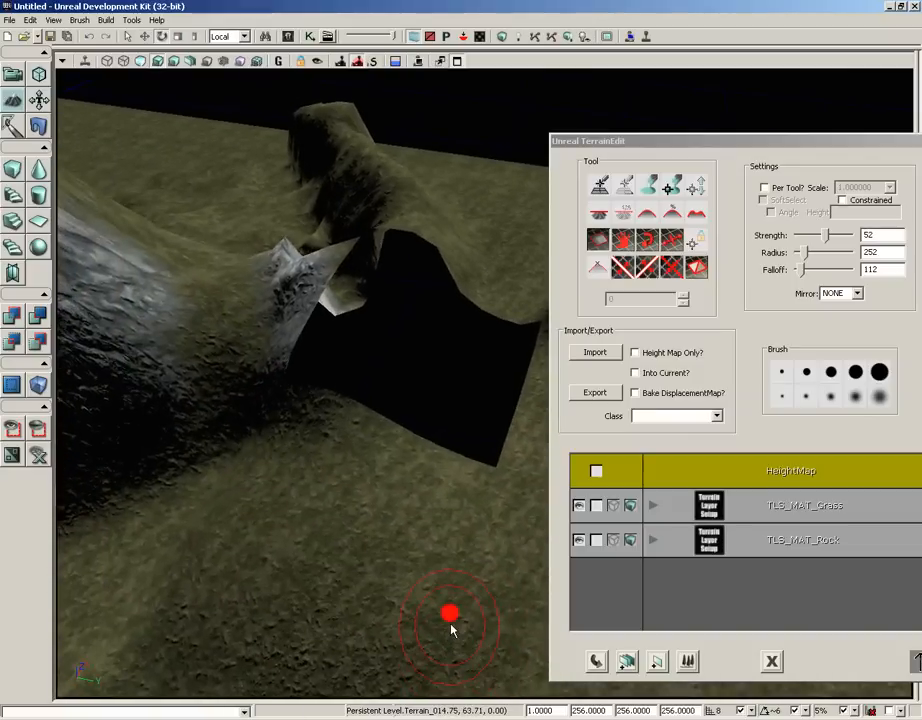
mouse_move(405, 455)
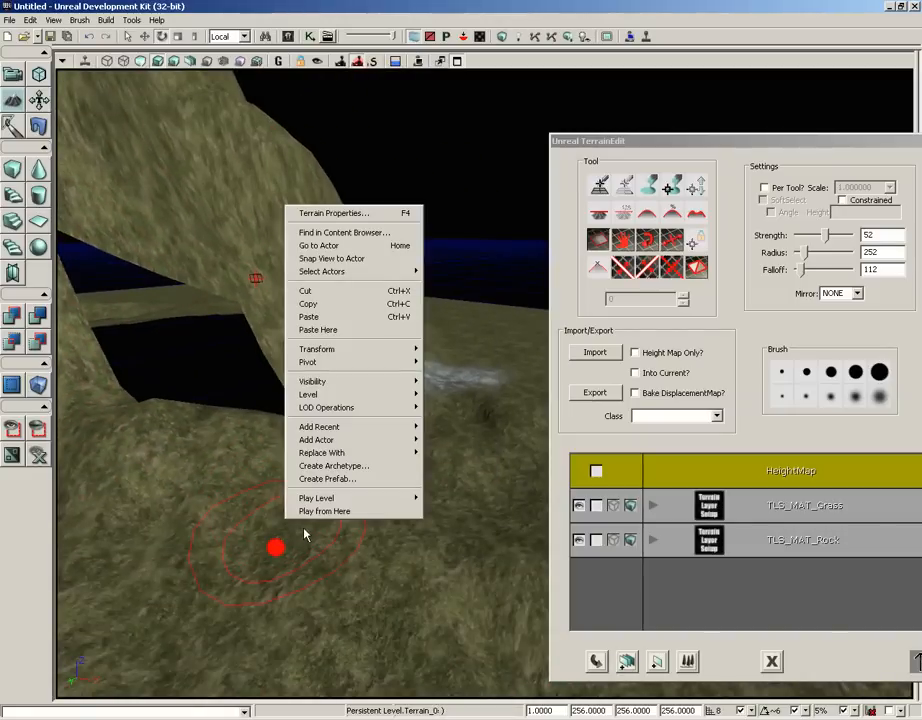
click(316, 498)
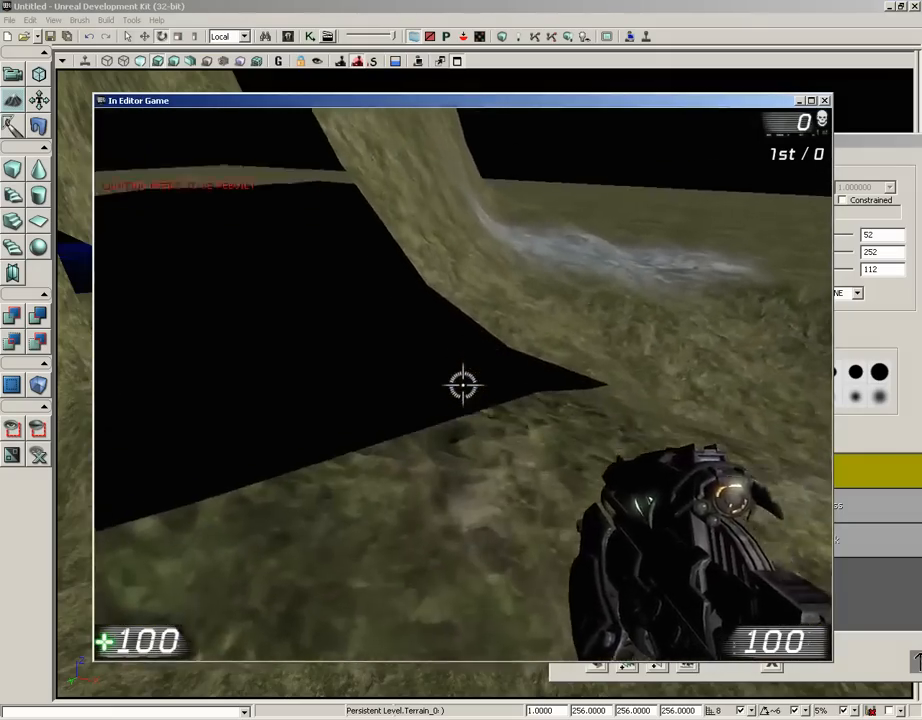
click(465, 387)
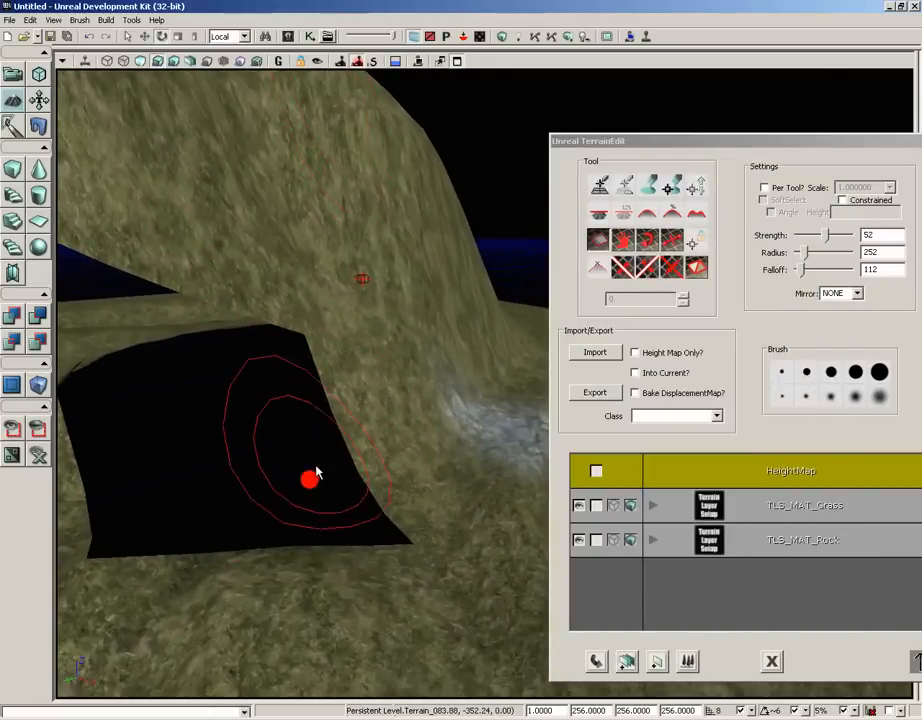
drag(315, 472, 419, 410)
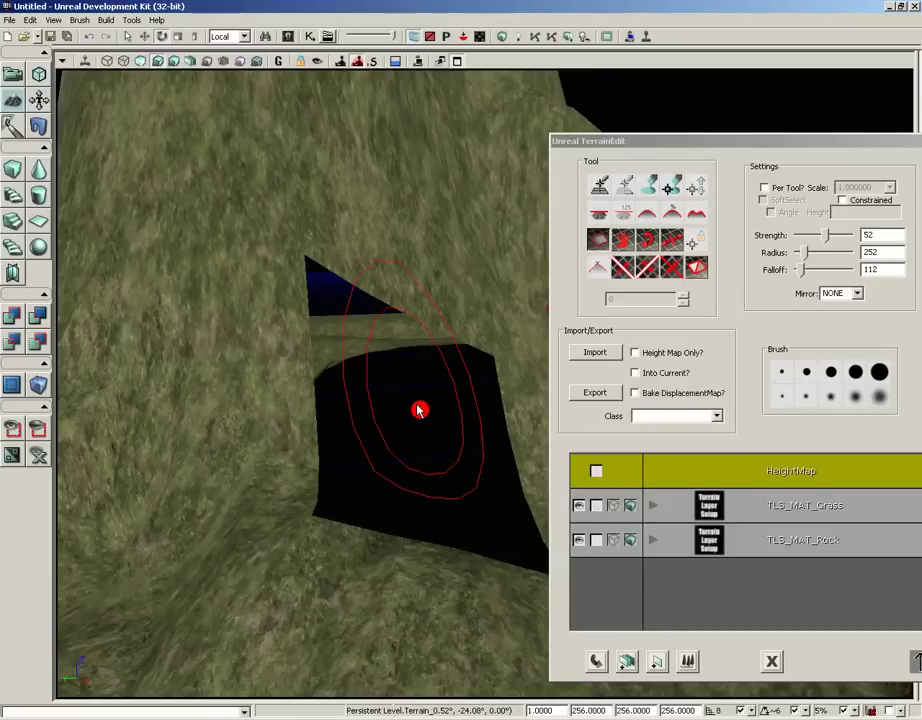
click(419, 410)
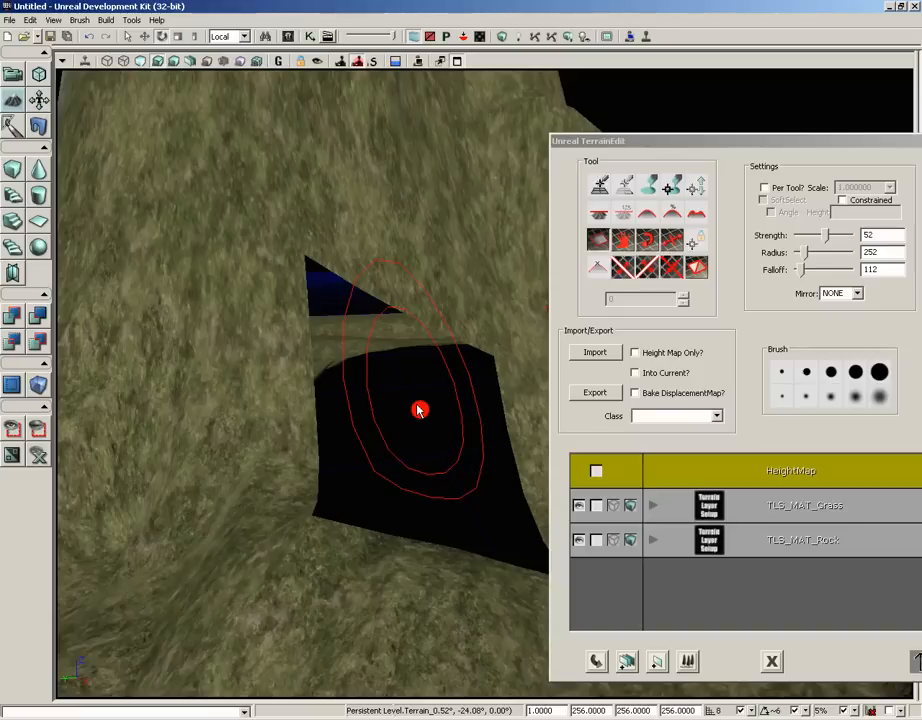
mouse_move(537, 435)
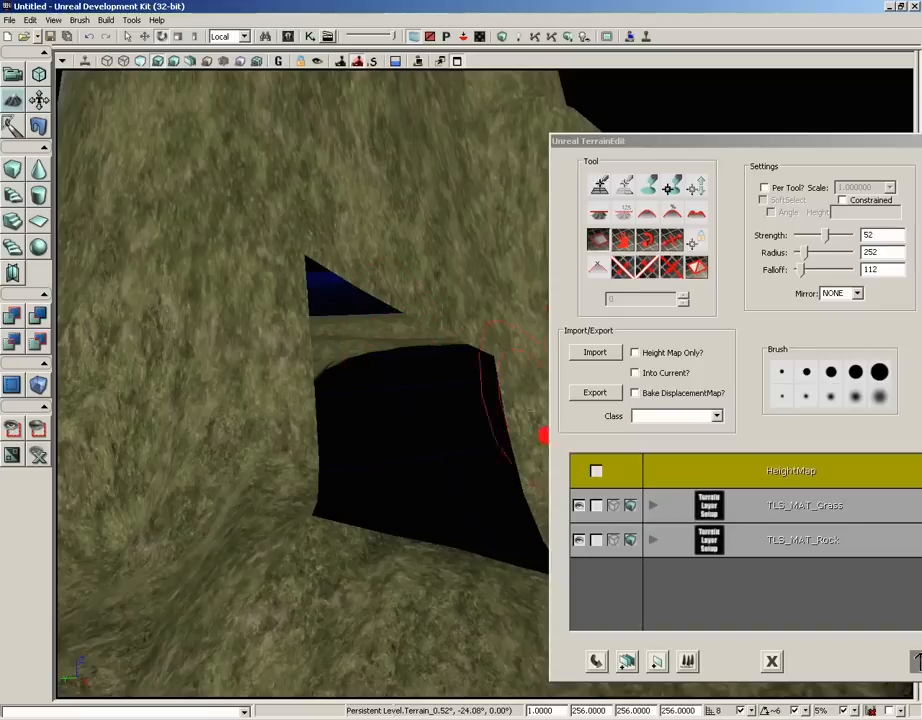
mouse_move(667, 245)
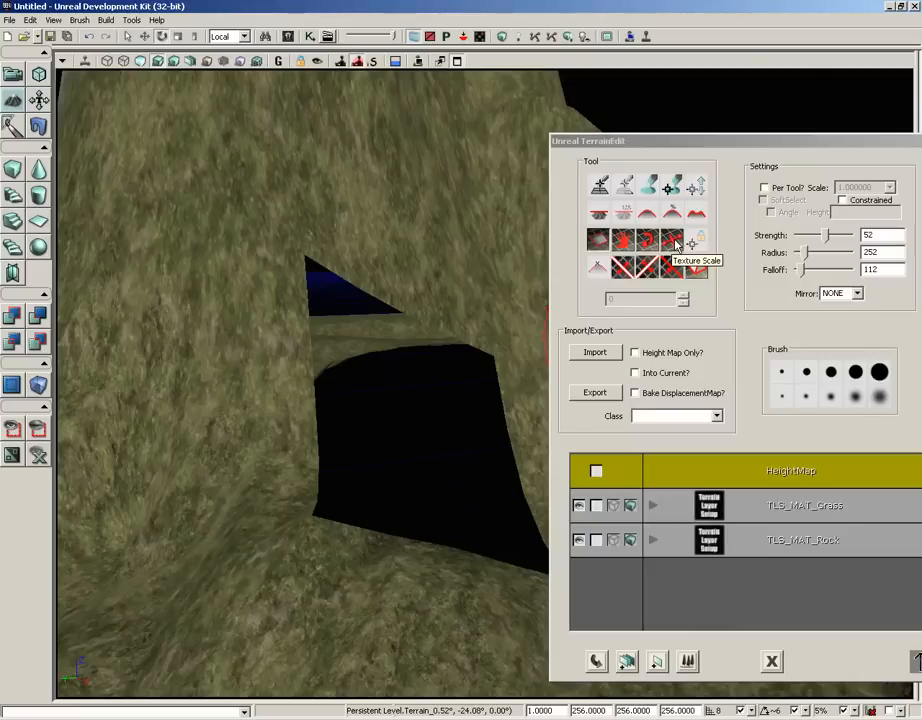
mouse_move(625, 265)
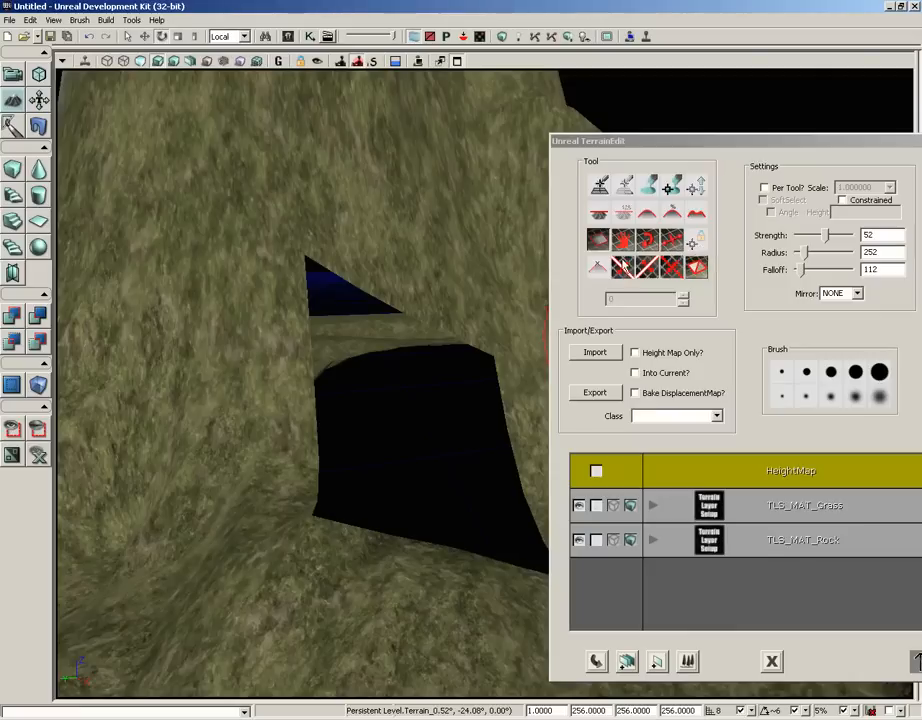
mouse_move(648, 268)
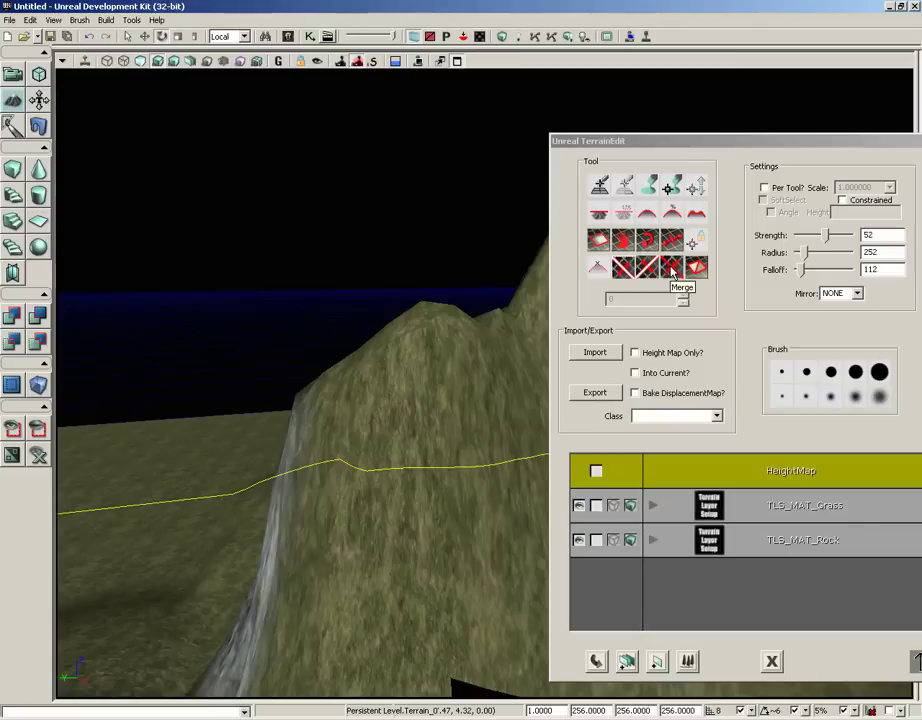
mouse_move(695, 265)
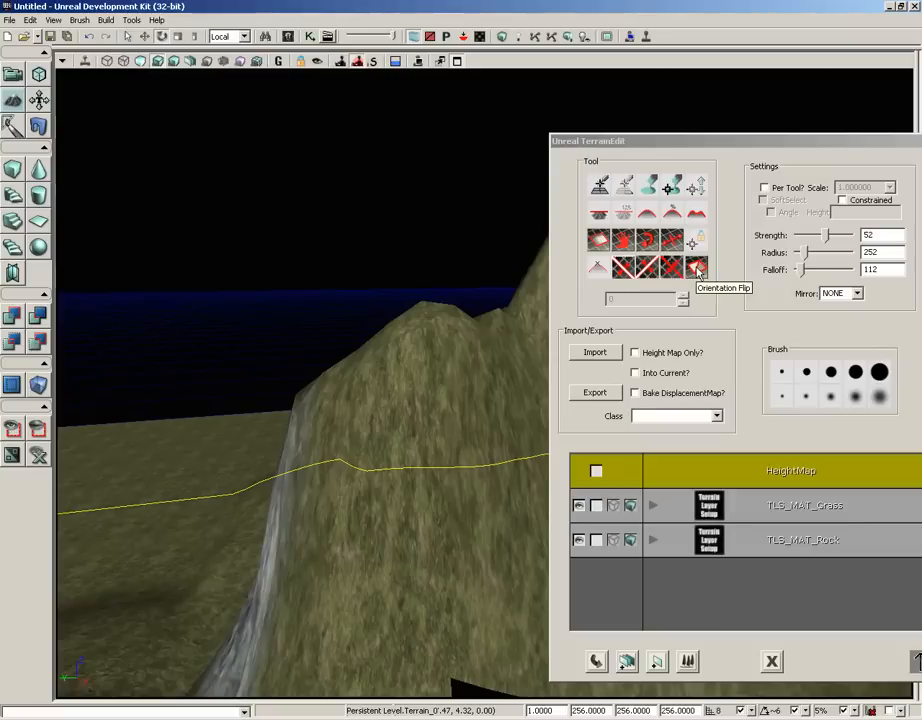
mouse_move(884, 290)
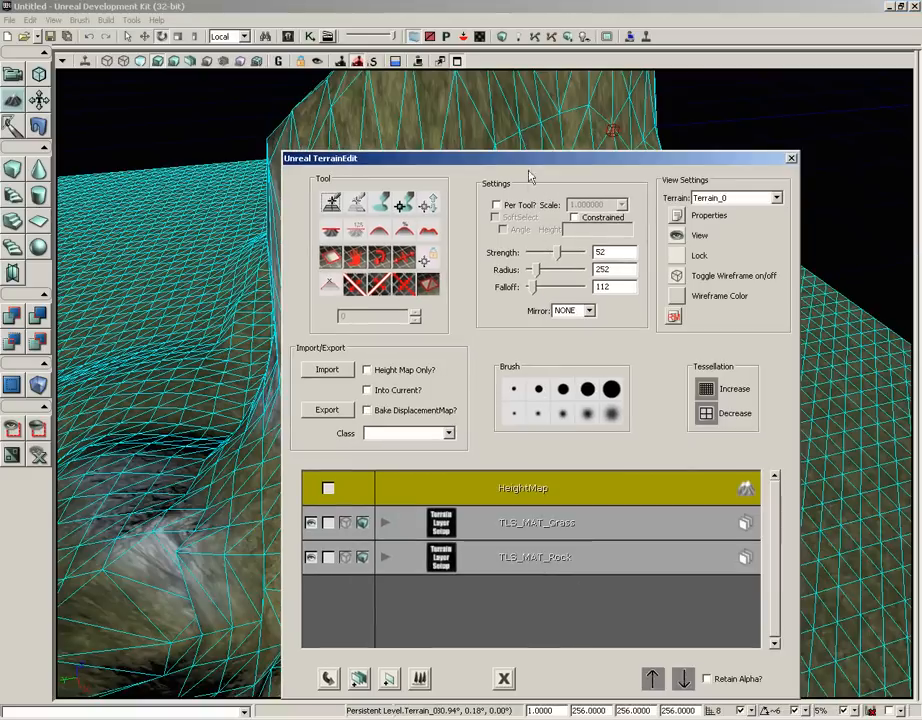
- Toggle the Per Tool? brush setting on and then back off
click(495, 205)
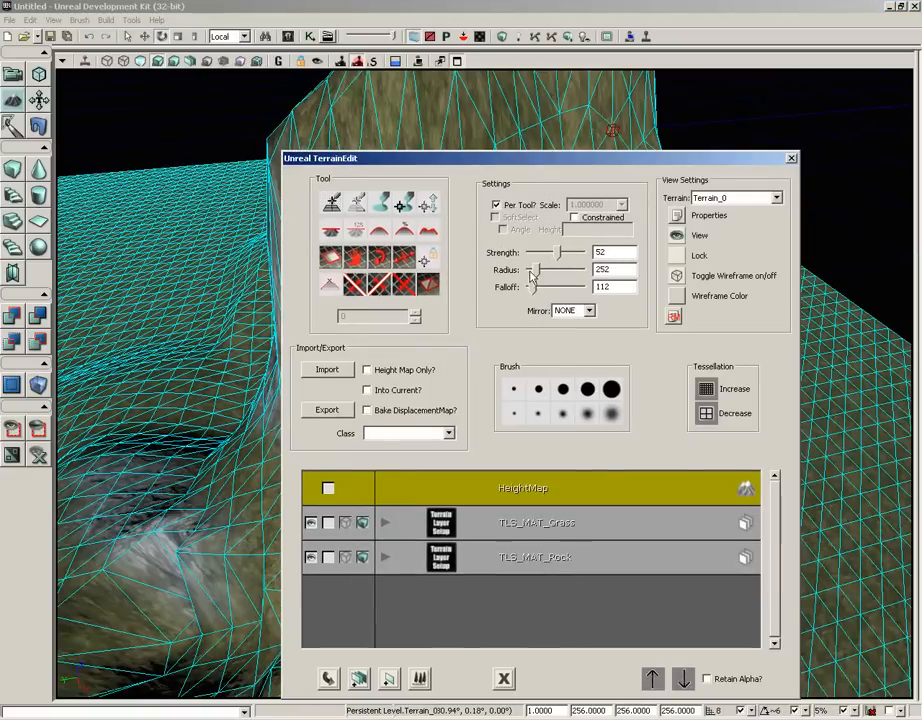
mouse_move(506, 279)
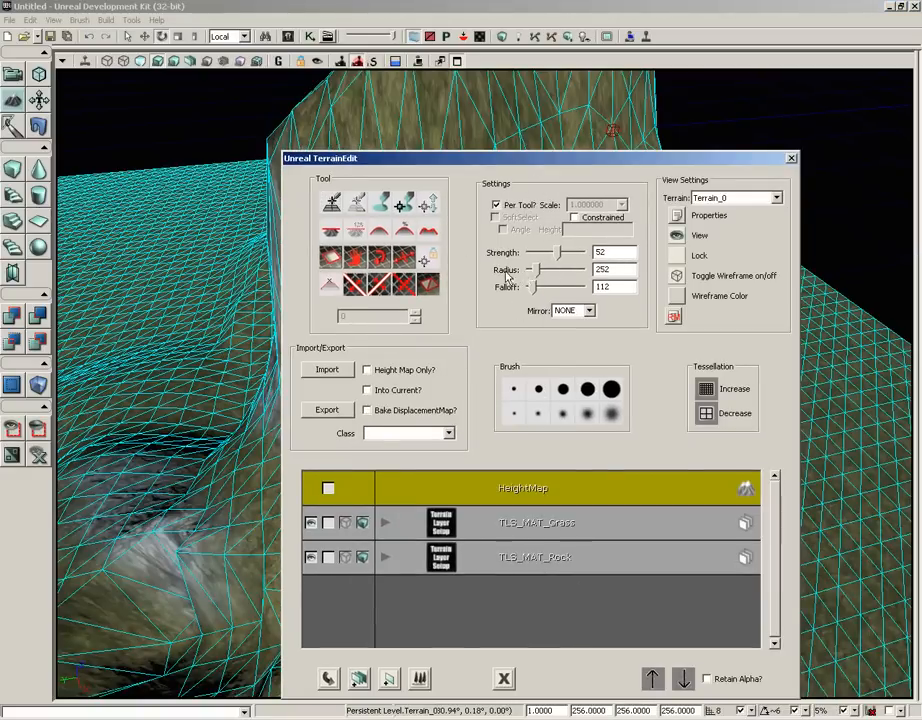
click(497, 205)
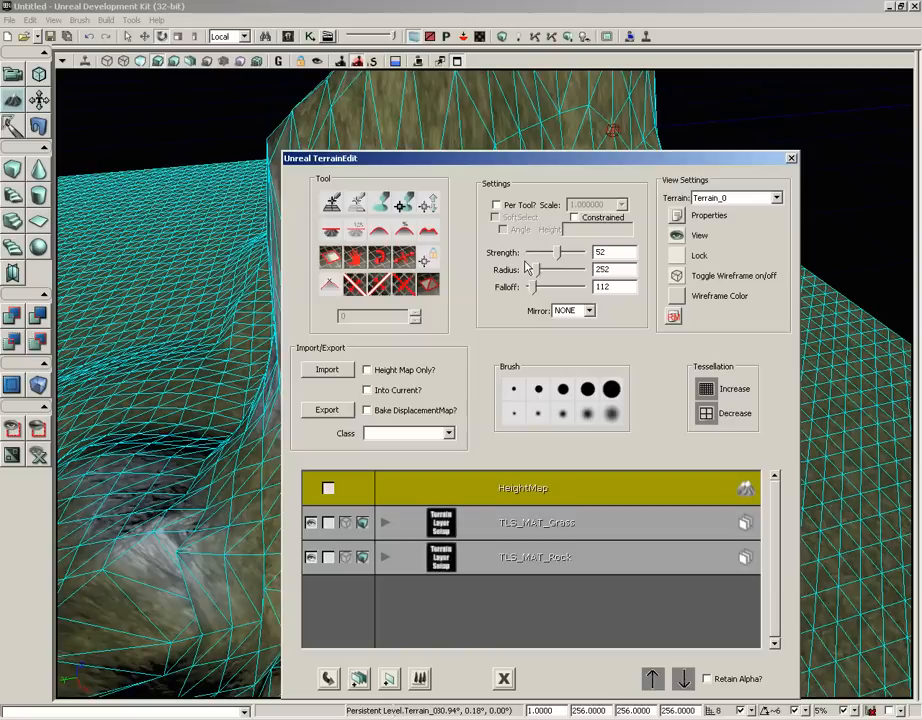
mouse_move(376, 222)
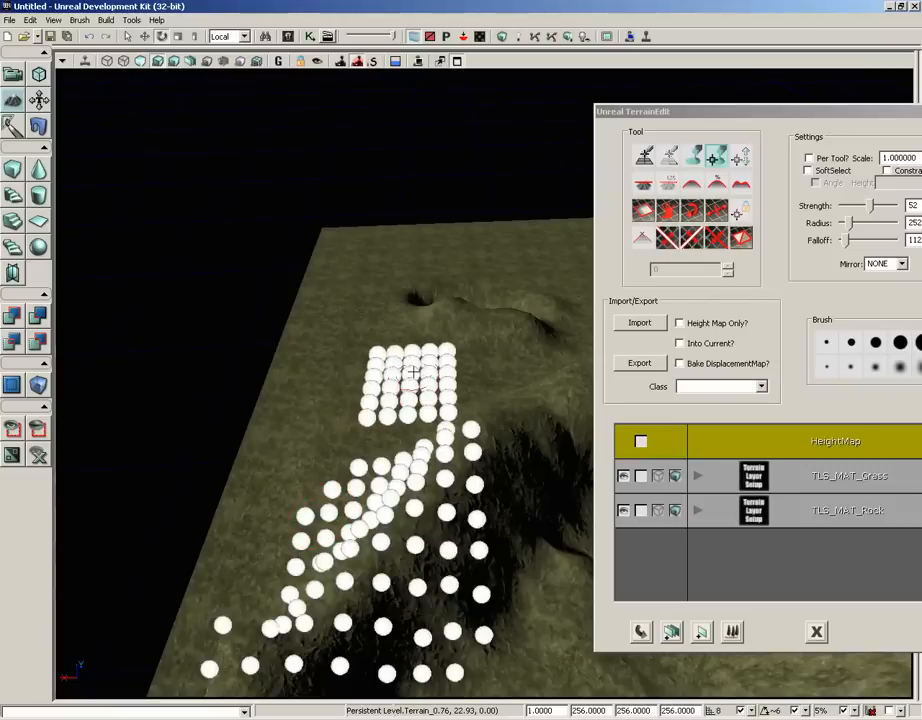
- Deselect the terrain vertices and tick SoftSelect in the vertex tool settings
click(433, 338)
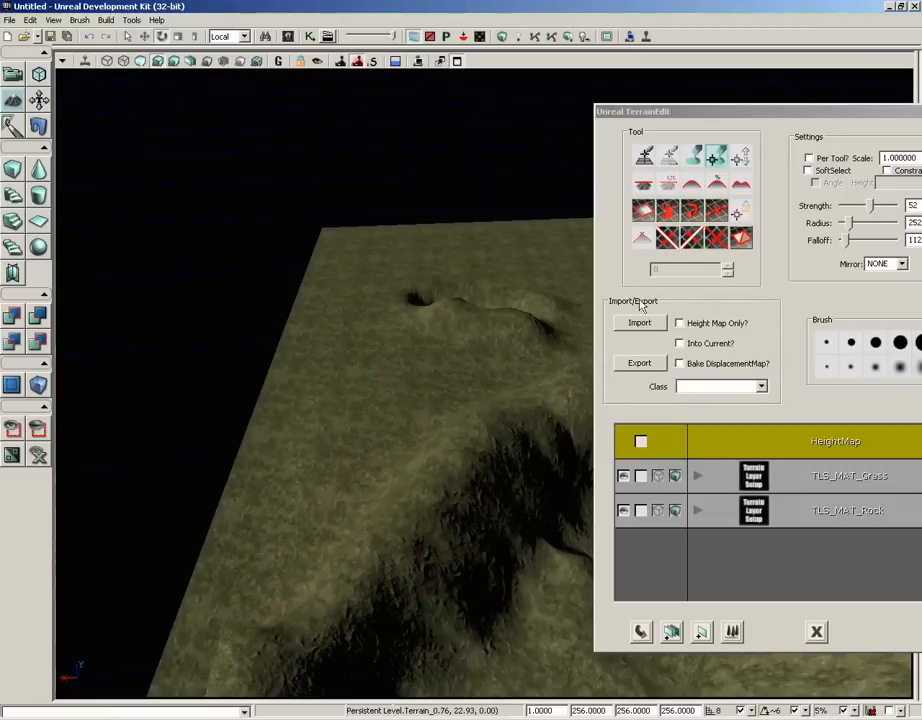
click(809, 170)
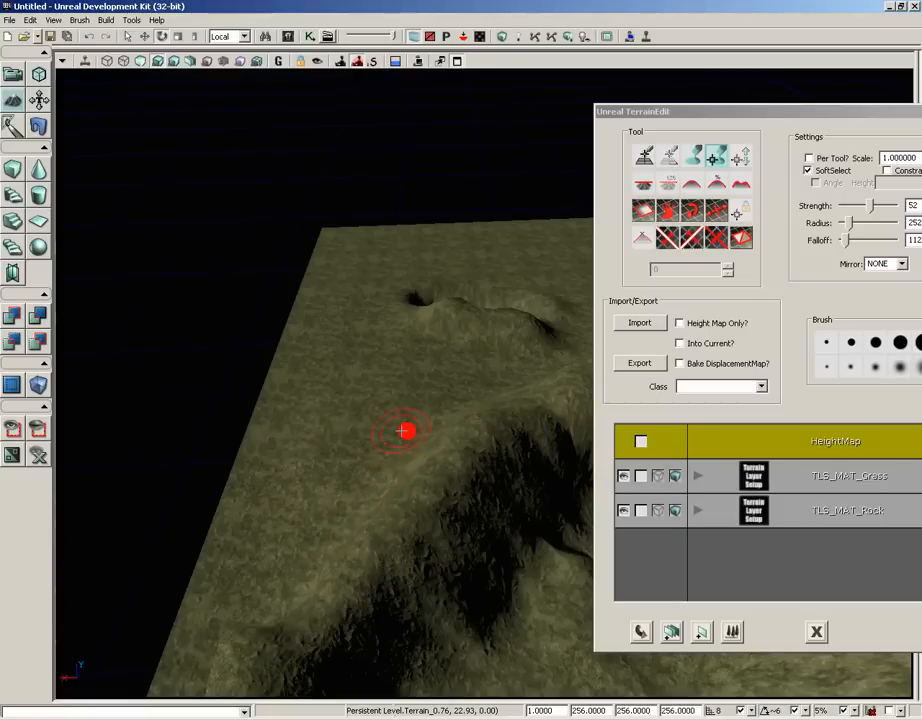
drag(755, 111, 485, 85)
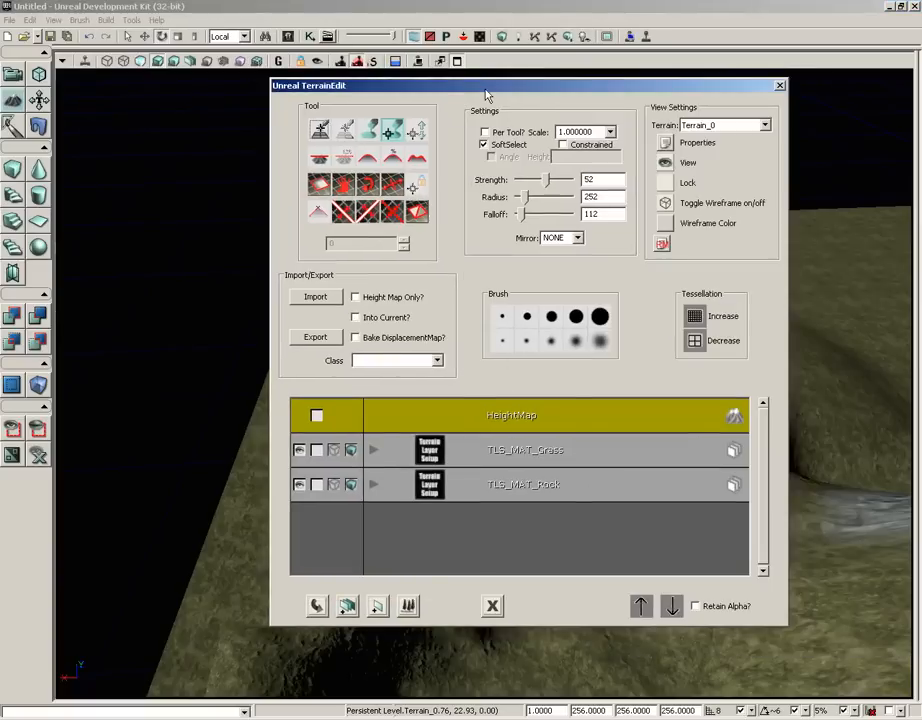
mouse_move(674, 227)
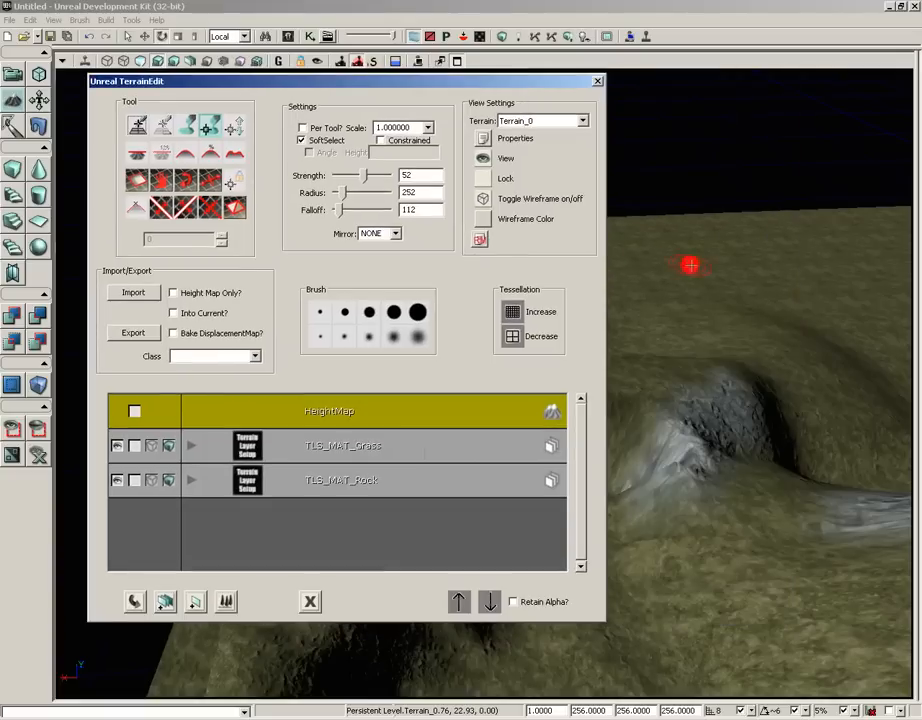
- Turn the terrain wireframe overlay on and request increased tessellation
click(483, 198)
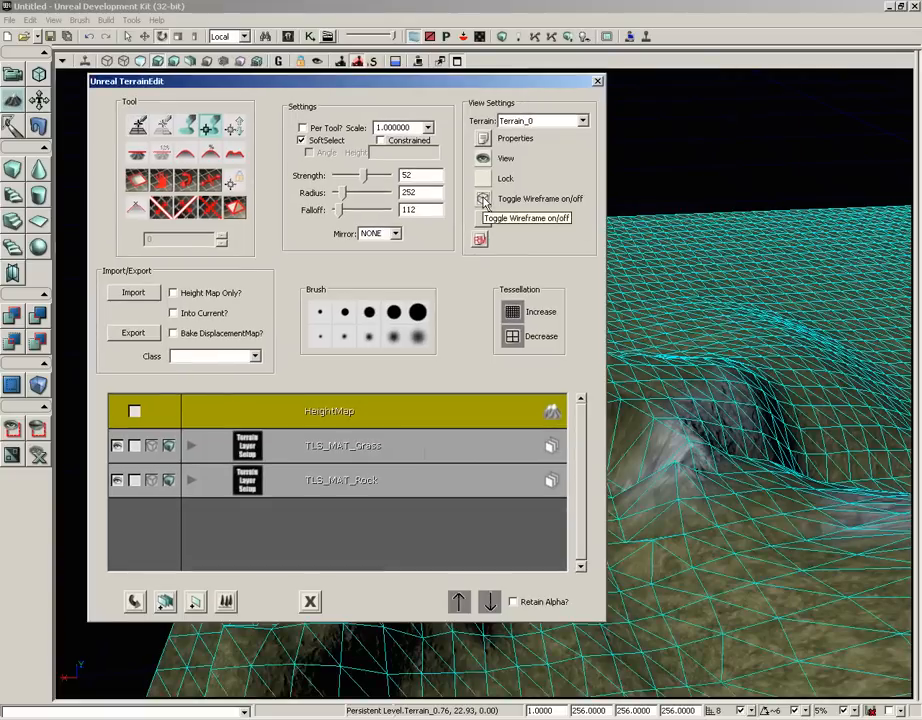
click(510, 311)
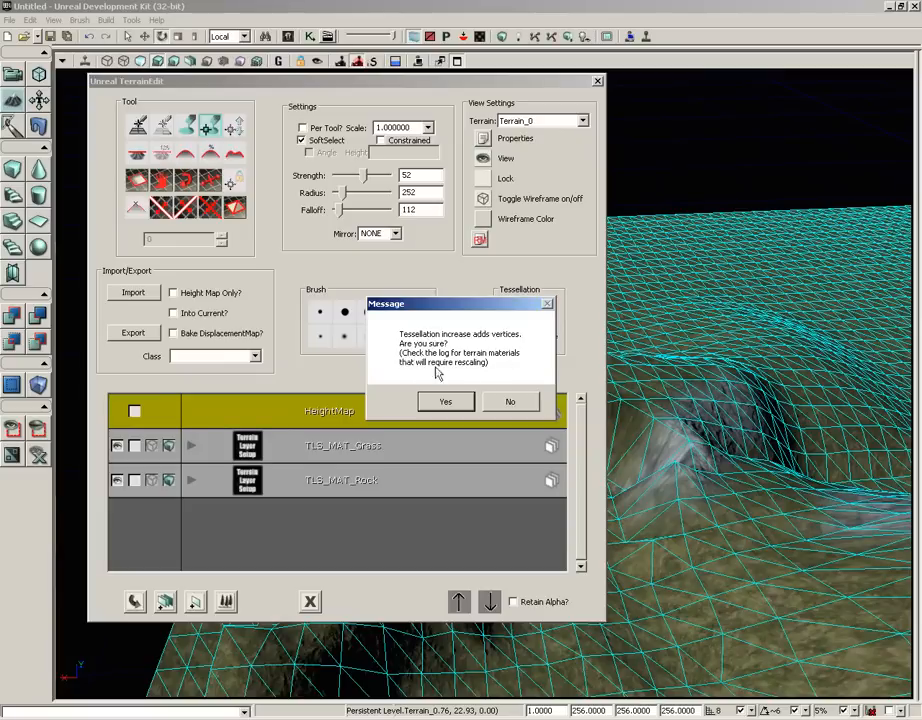
mouse_move(510, 402)
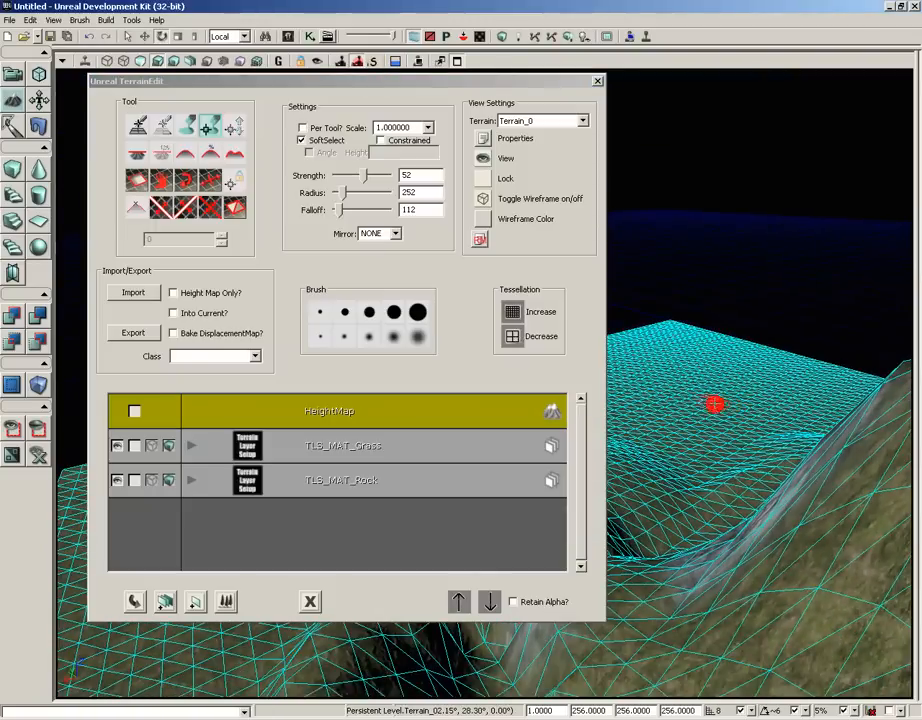
mouse_move(703, 398)
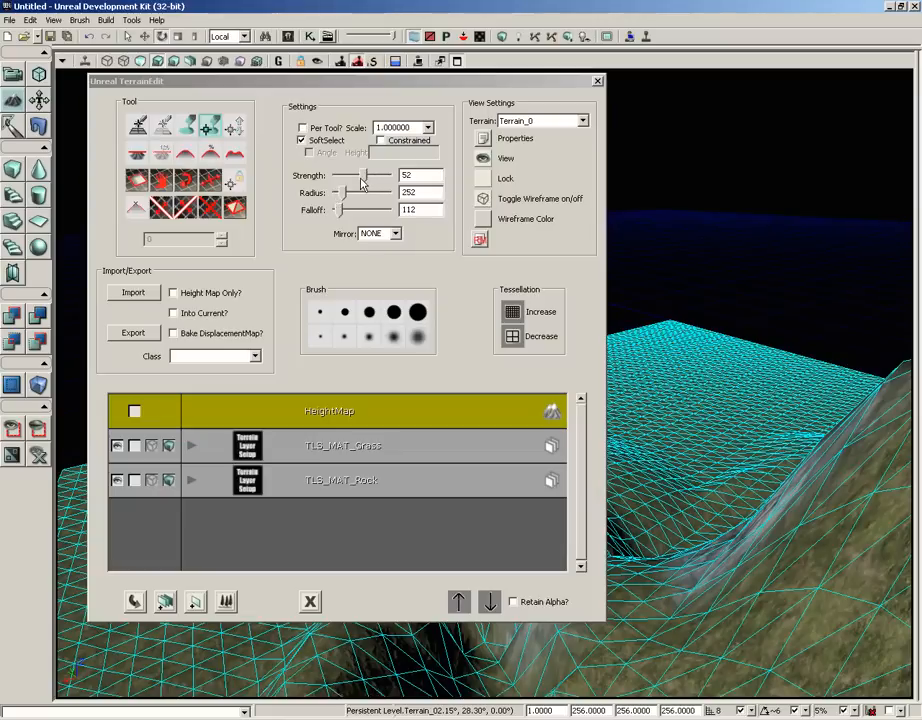
mouse_move(367, 178)
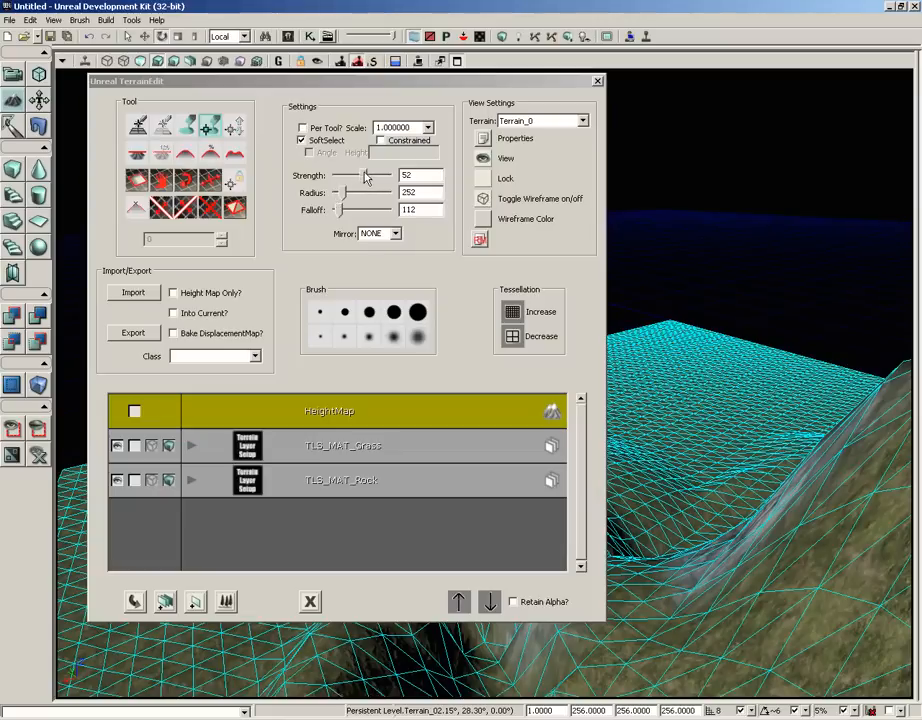
mouse_move(347, 222)
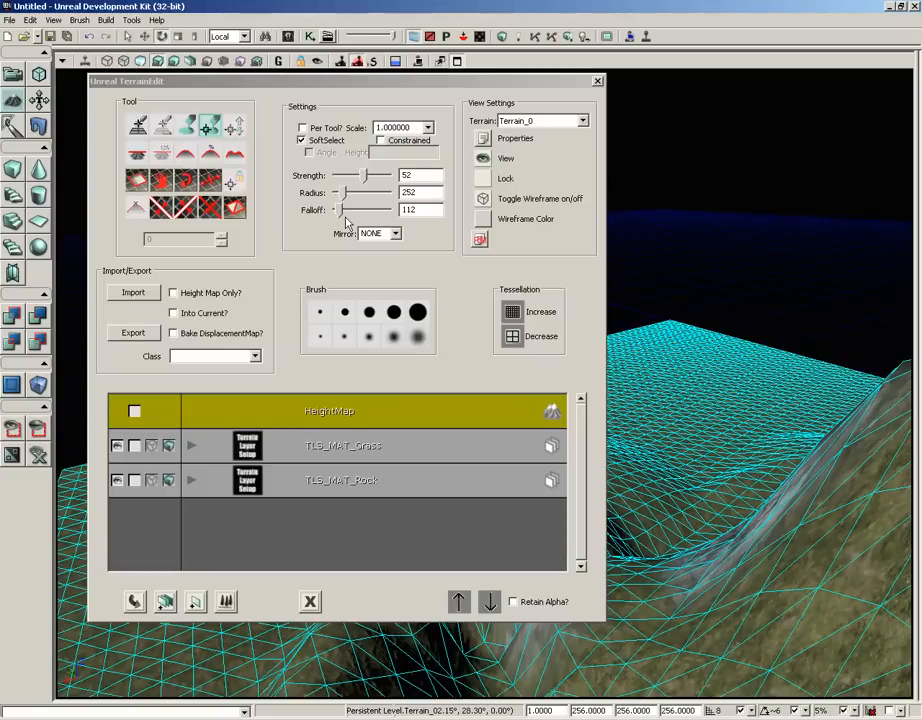
- Set terrain brush stroke mirroring to the X axis
click(391, 233)
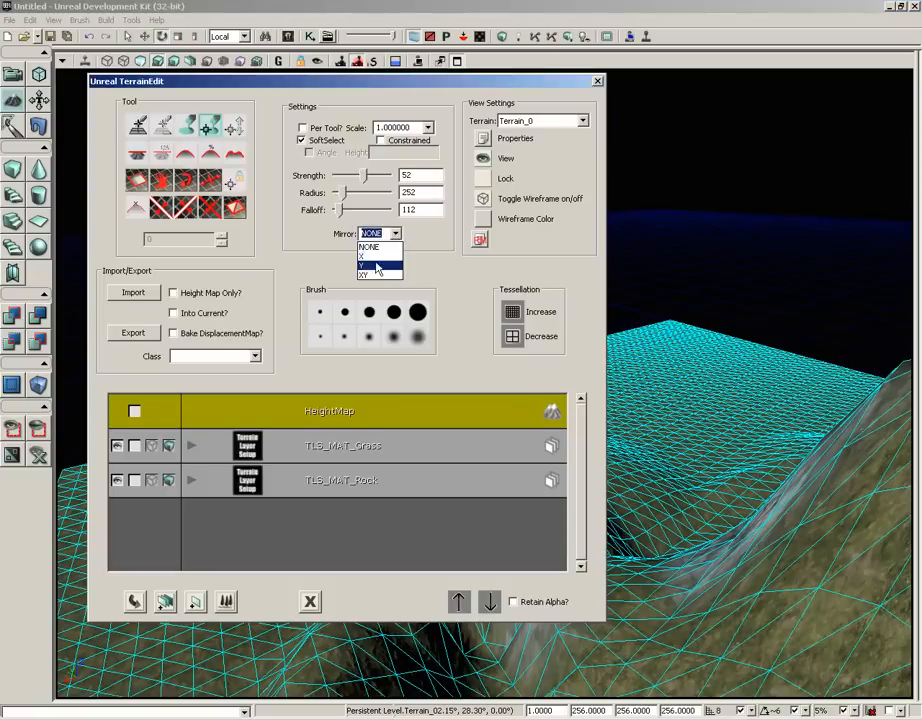
click(372, 258)
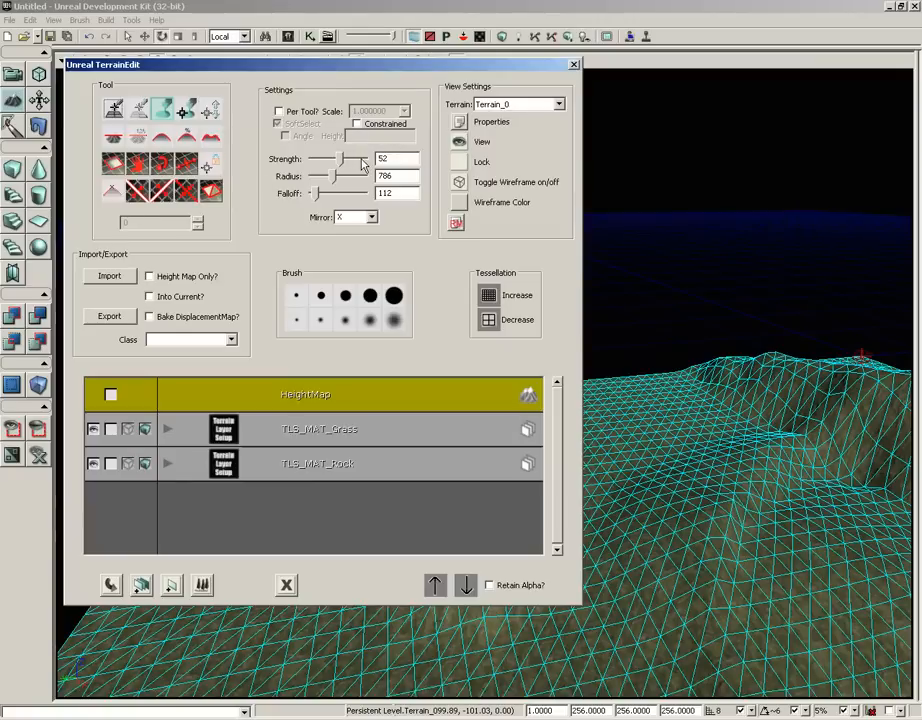
mouse_move(151, 297)
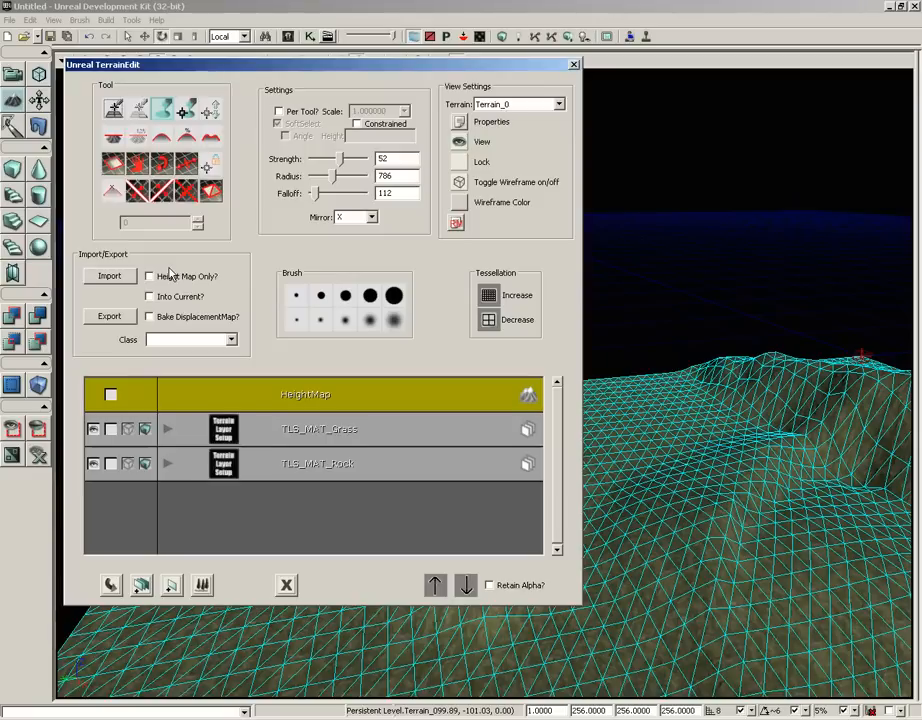
mouse_move(273, 307)
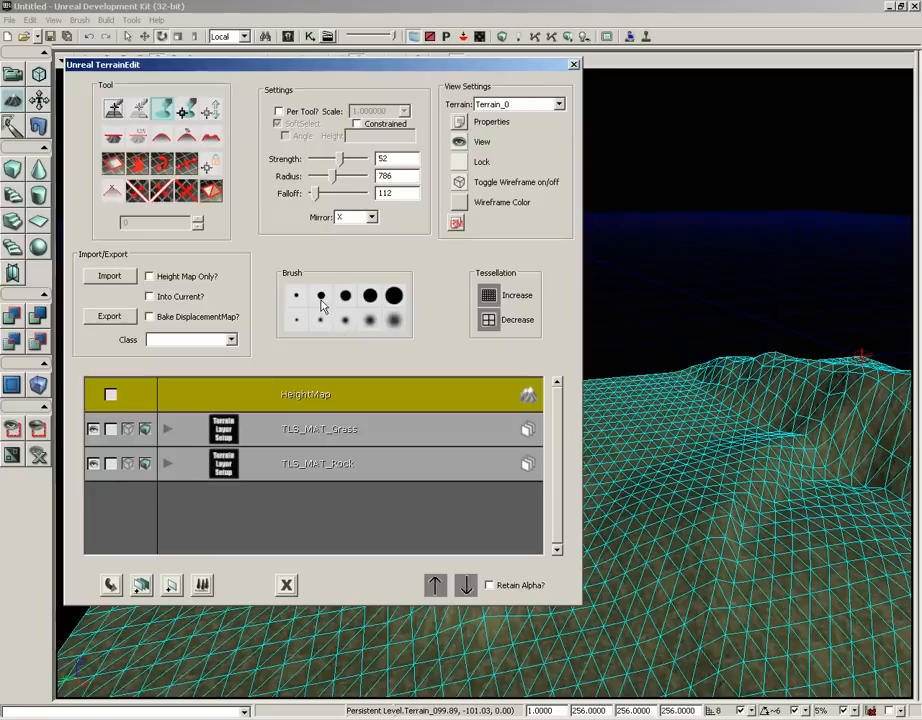
mouse_move(378, 320)
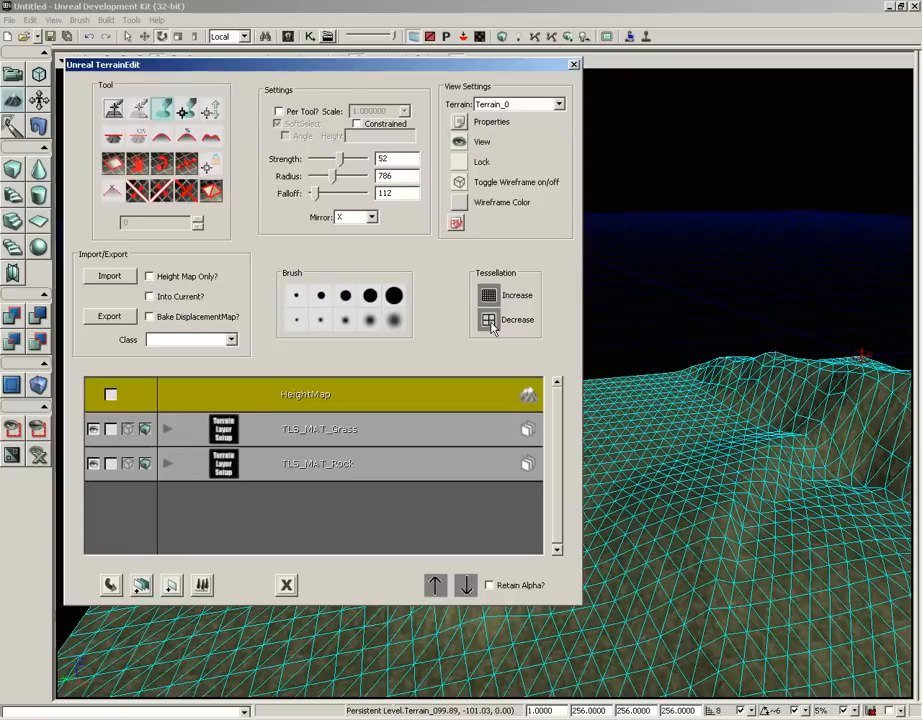
- Increase terrain tessellation and confirm adding the extra vertices
click(485, 319)
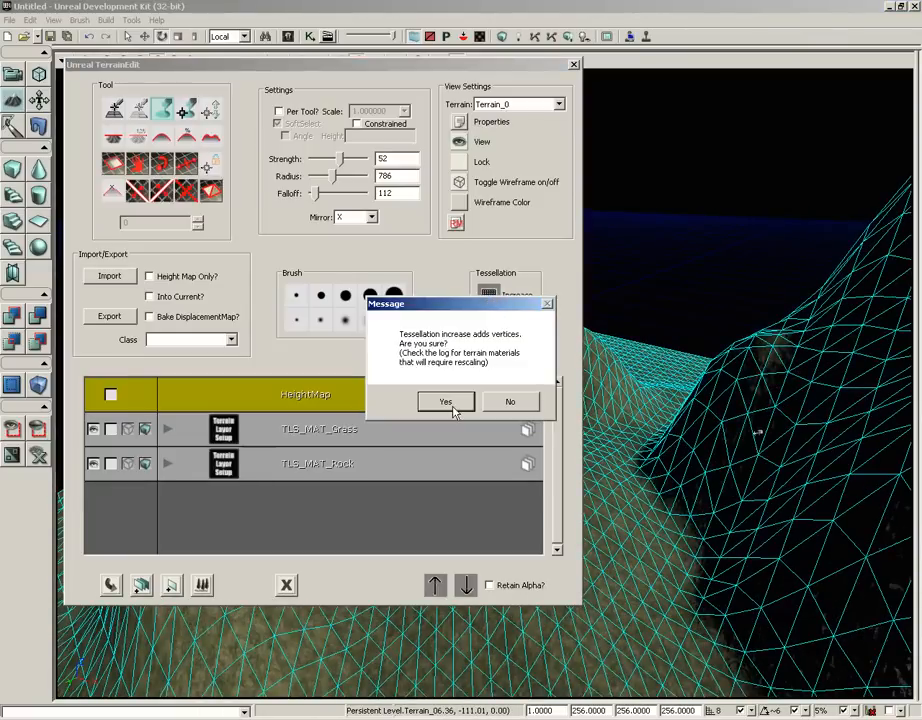
click(446, 401)
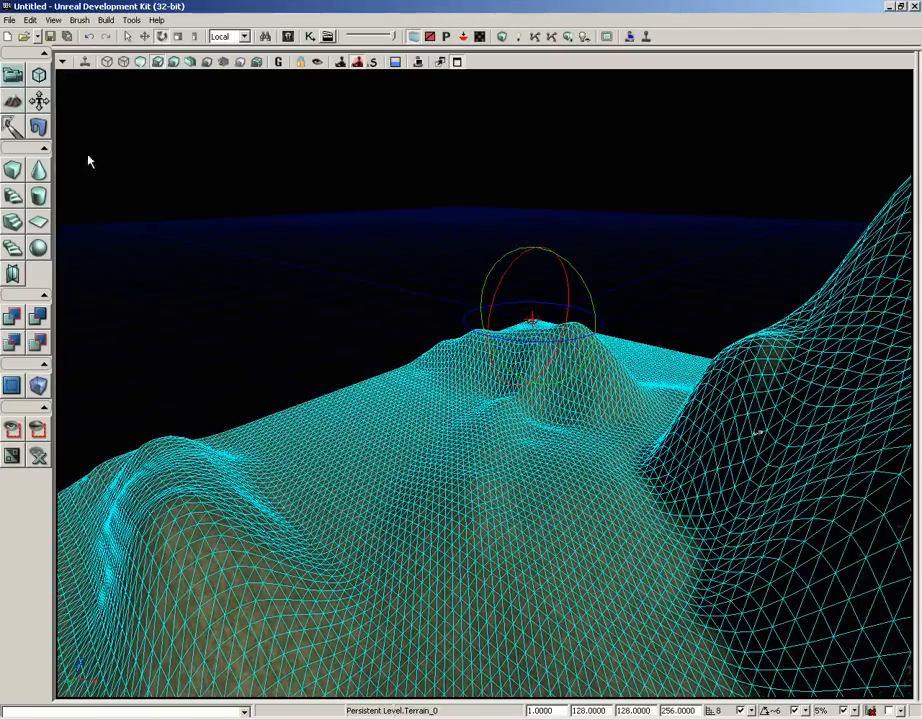
mouse_move(14, 103)
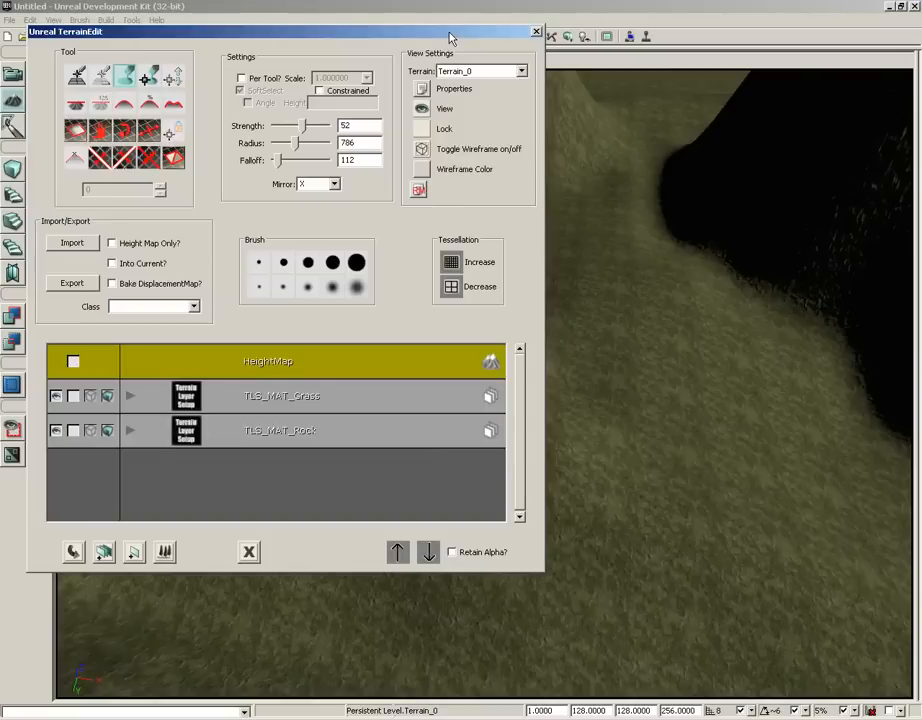
mouse_move(407, 42)
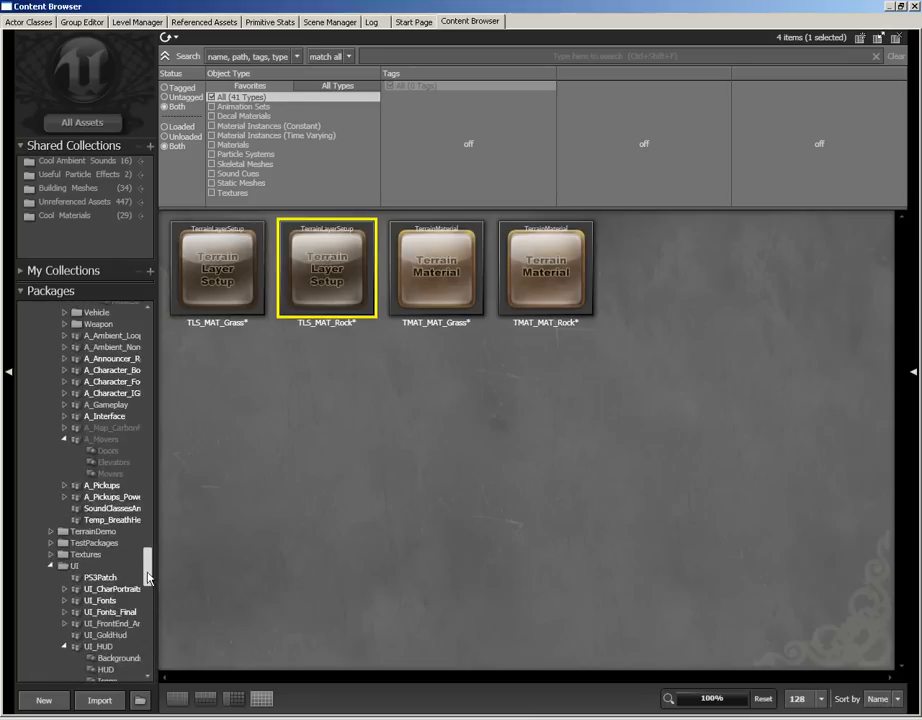
- Select S_UN_Tree_SM_BurntTree01 from the 'burnt tree' results and return to TerrainEdit
scroll(down, 3)
text(burnt tree)
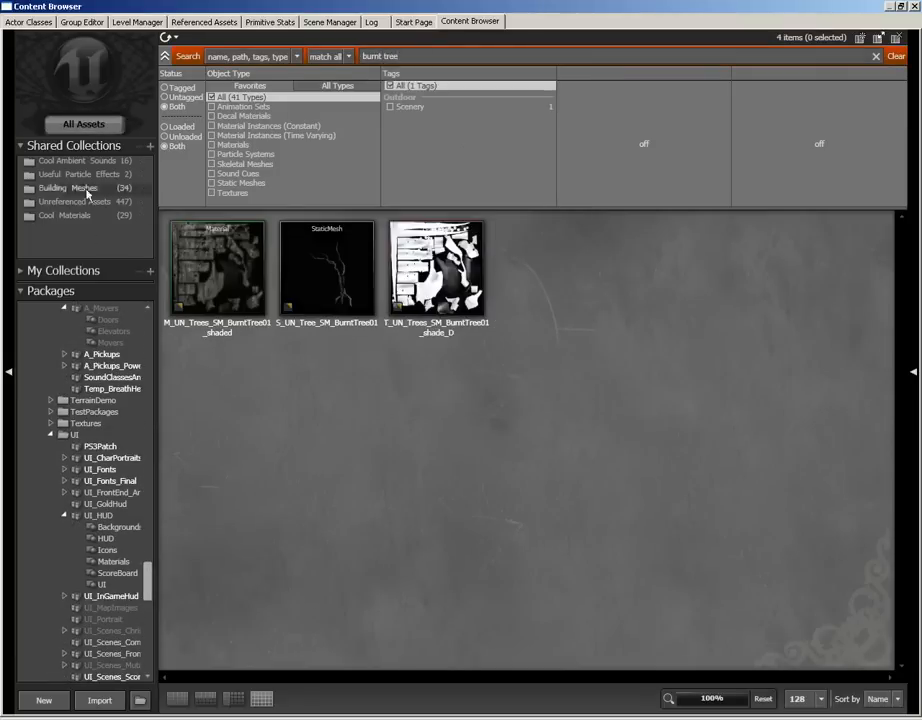
click(324, 268)
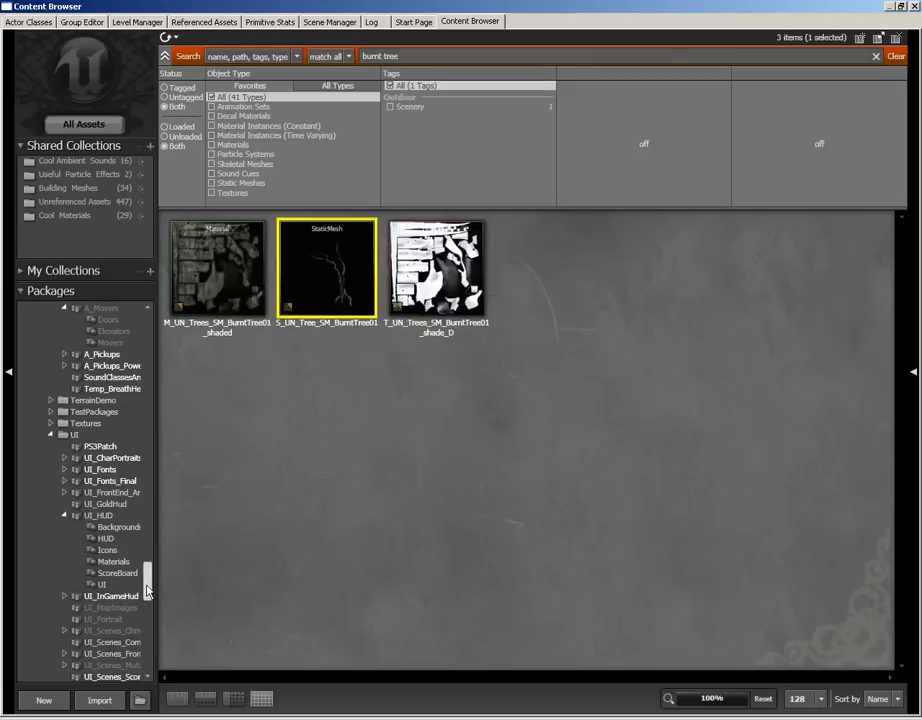
scroll(down, 3)
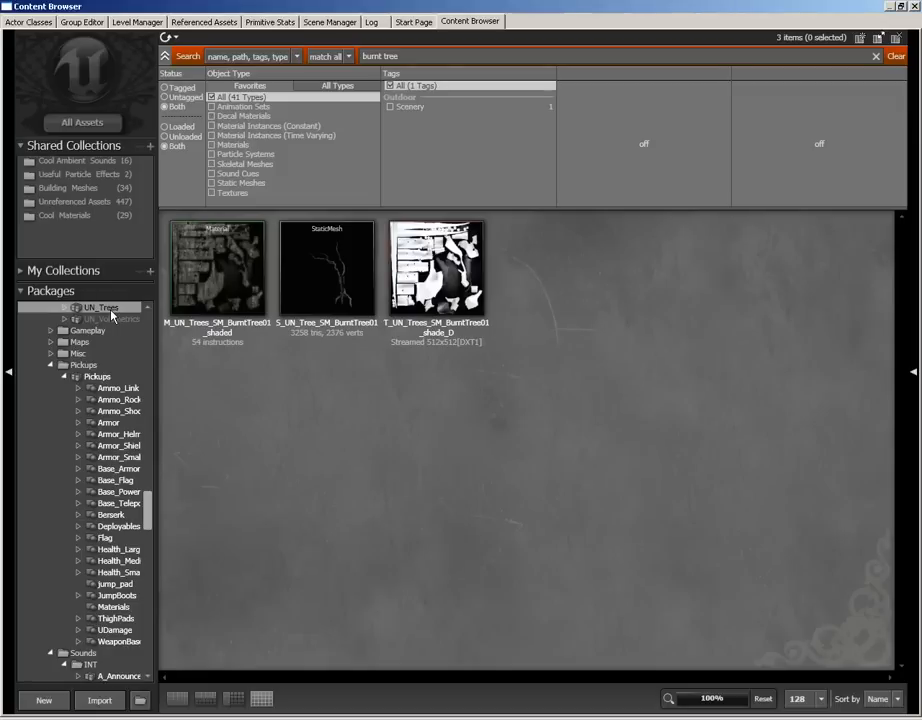
click(326, 270)
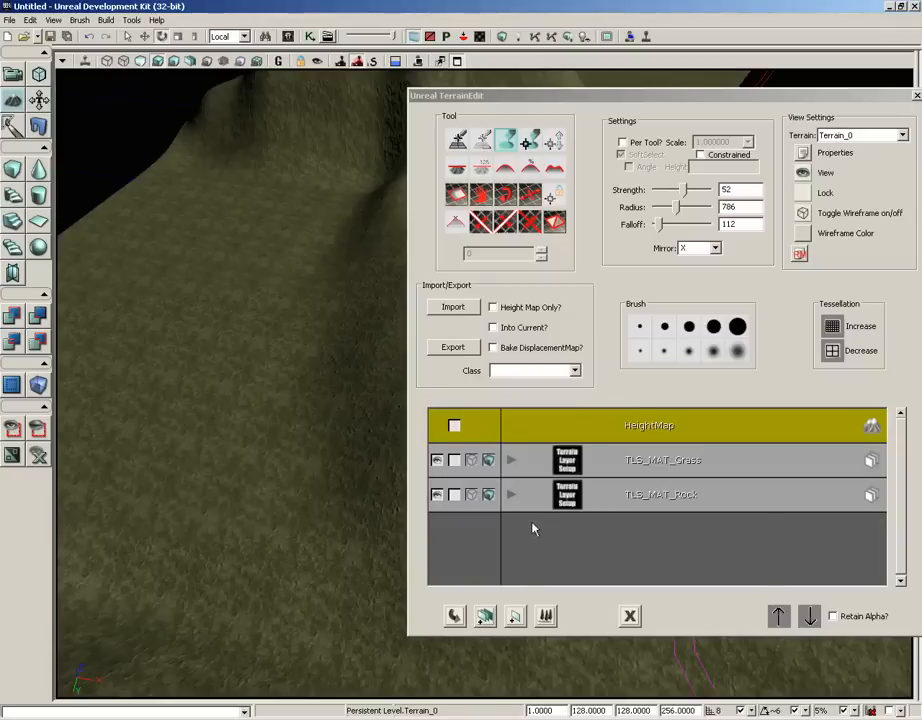
- Create a New DecoLayer 'Trees' and attach S_UN_Tree_SM_BurntTree01 via Add Selected Decoration
right_click(535, 528)
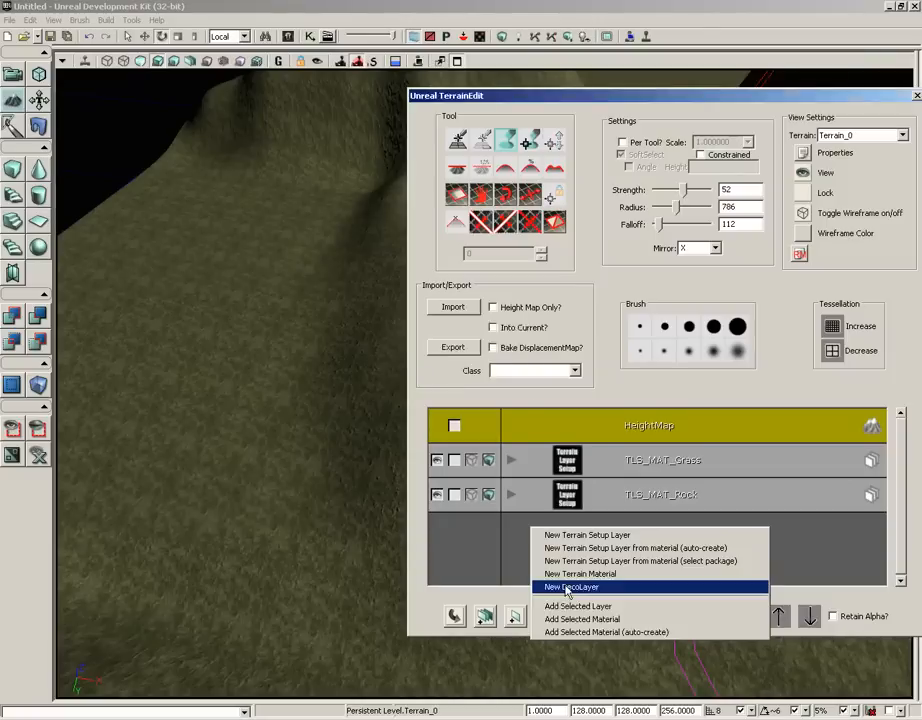
click(573, 586)
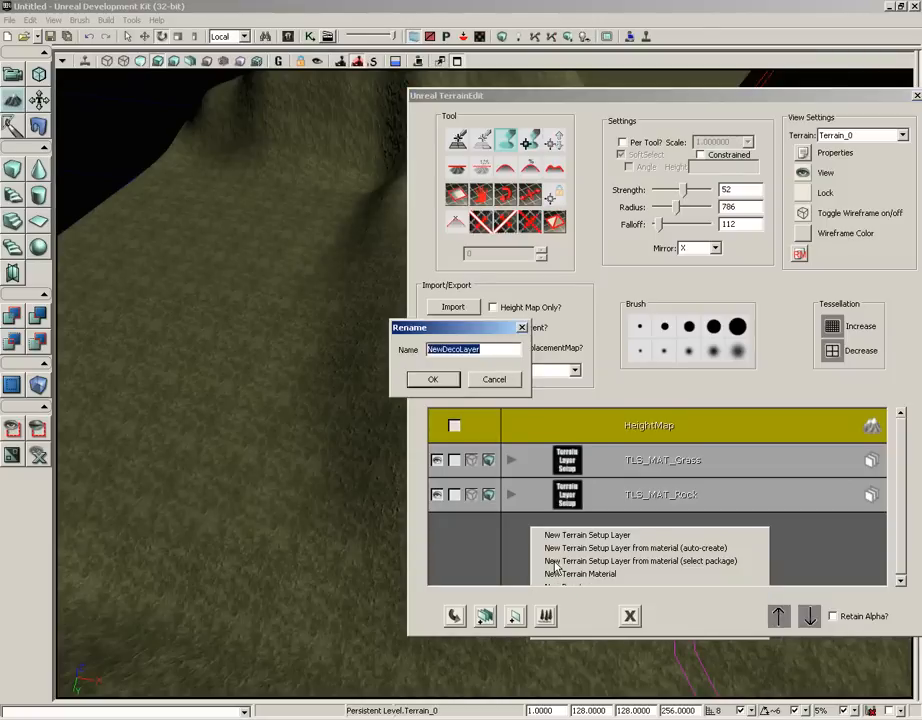
text(Trees)
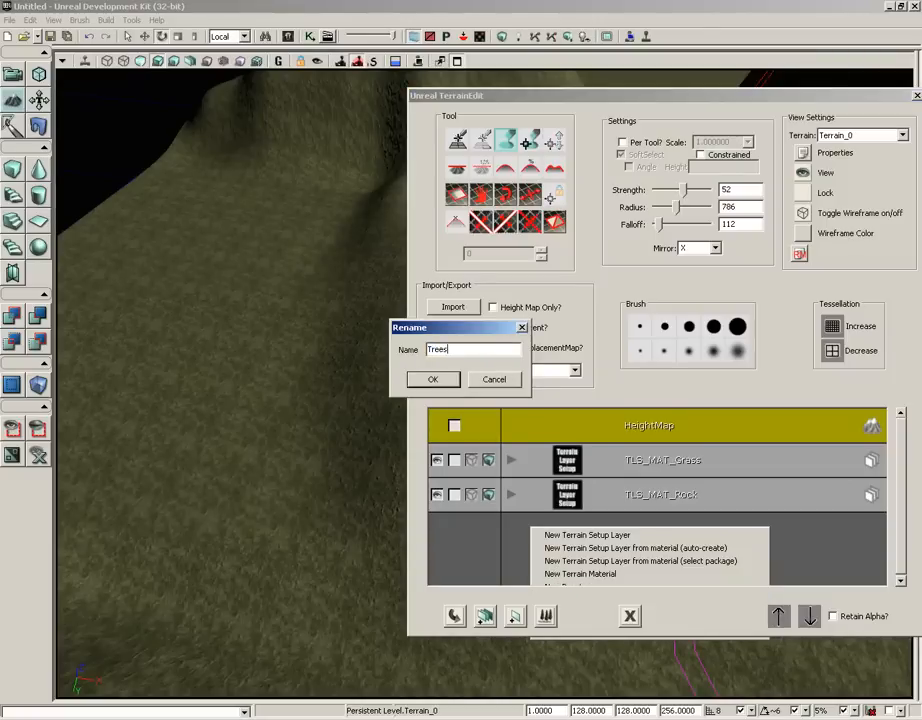
click(433, 379)
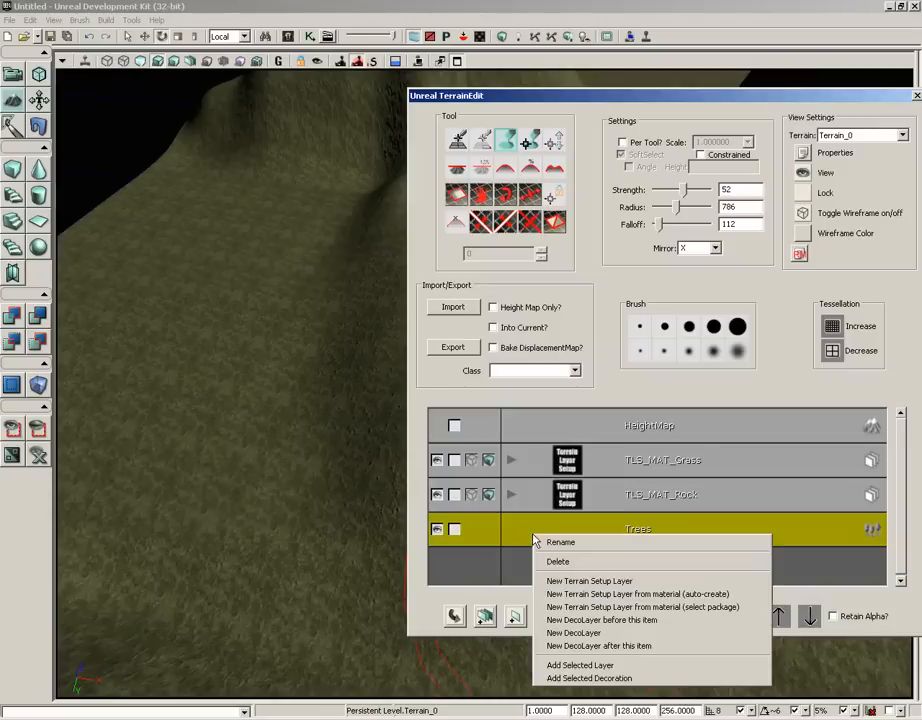
mouse_move(601, 678)
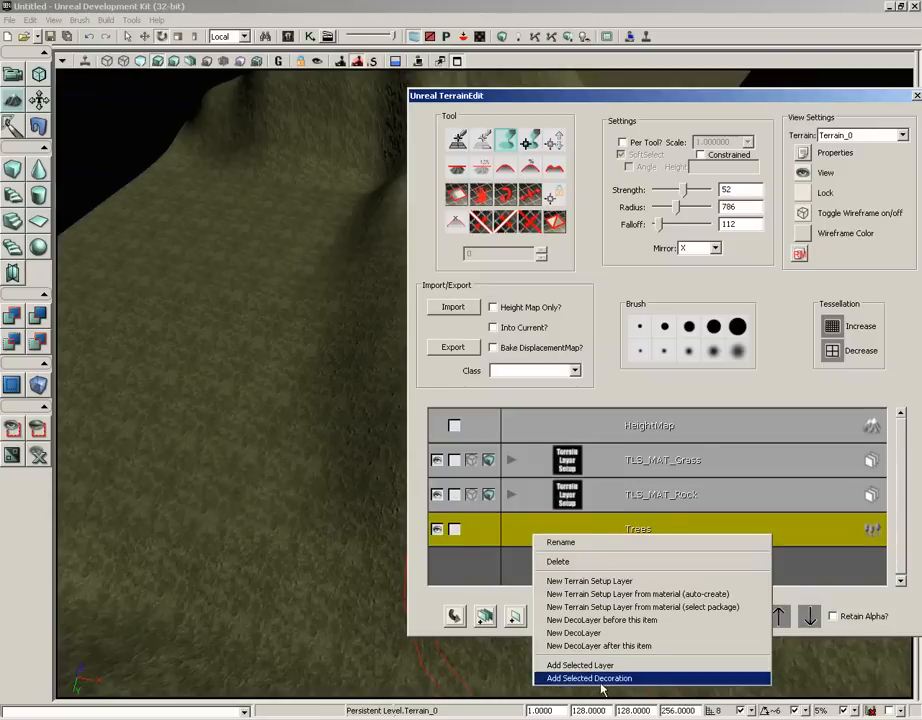
click(599, 678)
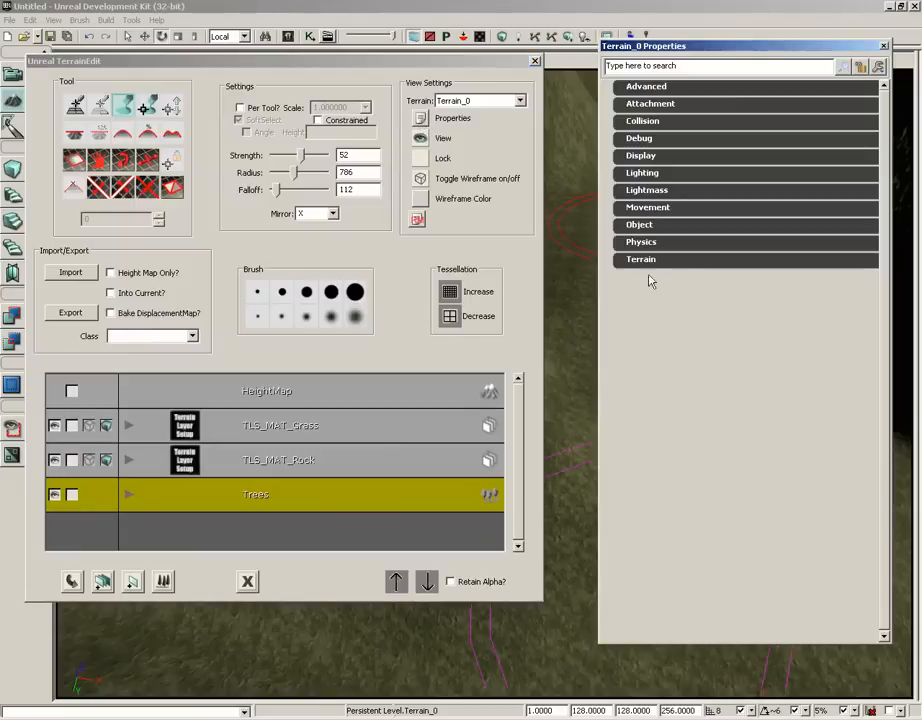
- Set Terrain > Deco Layers [0] > Decorations [0] Factory density to 1.0
click(641, 259)
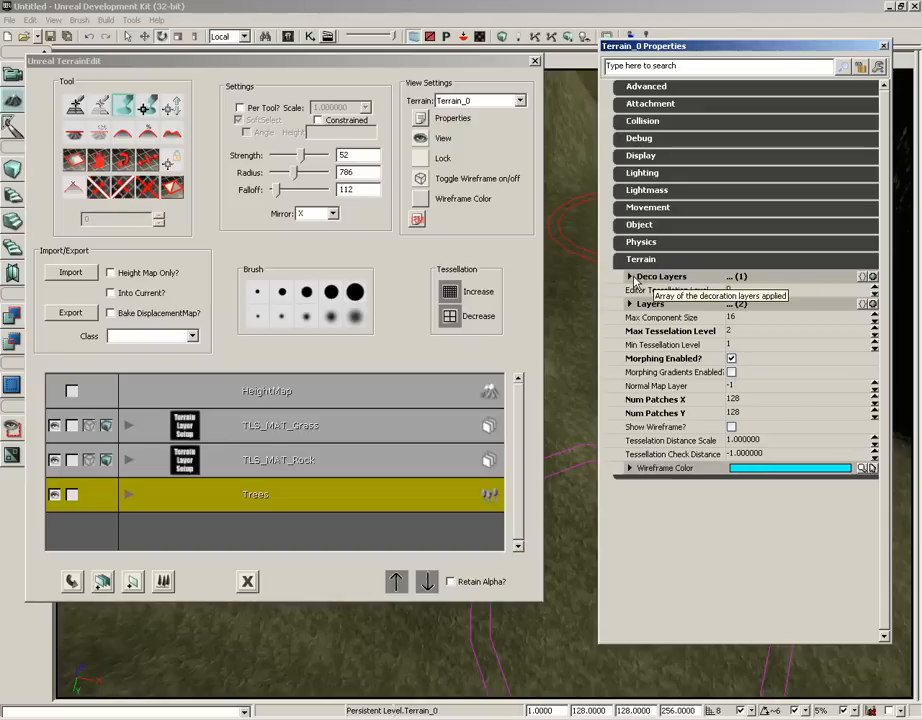
click(630, 276)
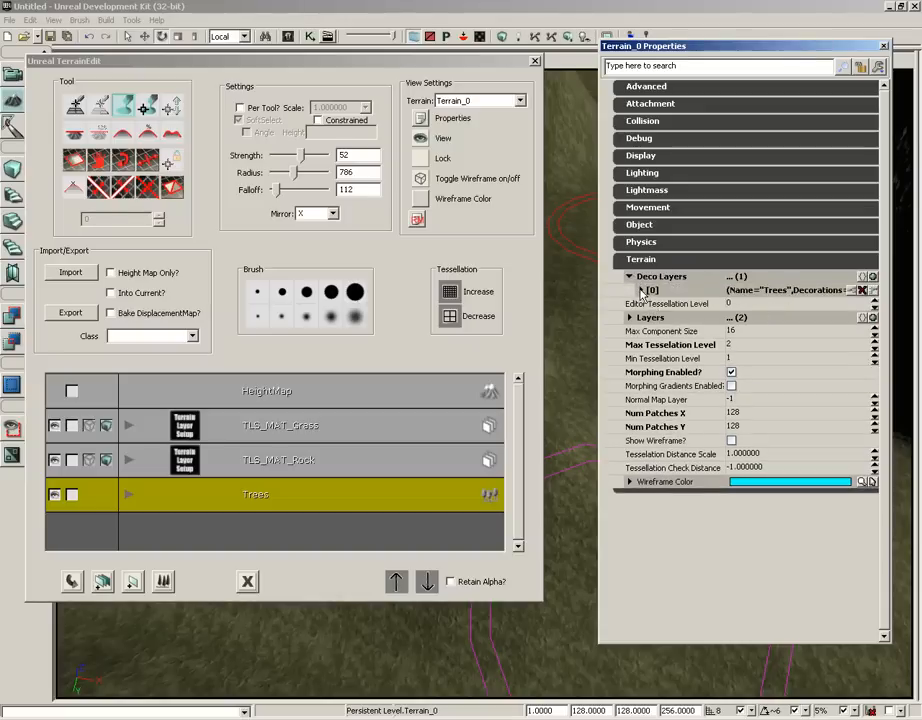
click(641, 290)
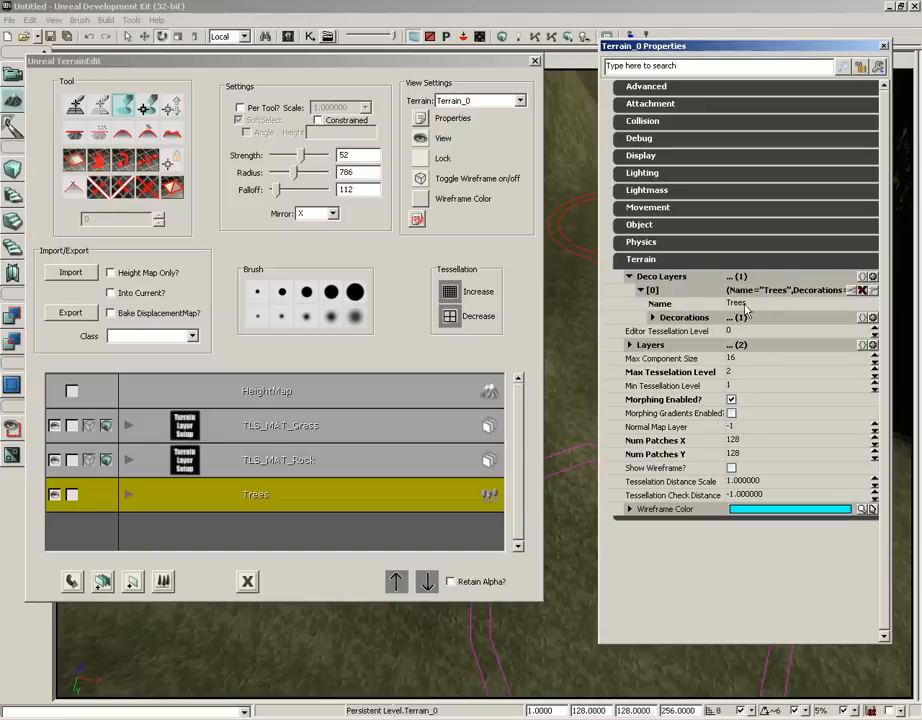
click(651, 317)
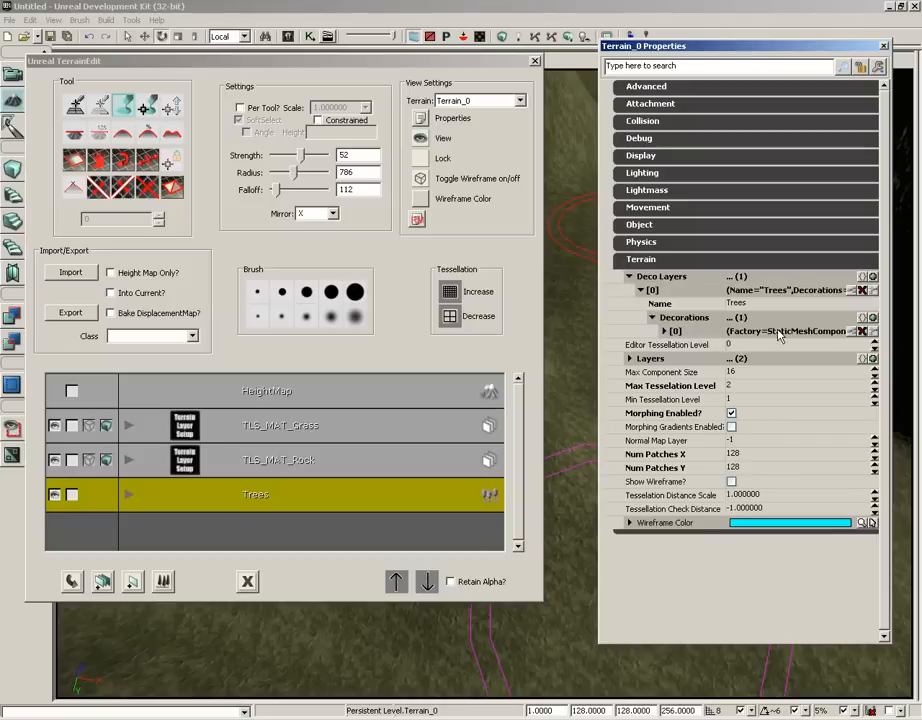
click(657, 331)
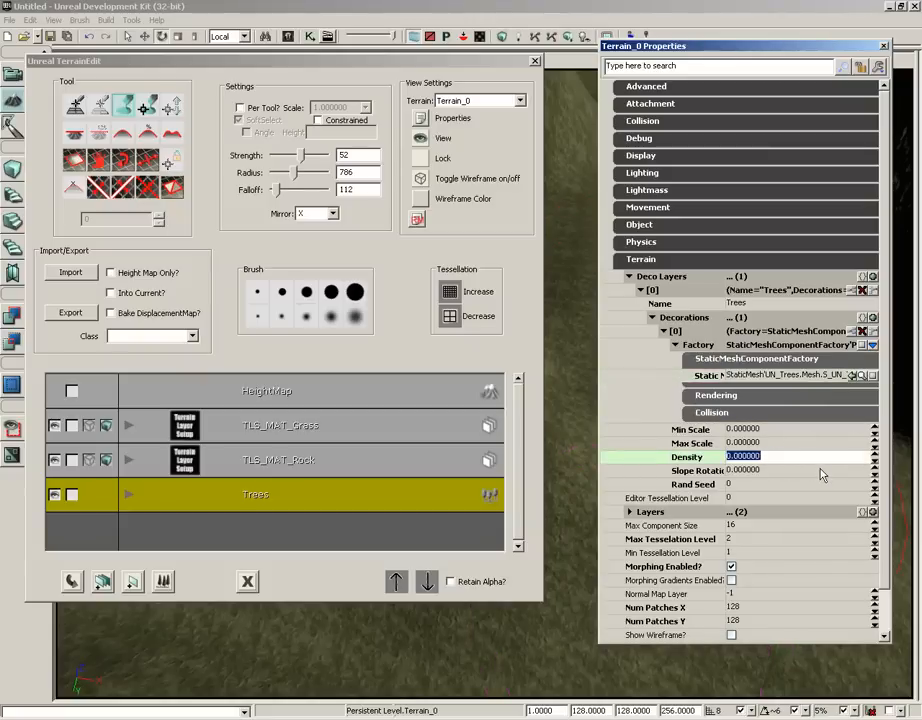
text(1.000000)
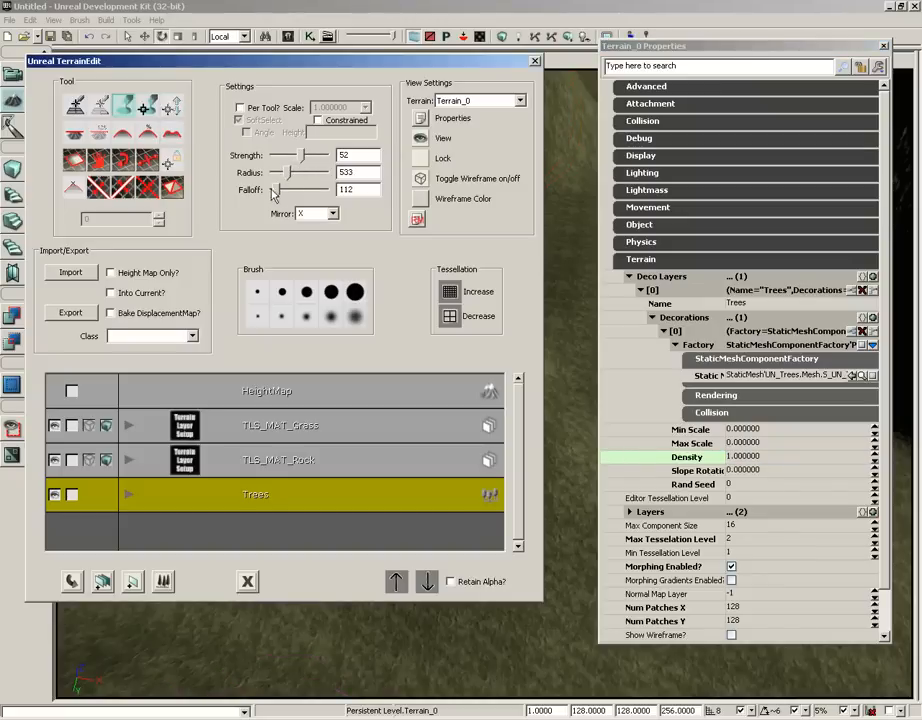
- Paint burnt trees onto the terrain slope with scale 1.0 and density 1.5
drag(278, 190, 310, 190)
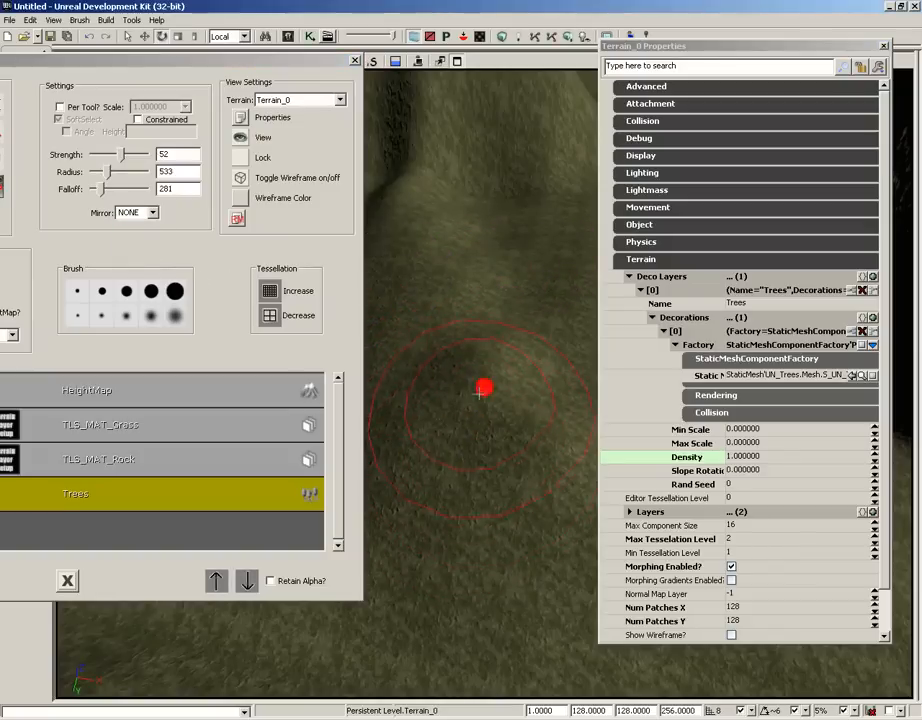
click(760, 428)
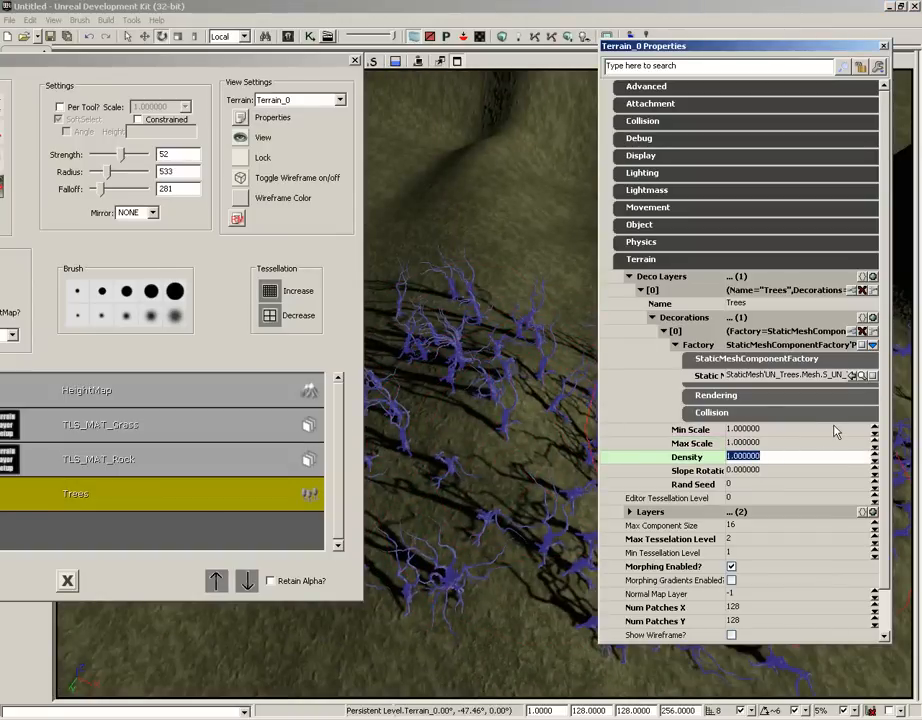
text(1.500000)
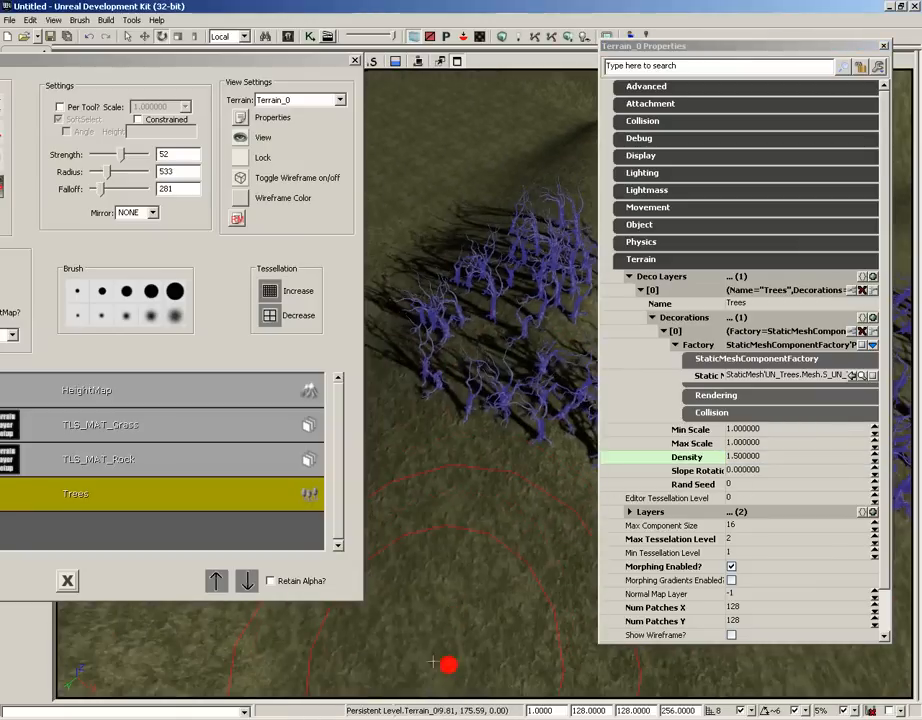
right_click(440, 545)
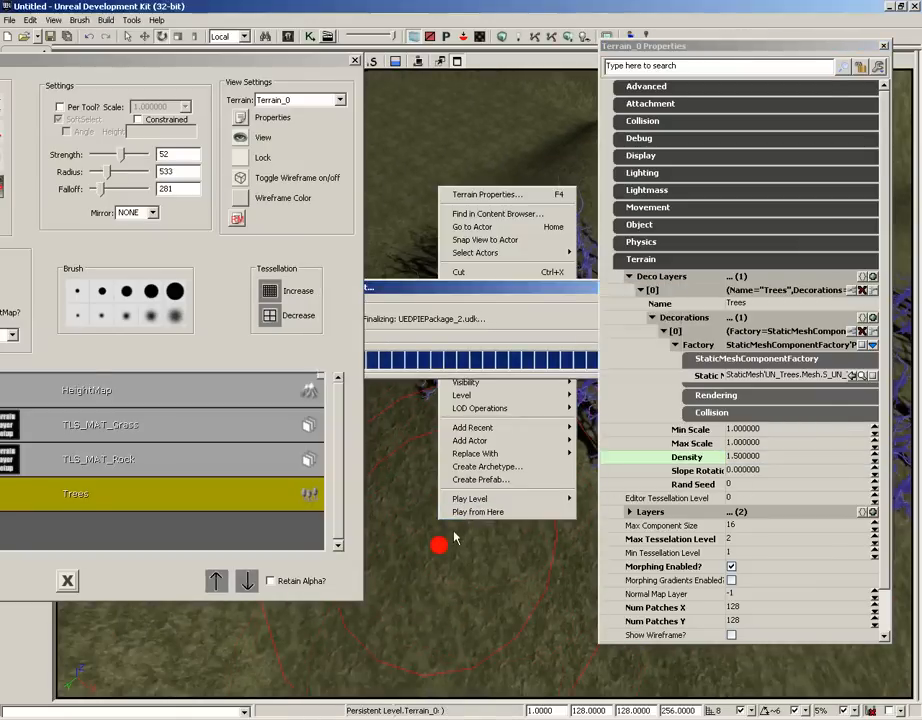
- Play-test the level from the tree-covered slope, then move TerrainEdit back into view
click(476, 512)
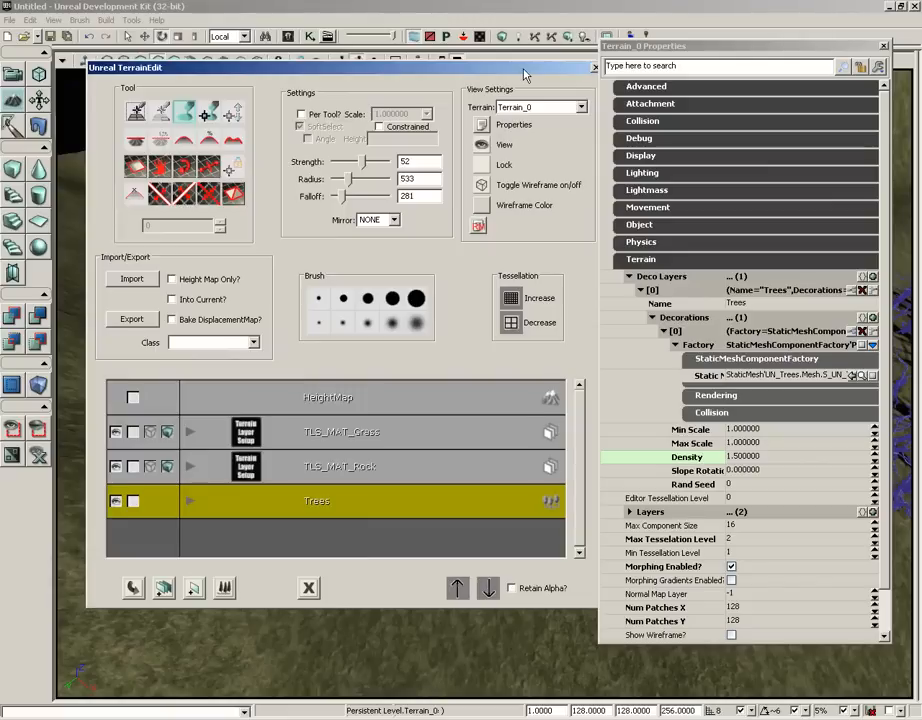
drag(525, 67, 500, 66)
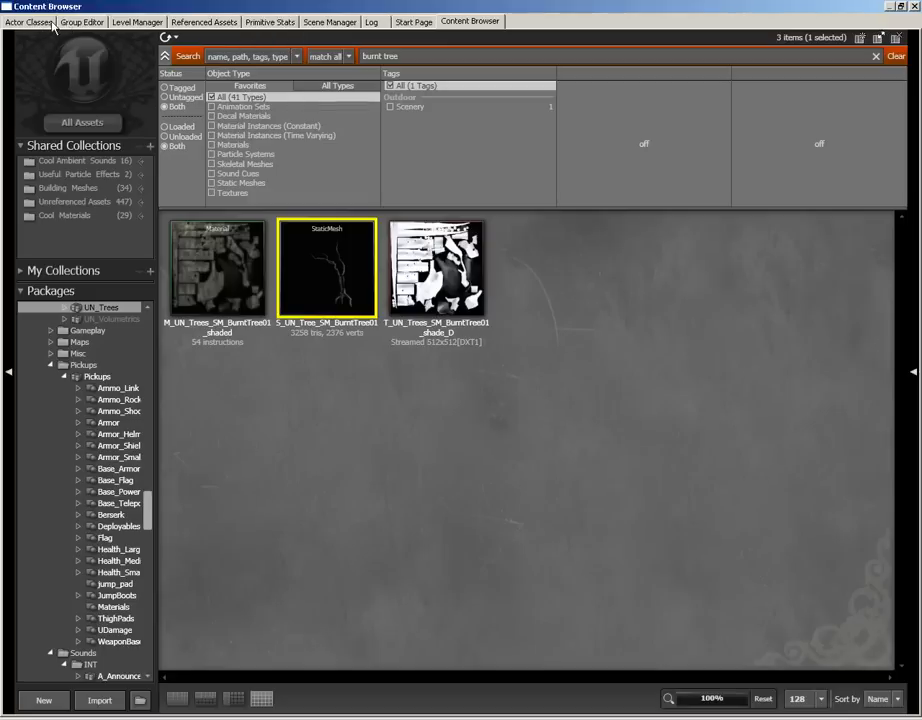
- Add a UTVehicleFactory_Scorpion from Actor Classes and play the level from that spot
click(30, 22)
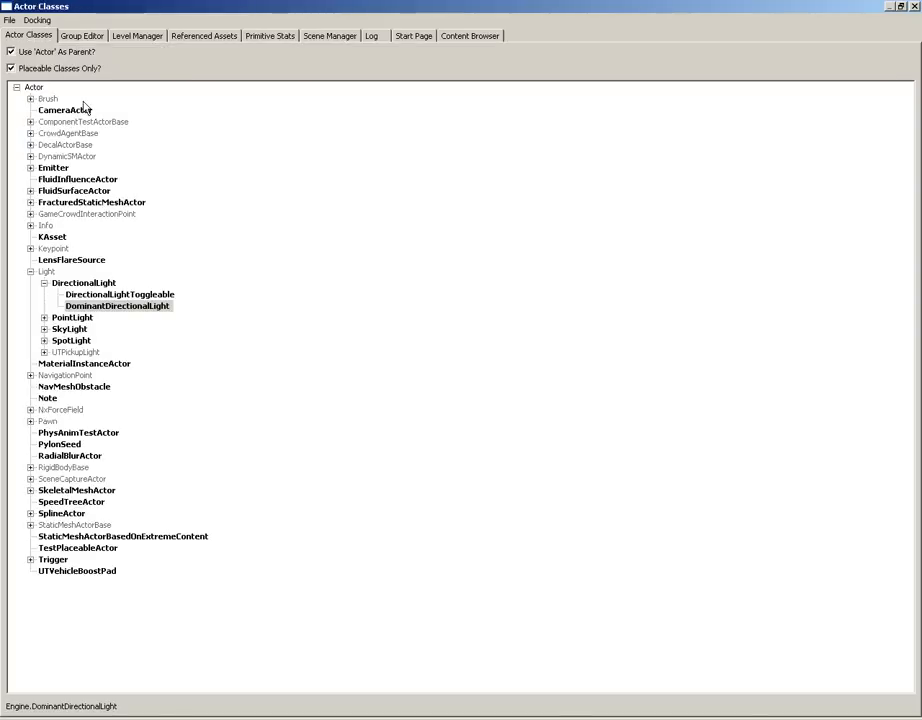
click(14, 378)
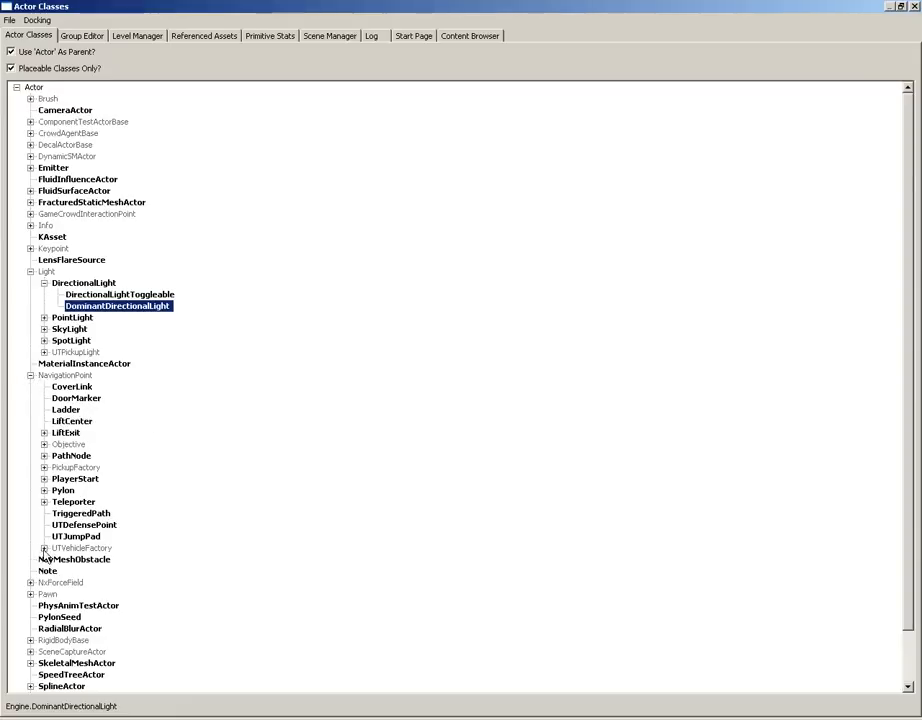
click(43, 548)
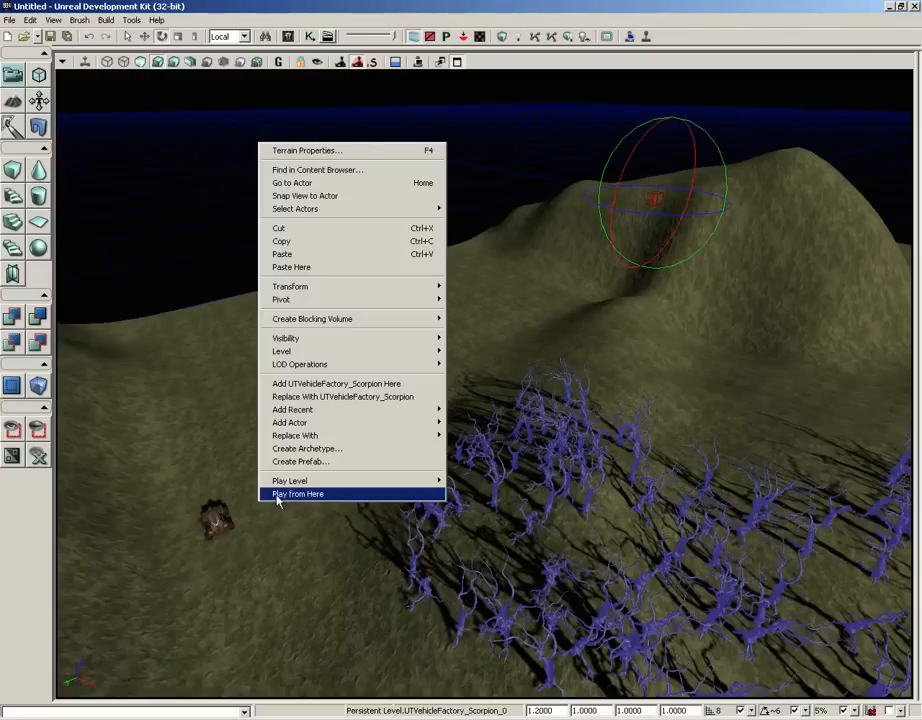
click(298, 494)
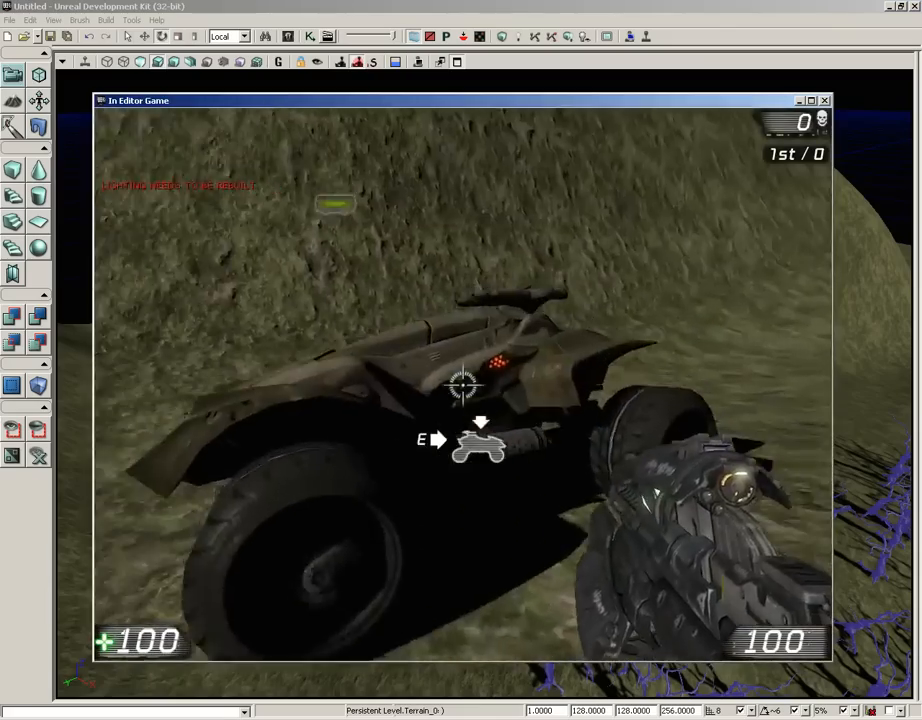